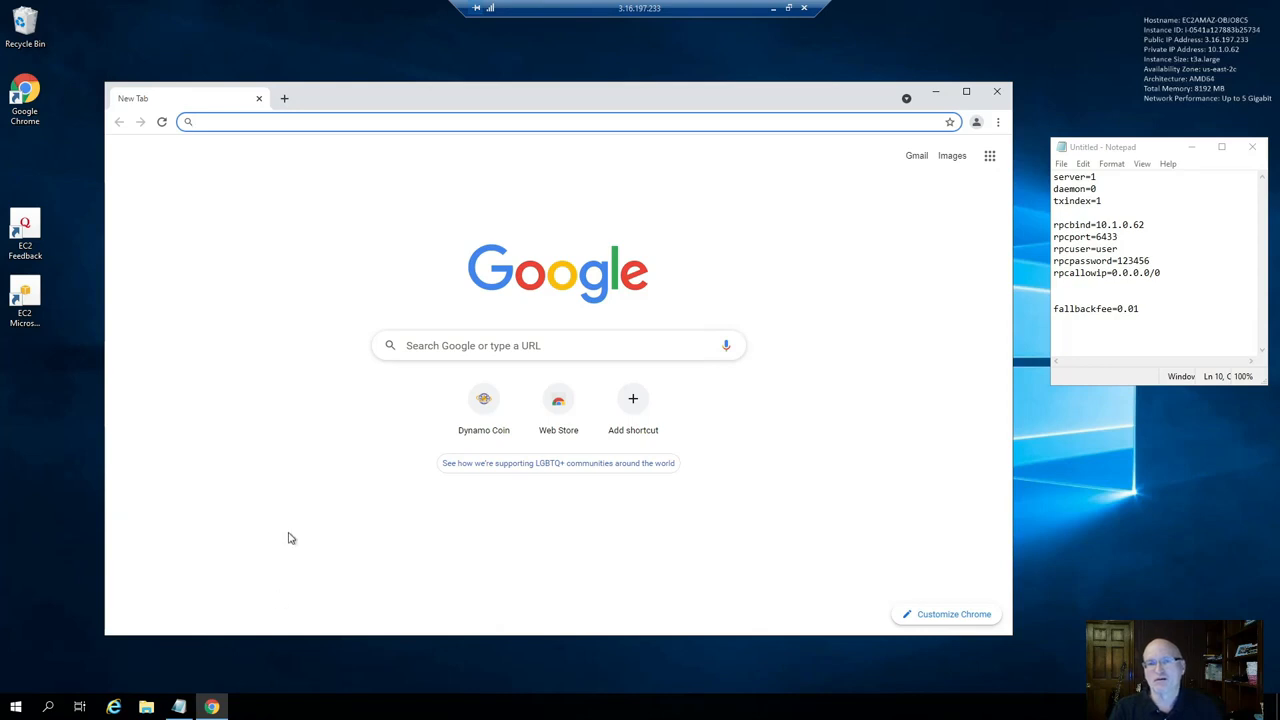
mouse_move(252, 472)
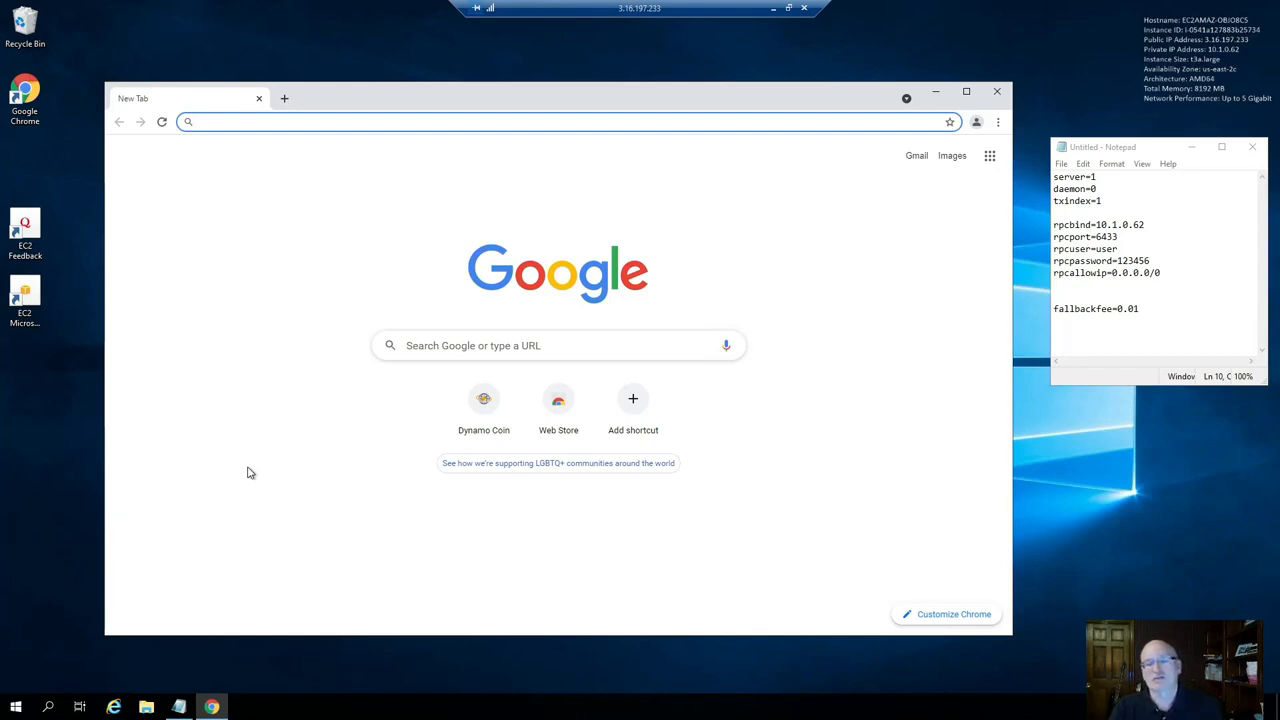
Go to dynamocoin.org and follow Community > GitHub to the Dynamo Foundation page
left_click(326, 122)
type("dyn")
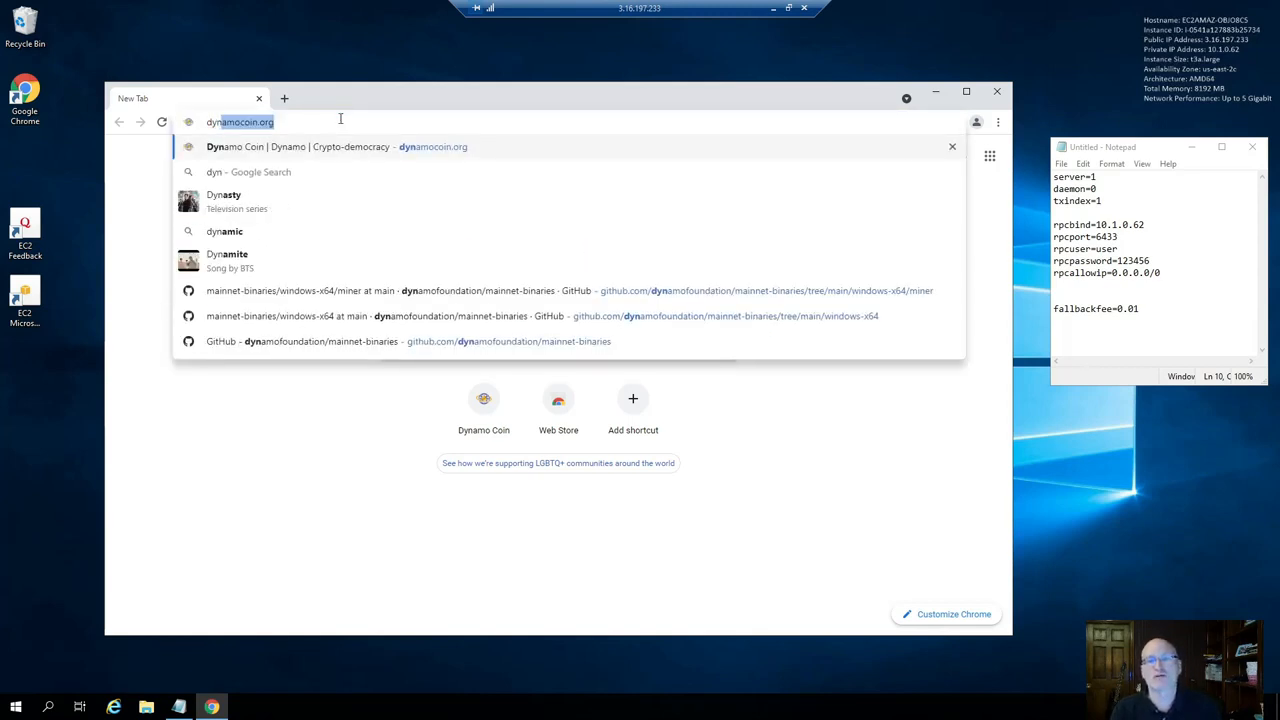
key("Enter")
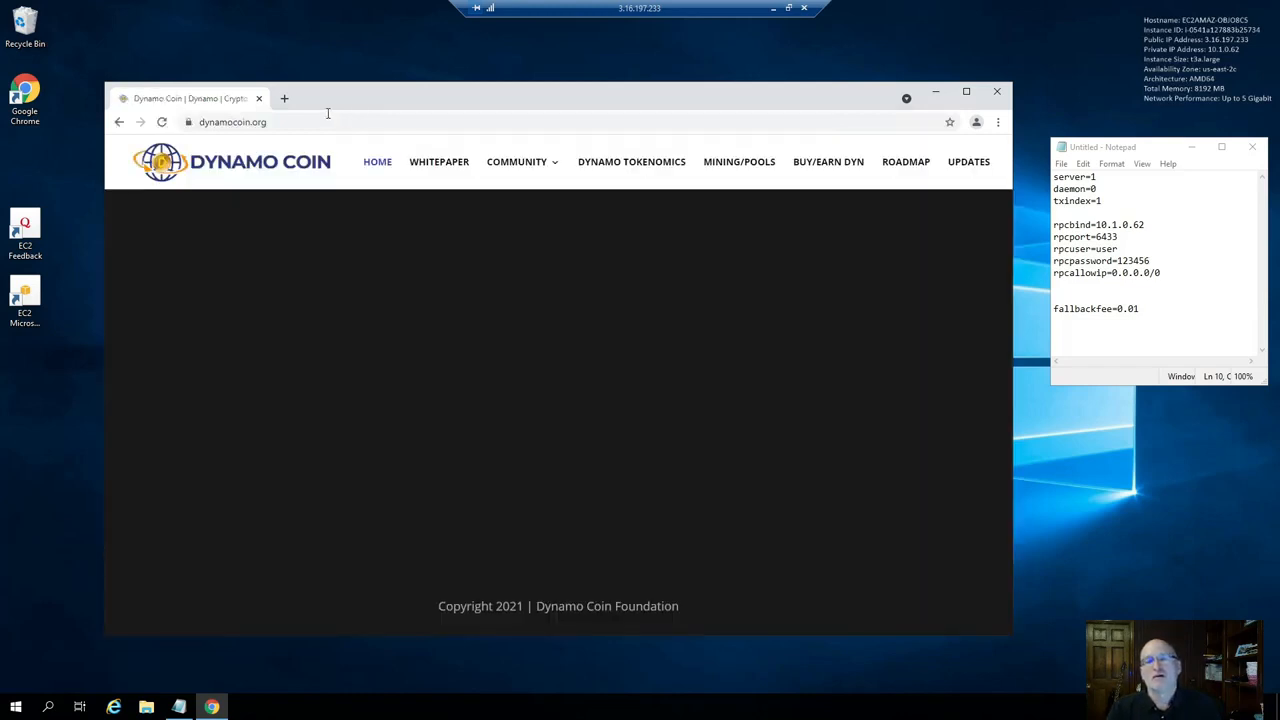
left_click(516, 160)
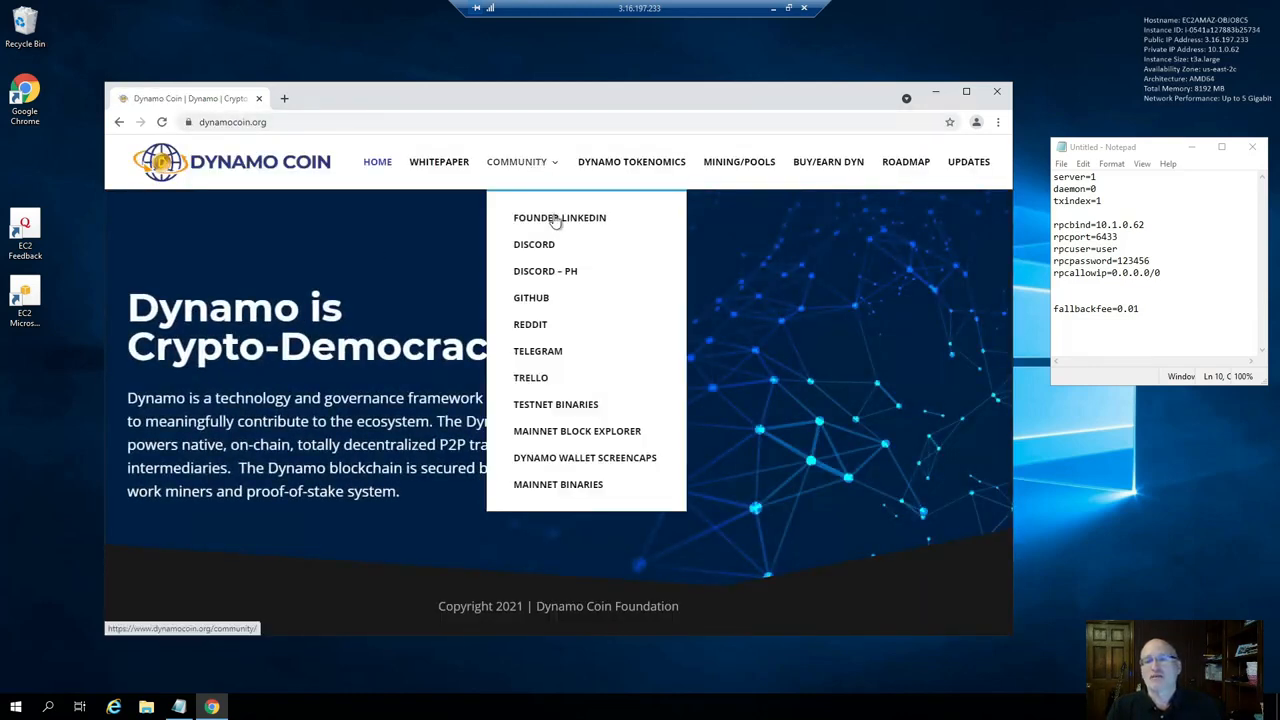
left_click(530, 296)
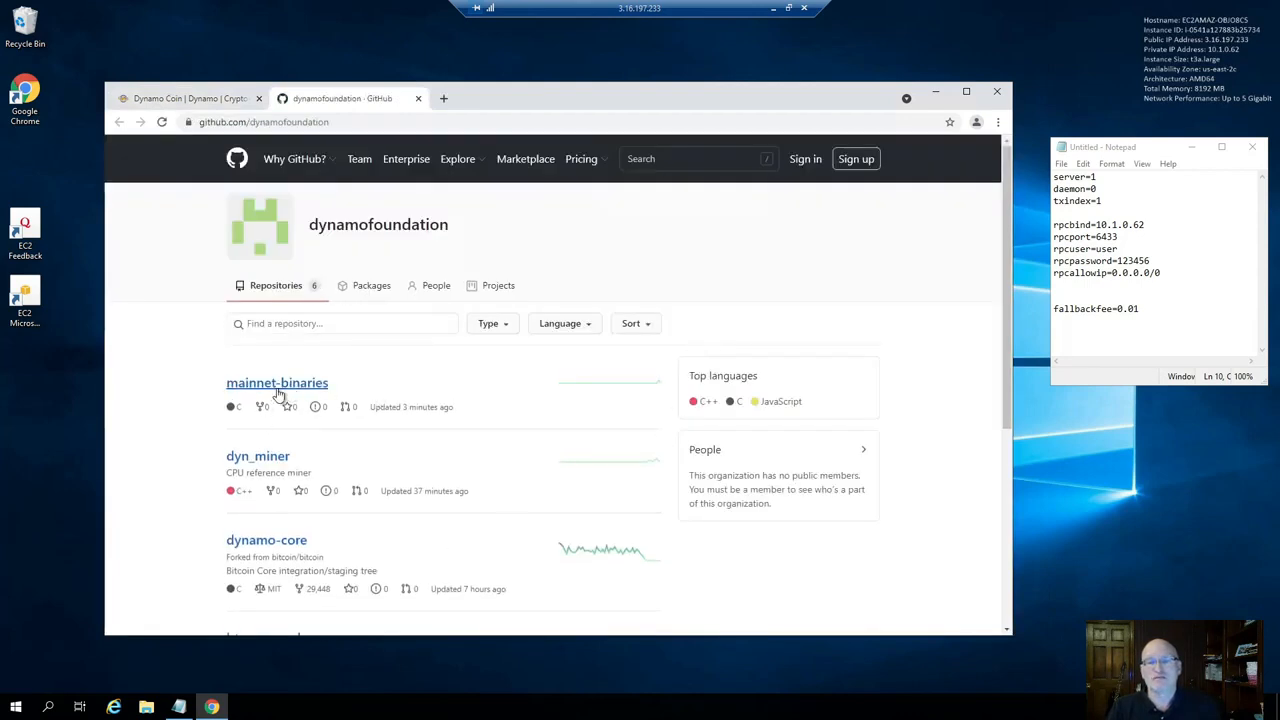
mouse_move(264, 382)
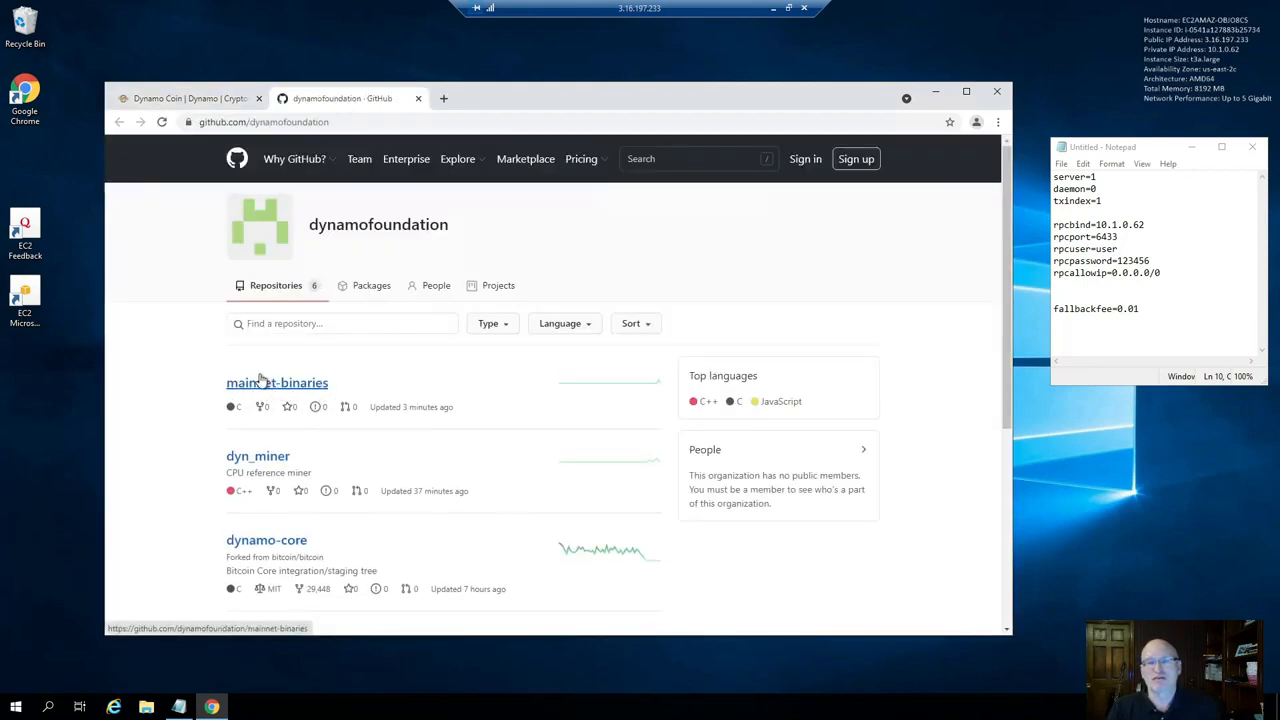
Download dynamo-qt.exe from mainnet-binaries > windows-x64 and show it in the Downloads folder
left_click(276, 382)
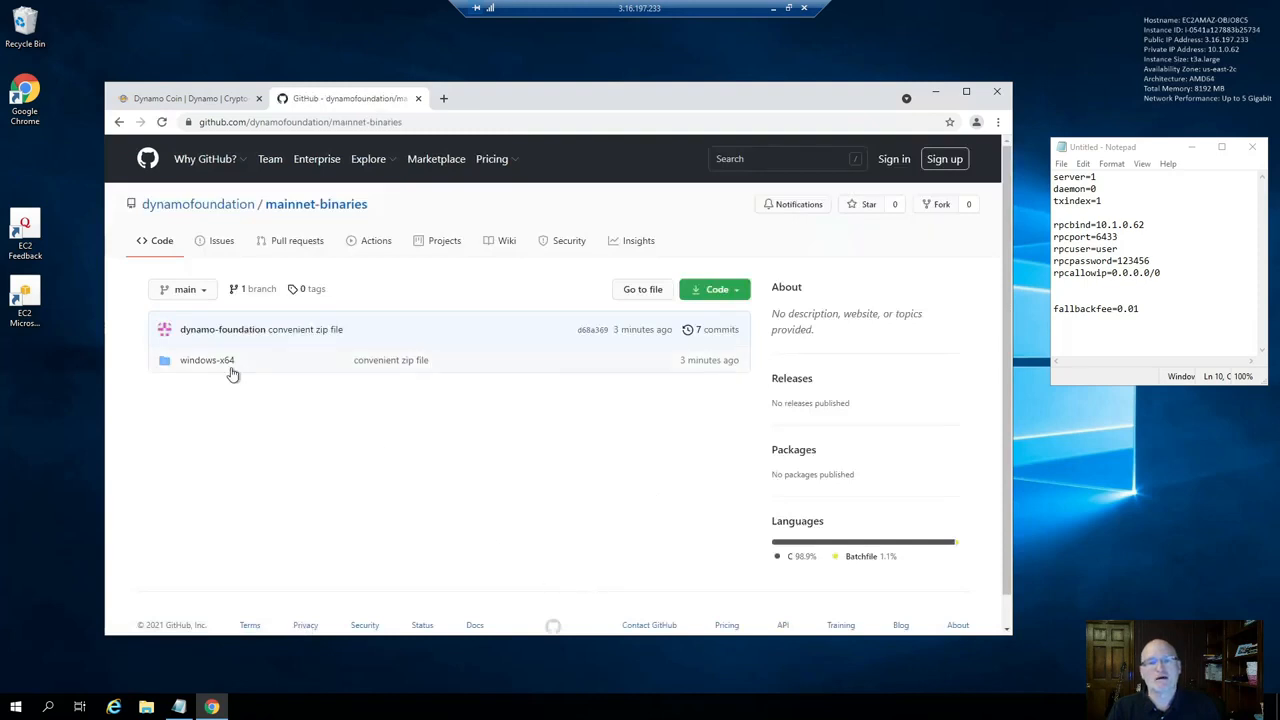
left_click(208, 360)
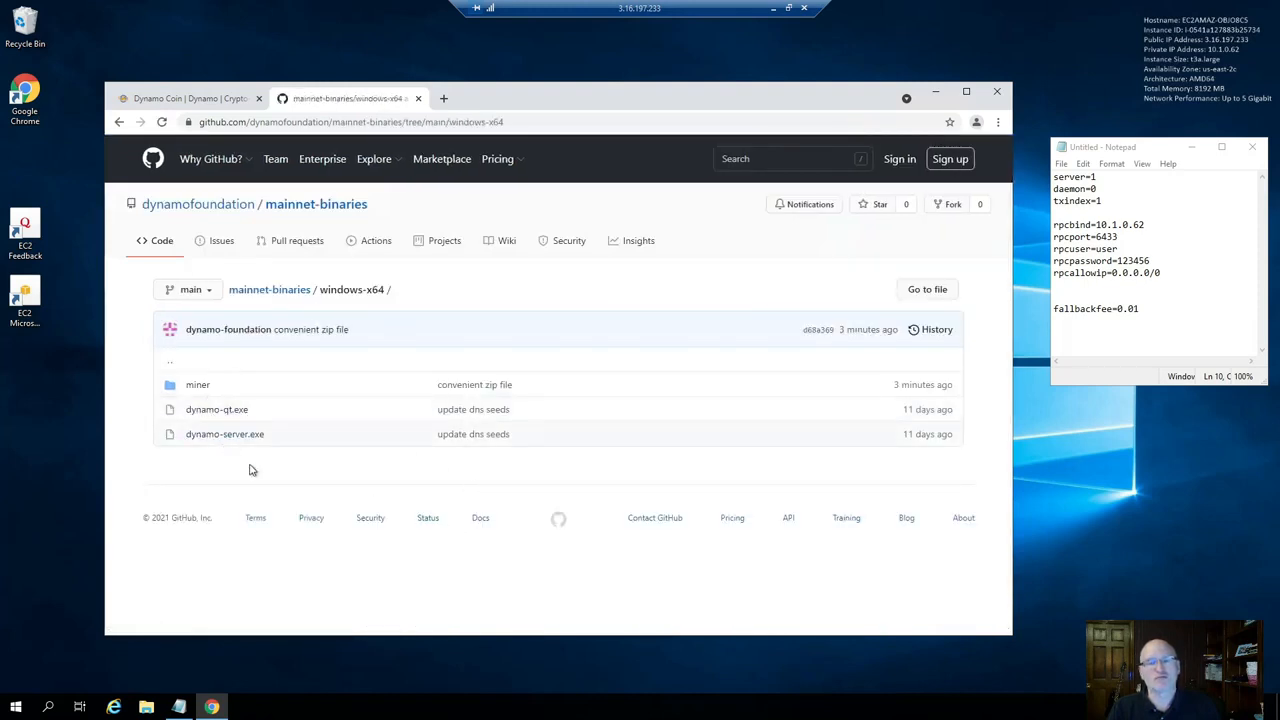
mouse_move(216, 408)
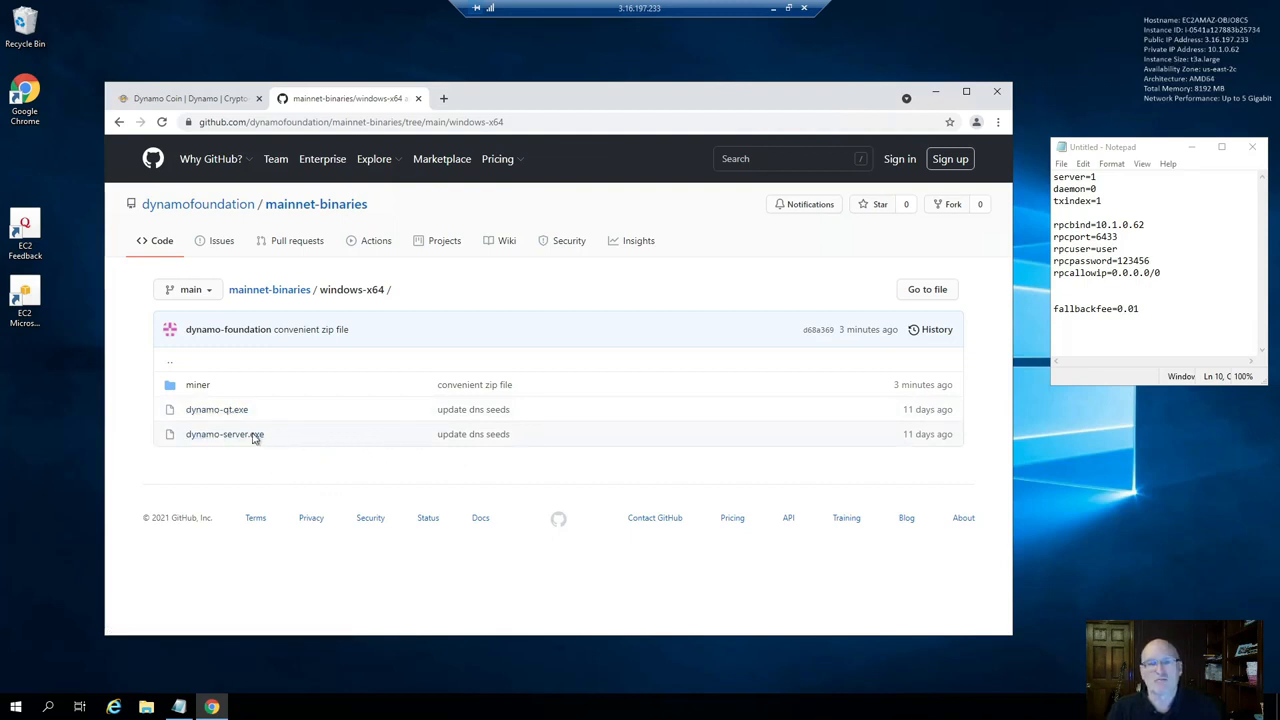
mouse_move(208, 412)
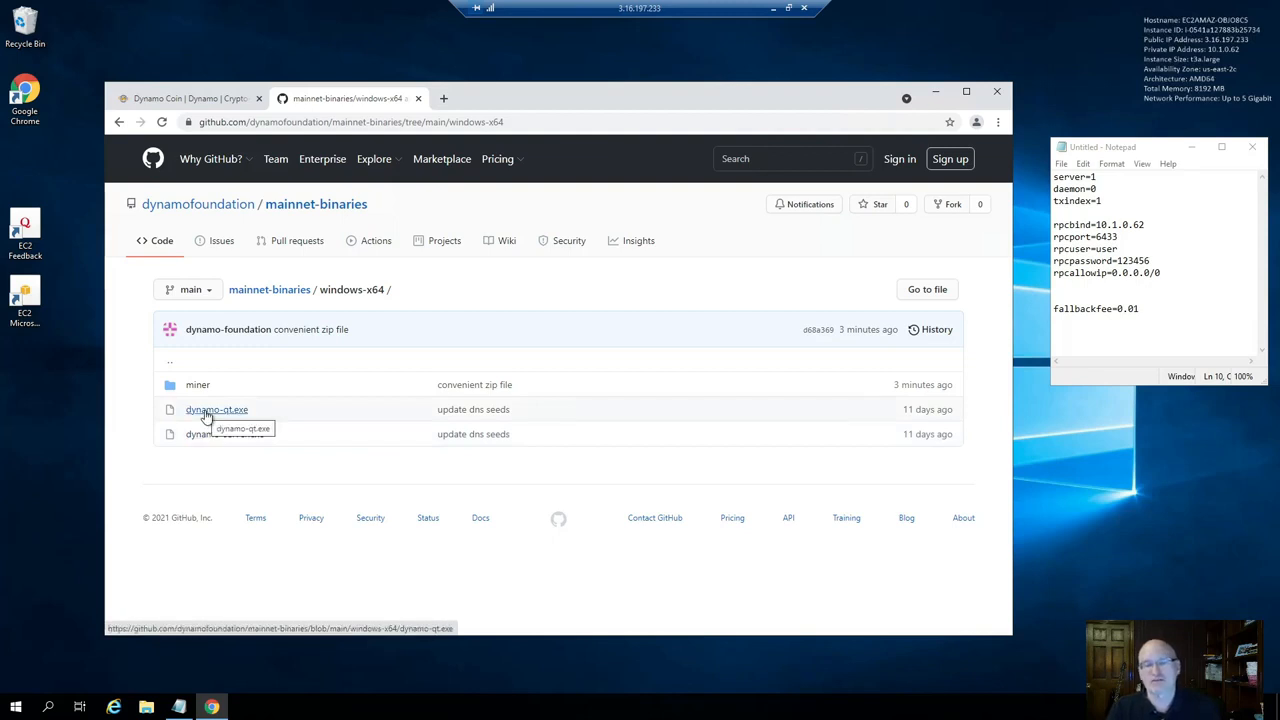
left_click(216, 408)
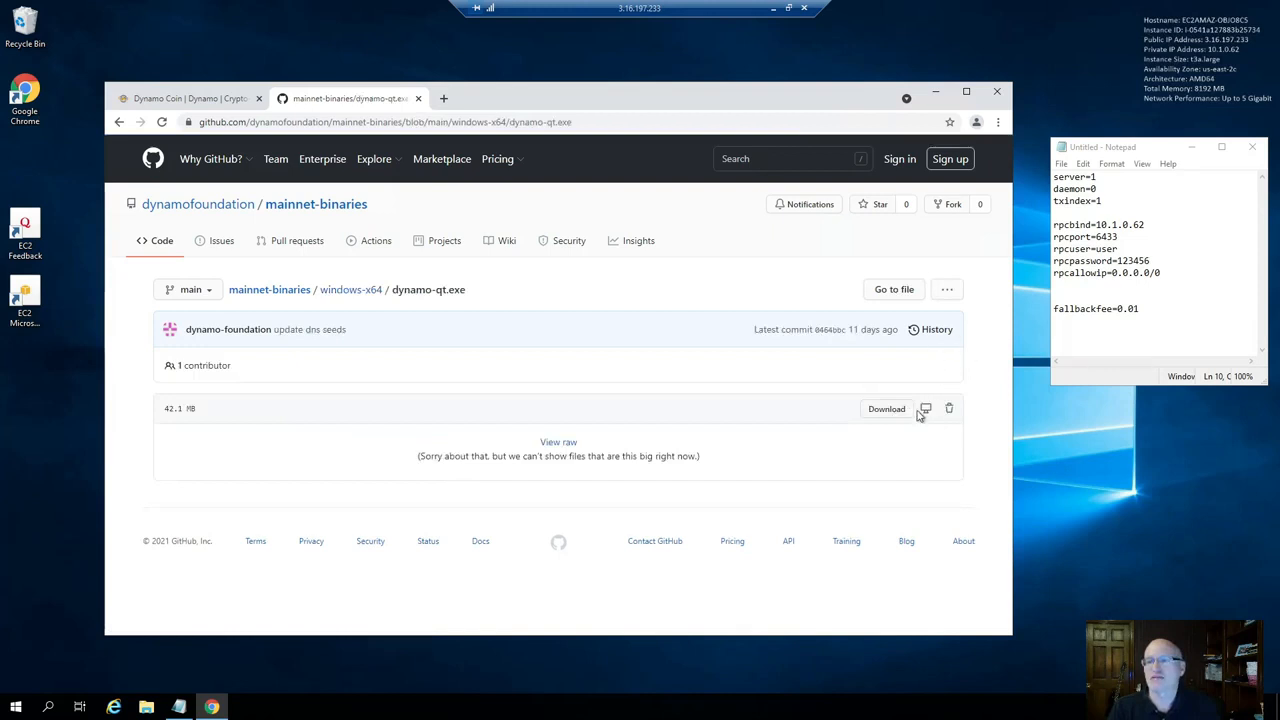
left_click(884, 408)
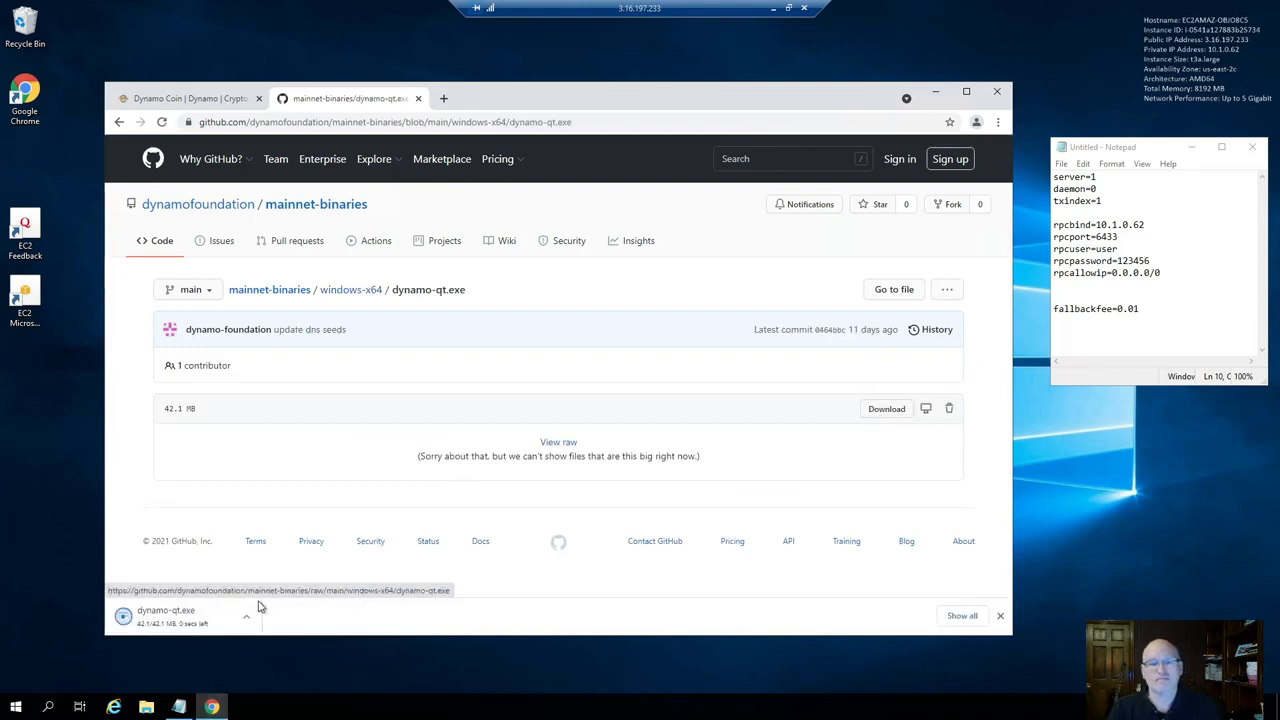
left_click(248, 616)
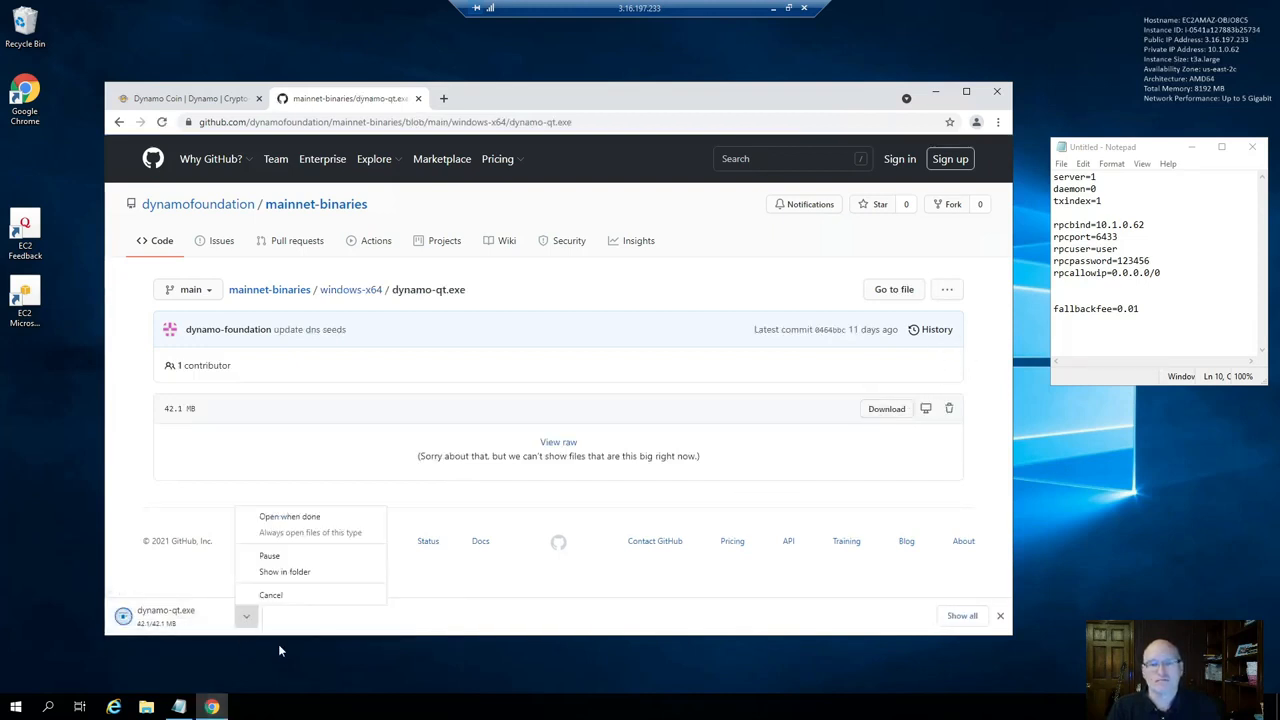
left_click(246, 616)
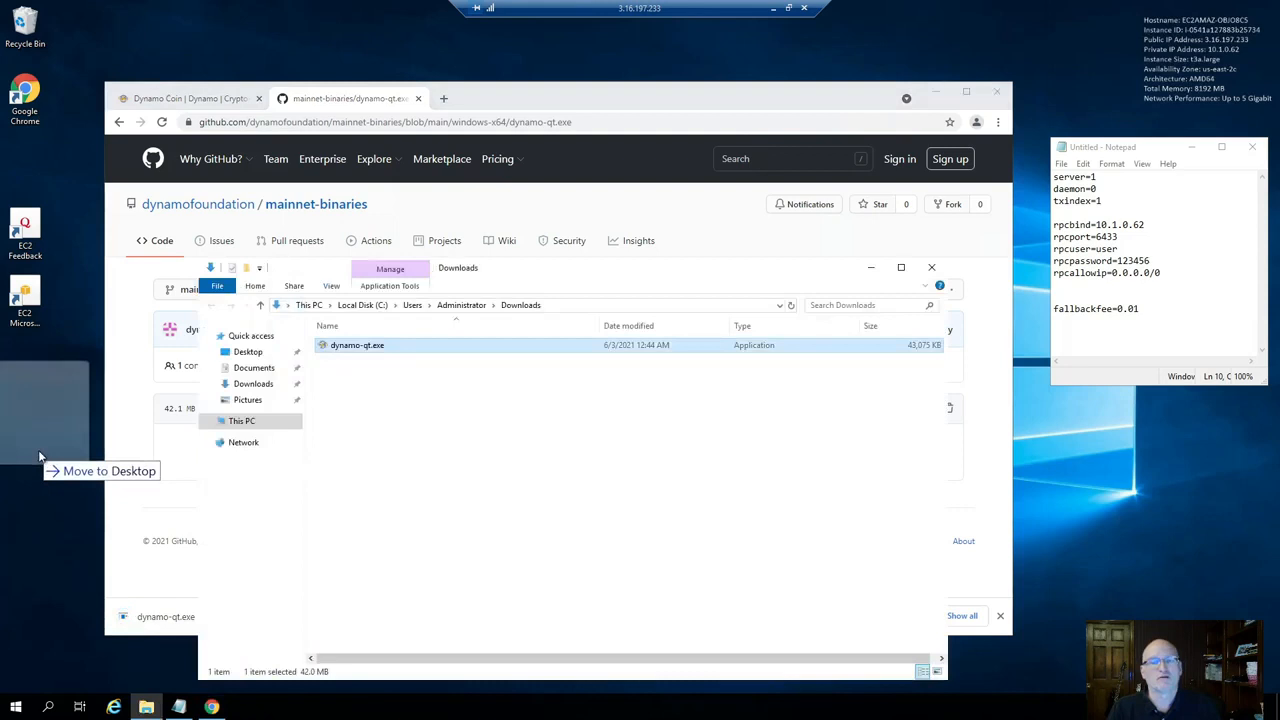
Move dynamo-qt.exe from Downloads onto the desktop
left_click_drag(356, 344, 24, 440)
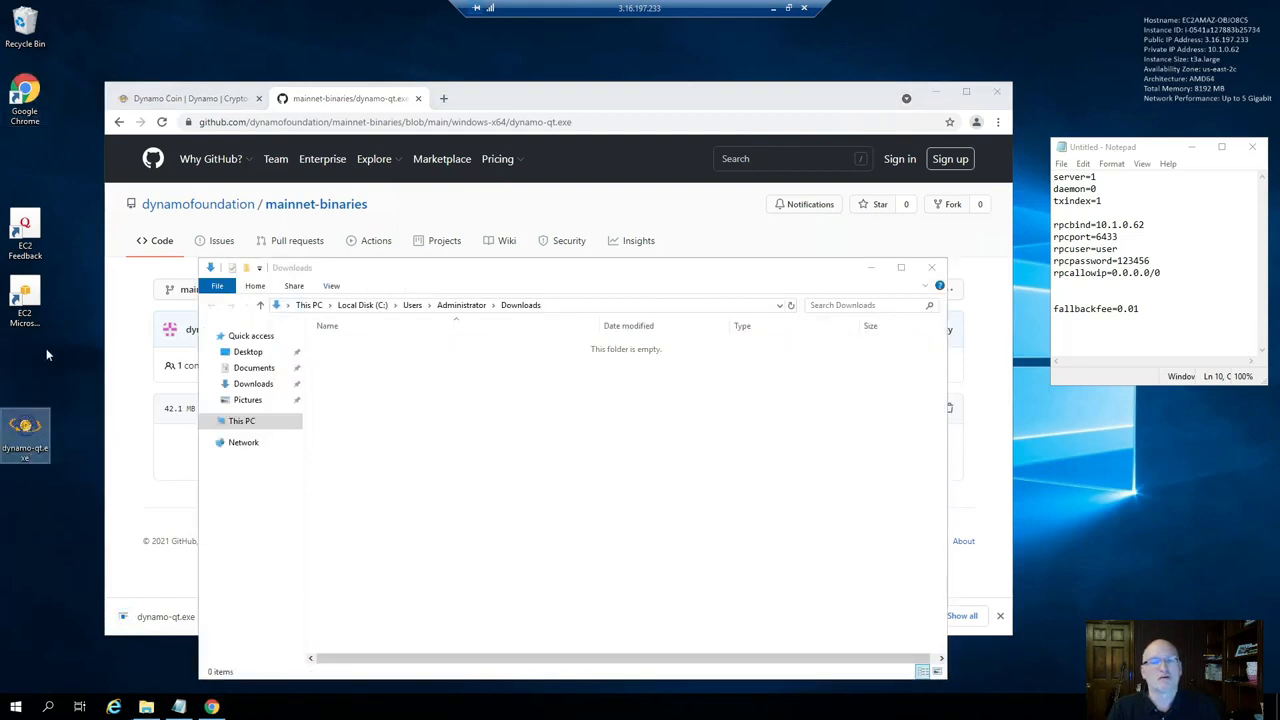
mouse_move(712, 484)
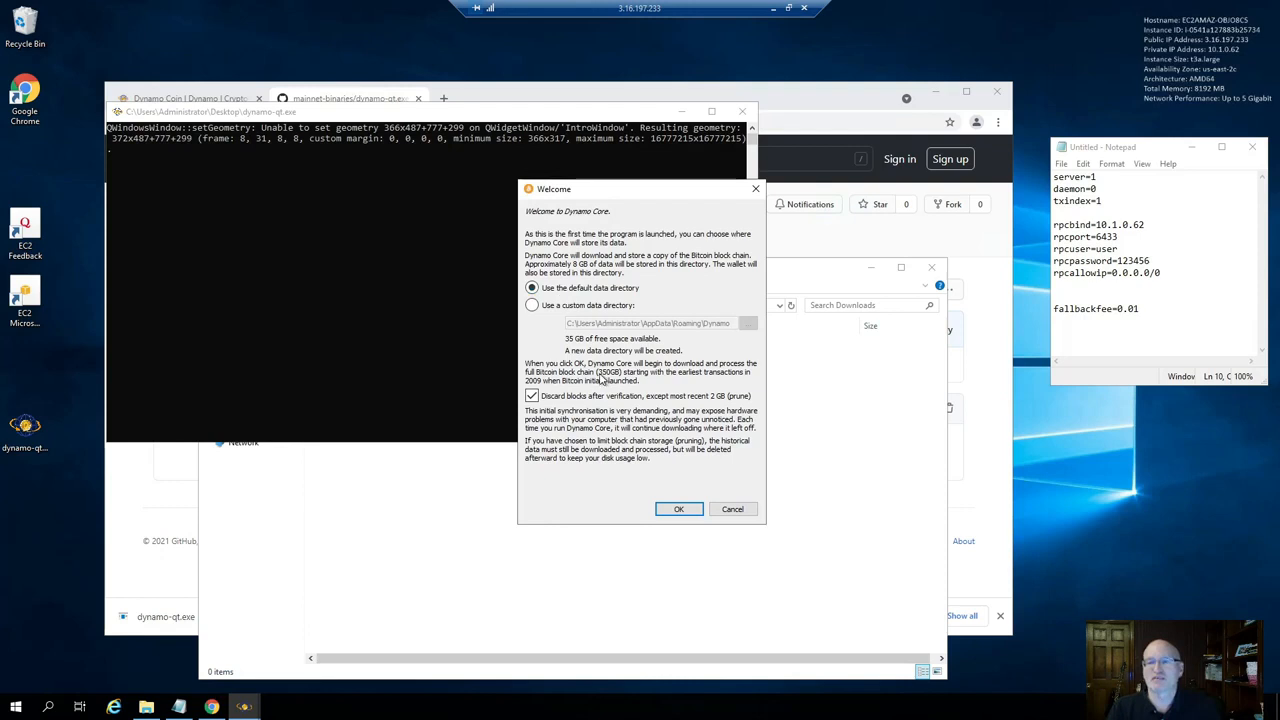
mouse_move(602, 380)
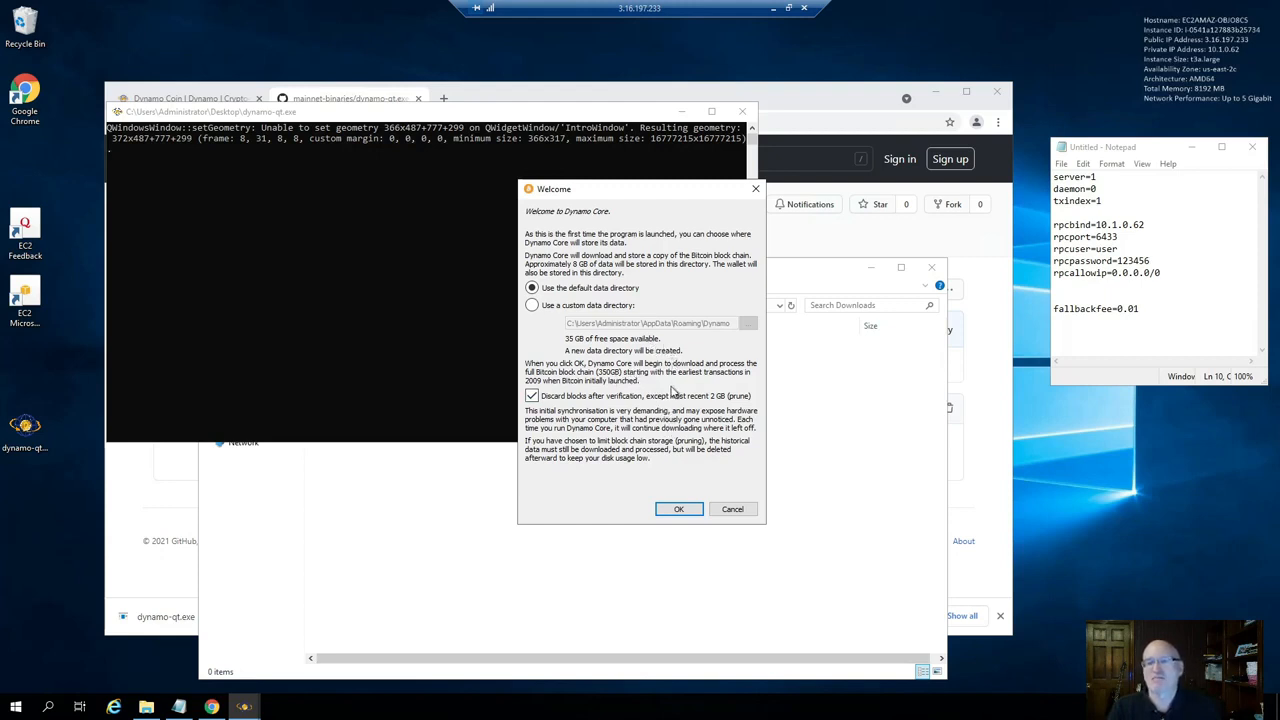
mouse_move(744, 458)
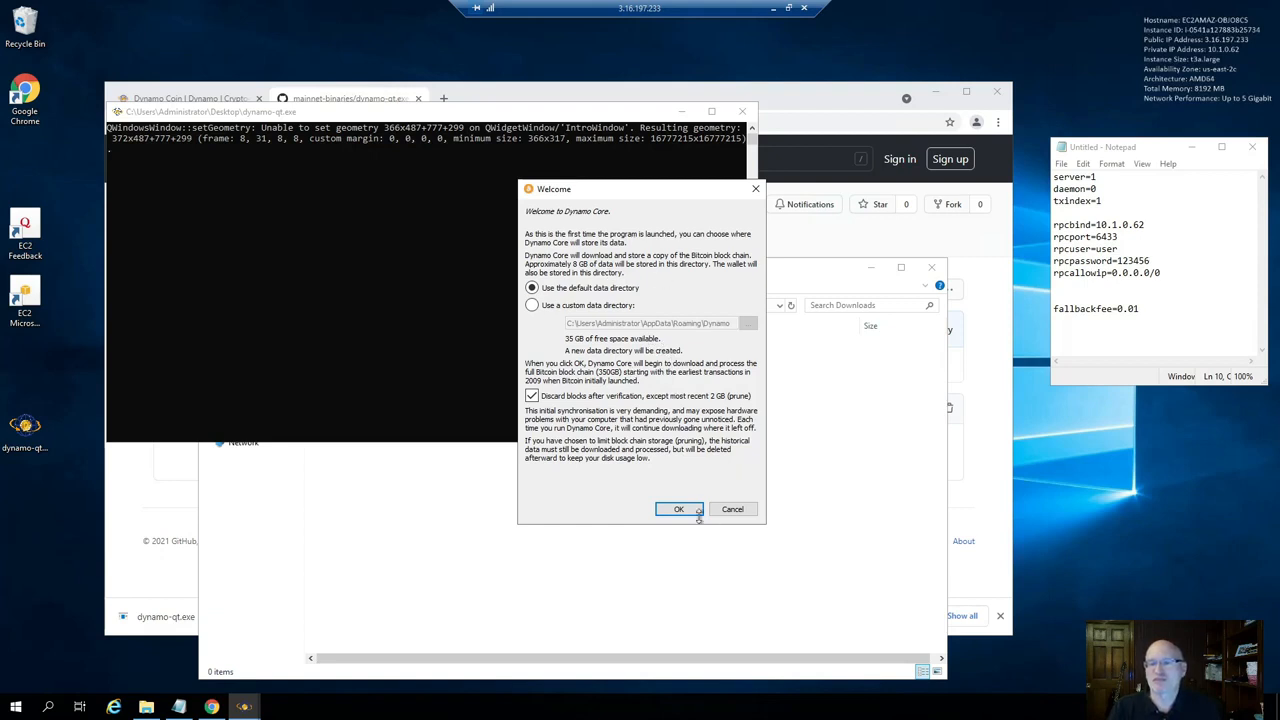
Confirm the default data directory in the Welcome dialog so the wallet starts up
left_click(680, 510)
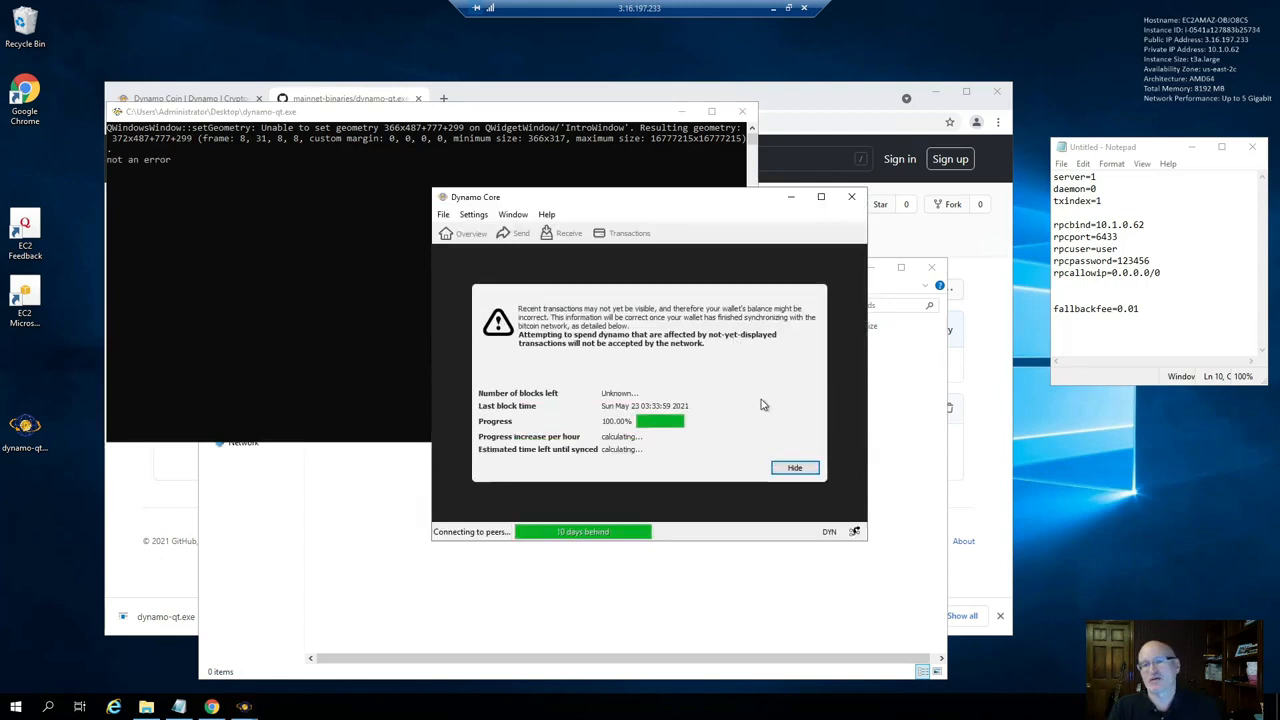
mouse_move(638, 420)
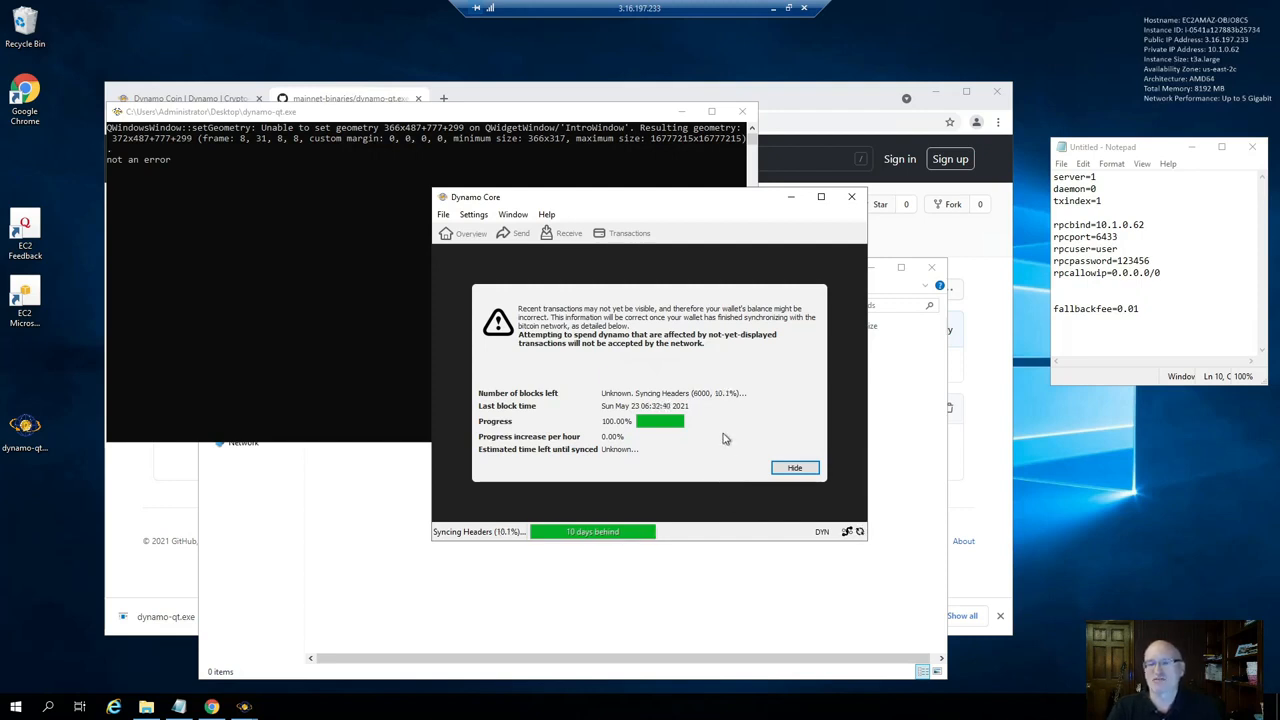
mouse_move(702, 408)
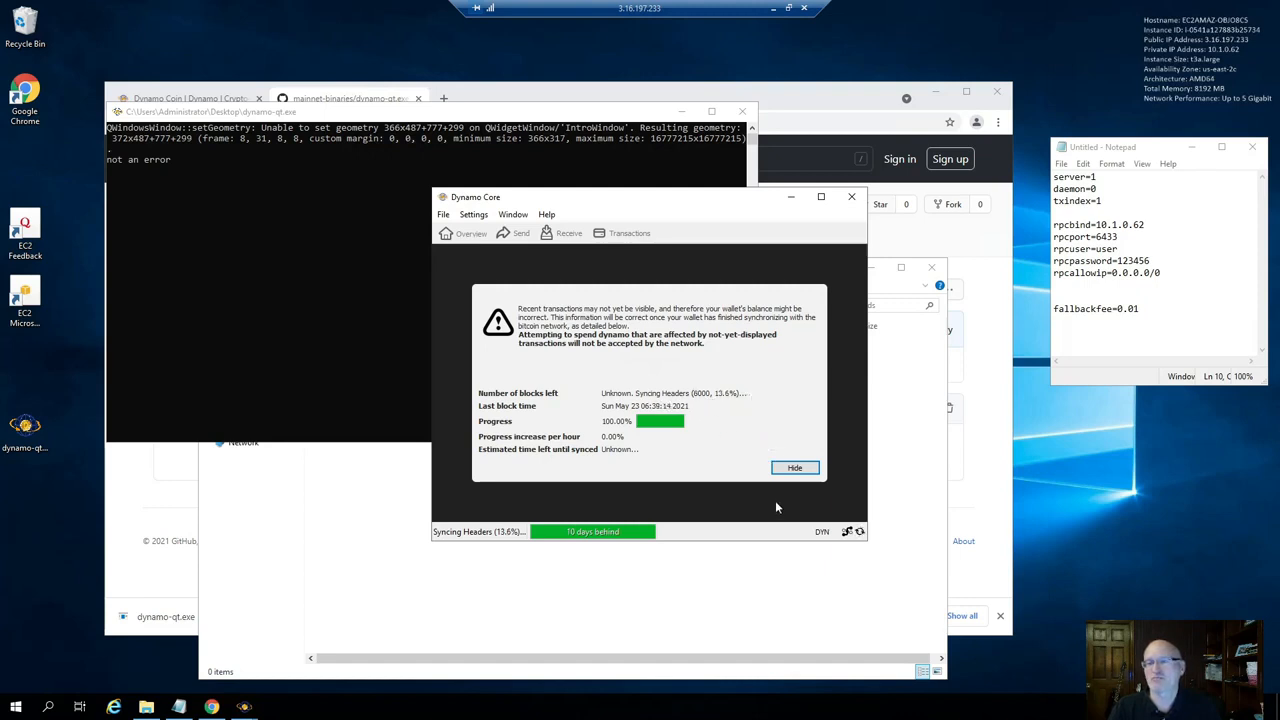
mouse_move(668, 564)
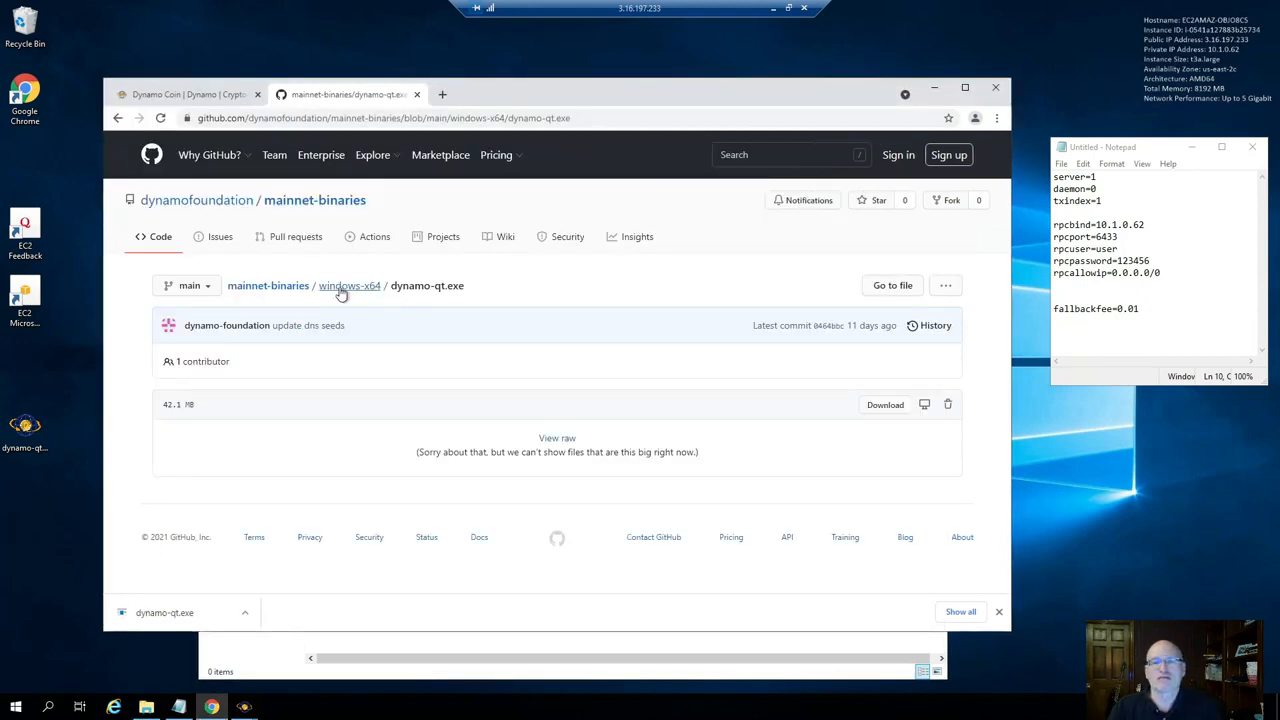
Download miner_package.zip from the windows-x64 miner folder
left_click(348, 284)
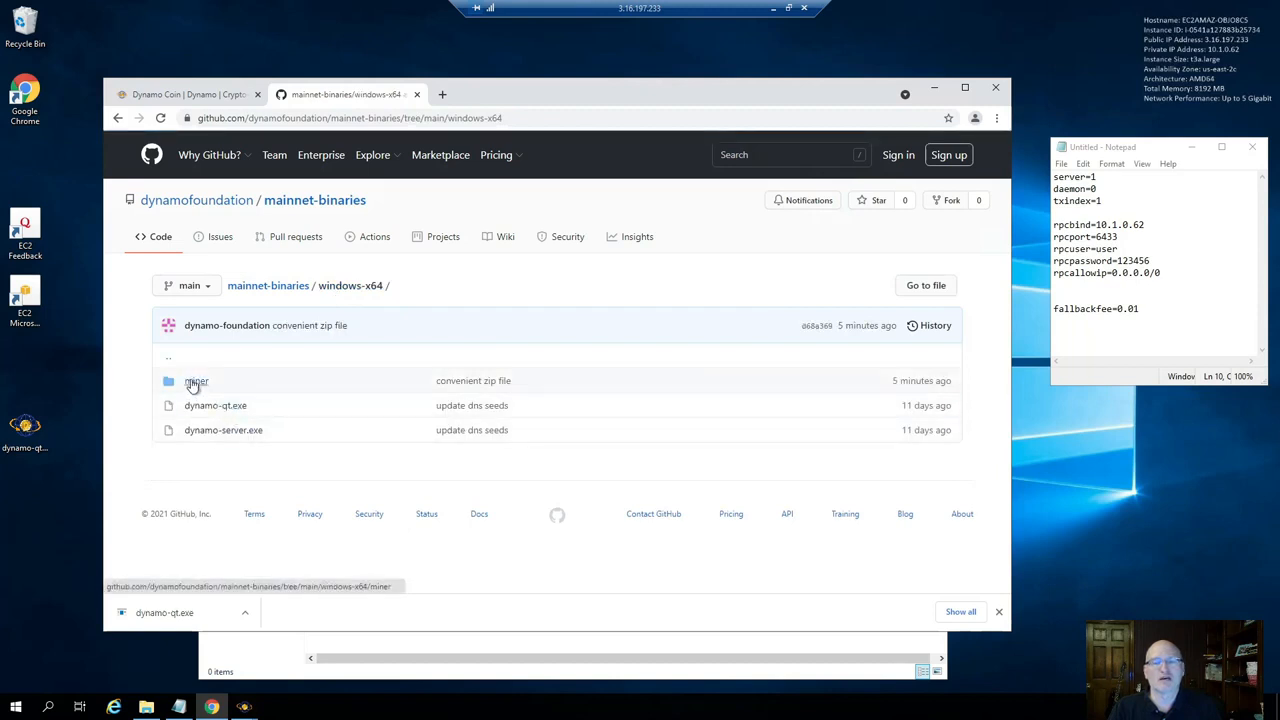
left_click(196, 380)
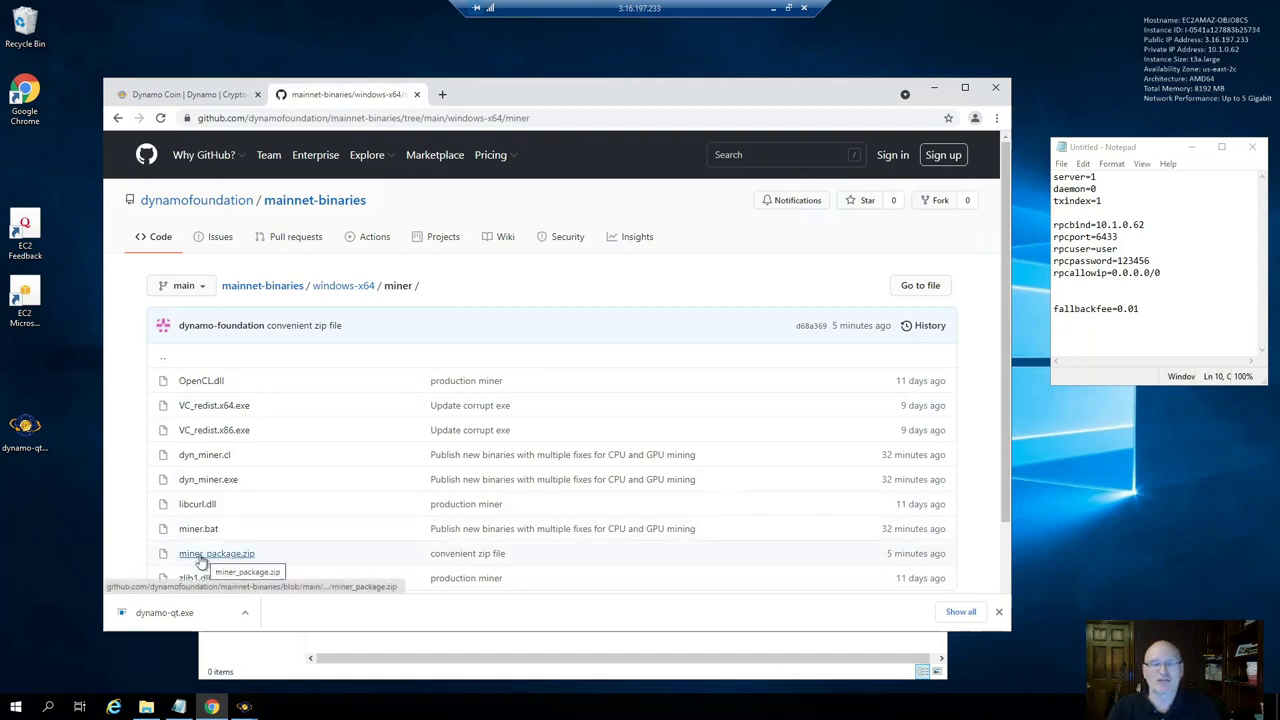
mouse_move(324, 500)
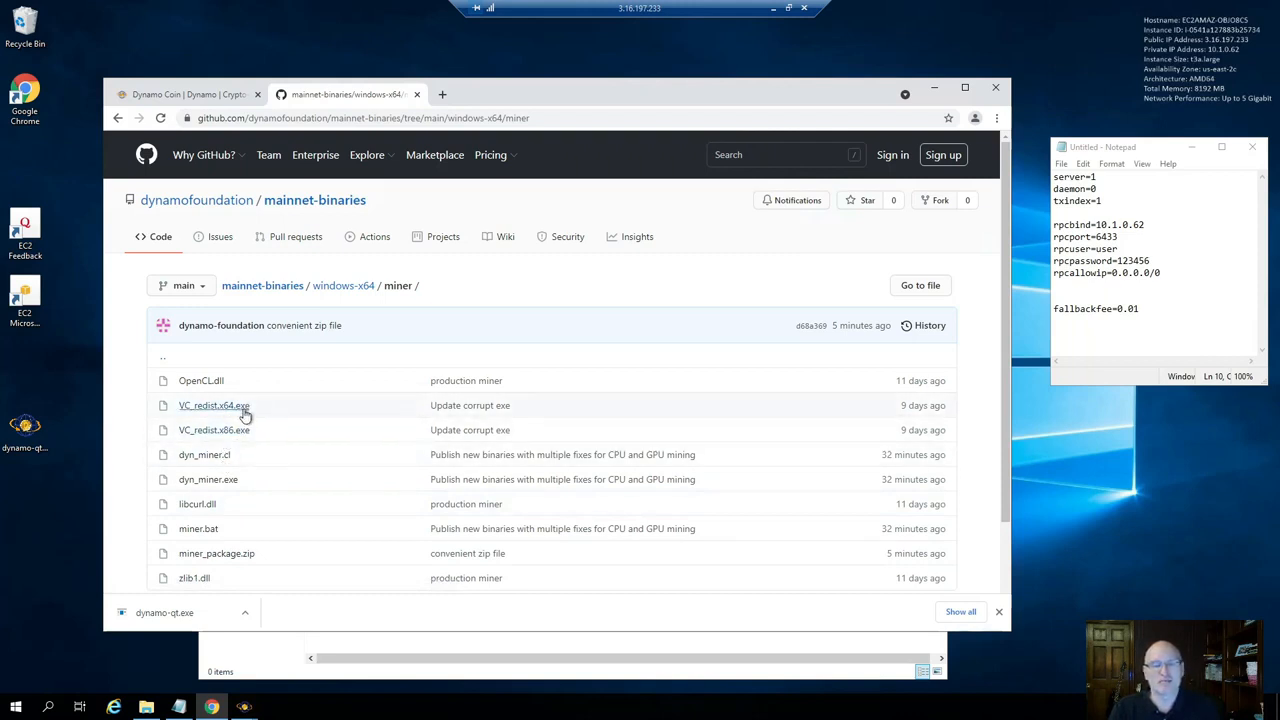
mouse_move(258, 420)
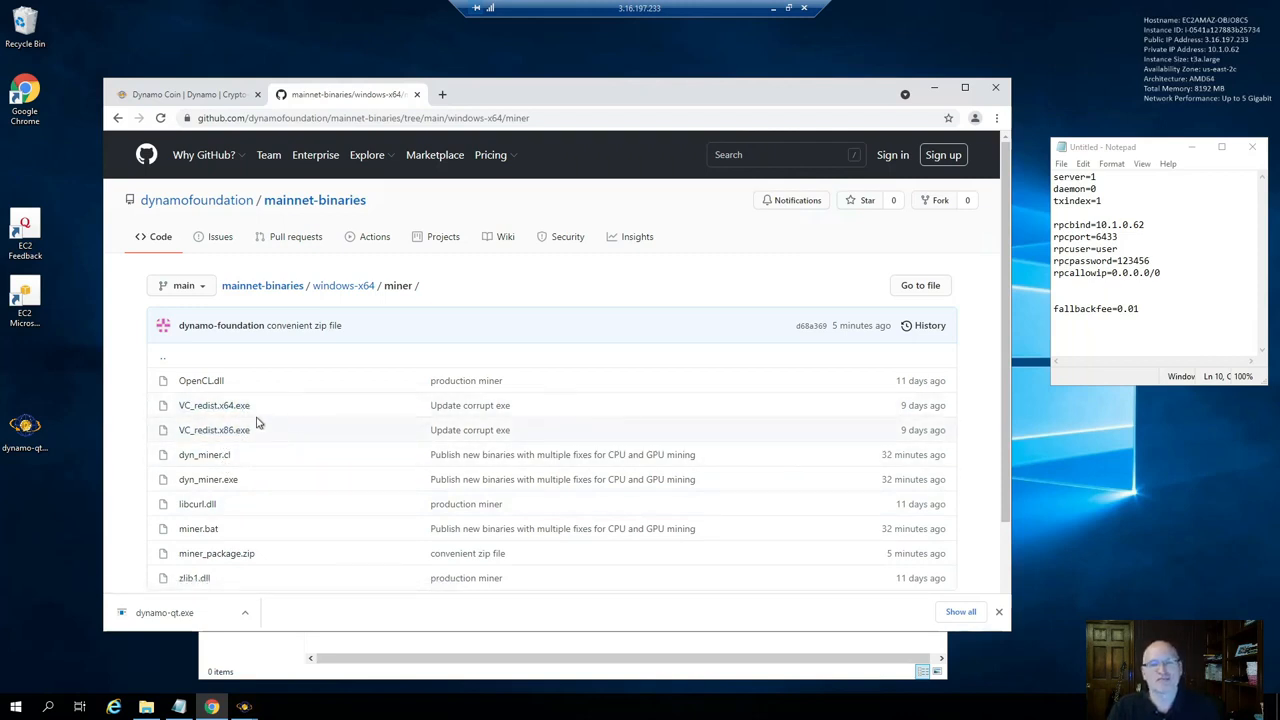
mouse_move(216, 552)
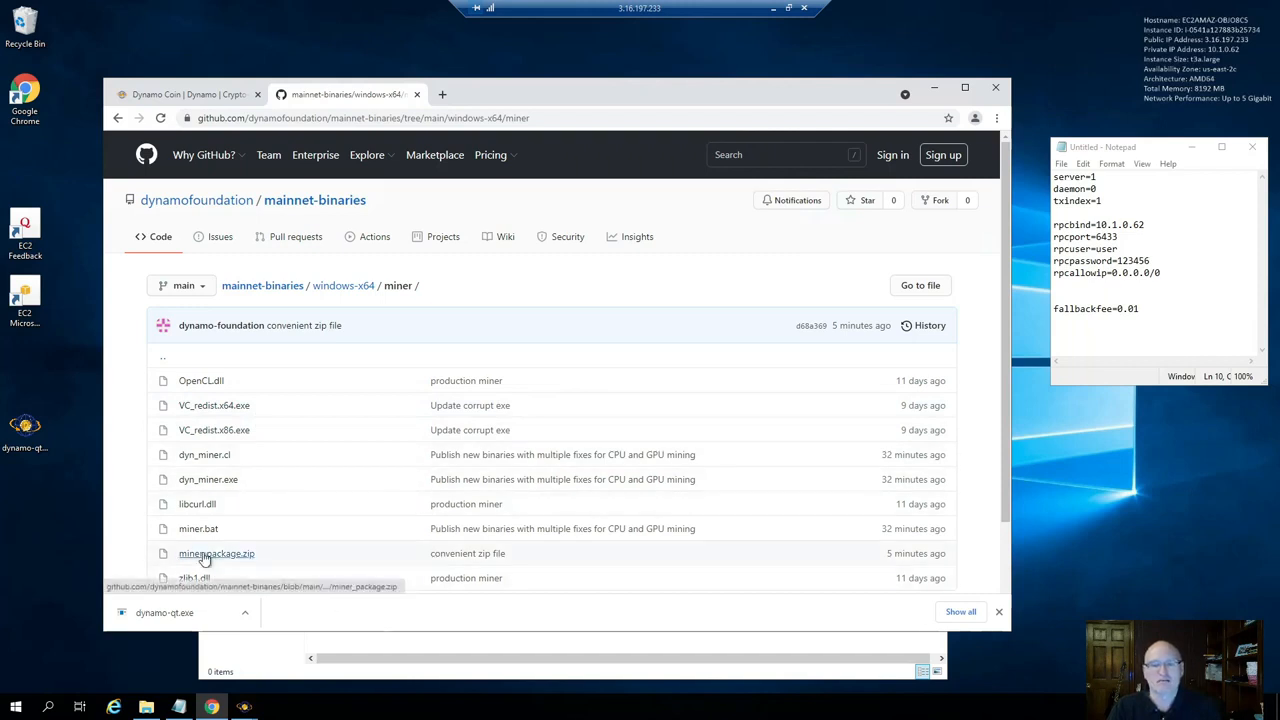
left_click(216, 552)
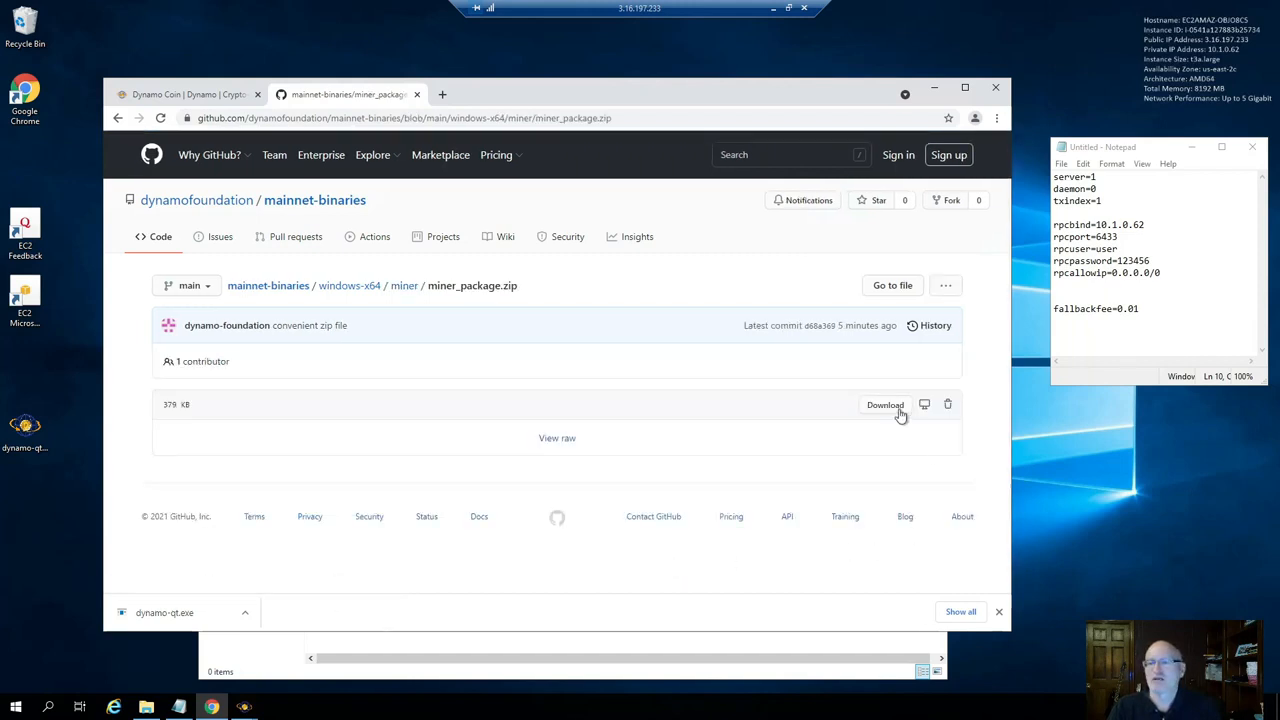
left_click(884, 404)
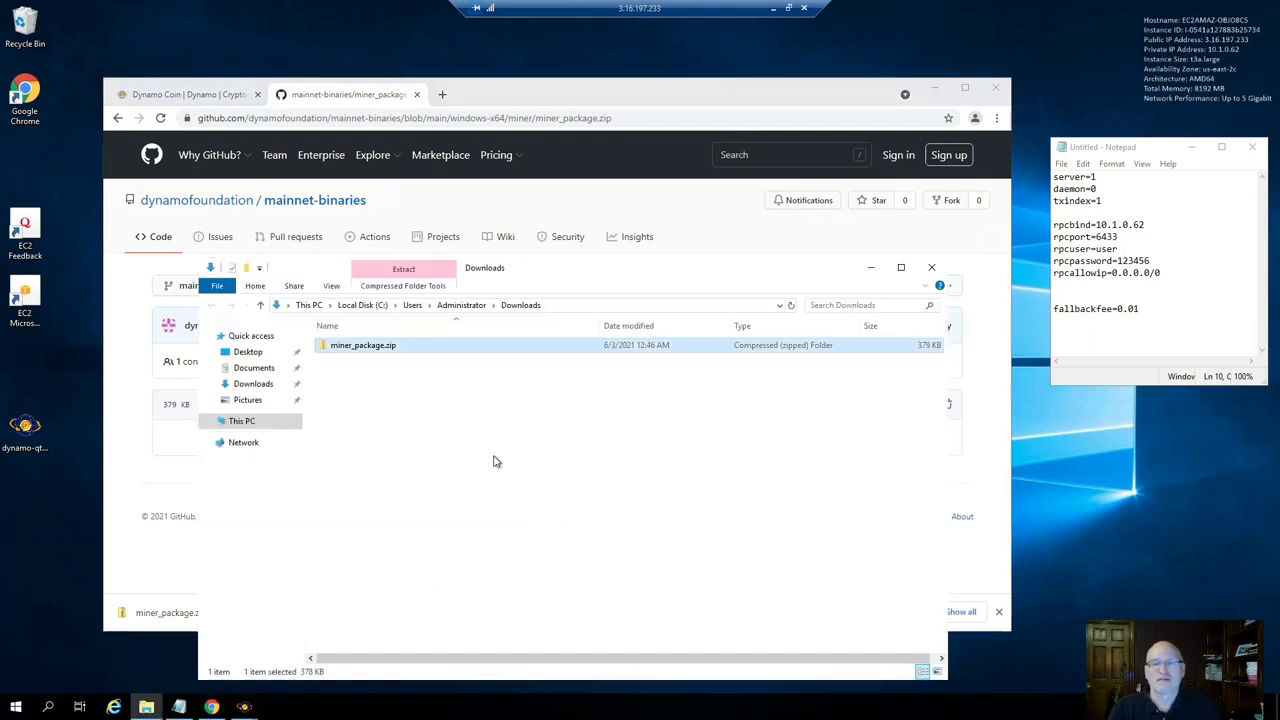
Extract miner_package.zip into its own miner_package folder and enter it
right_click(364, 344)
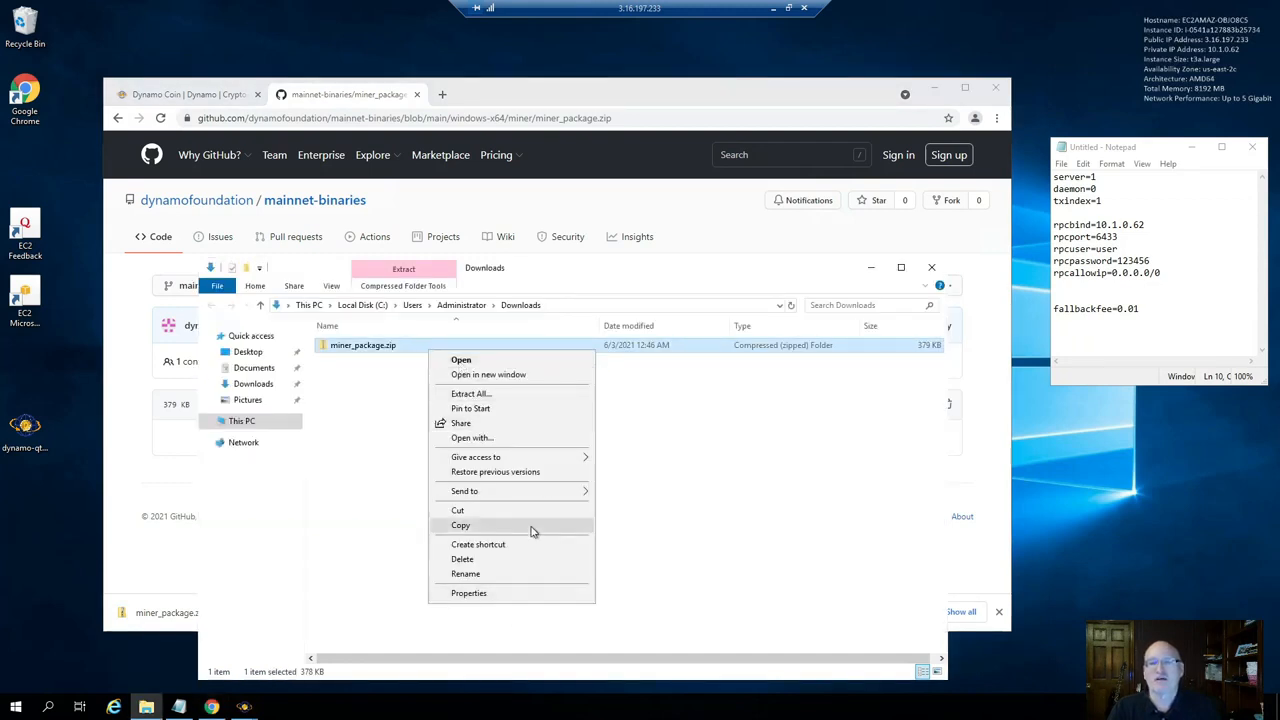
left_click(470, 392)
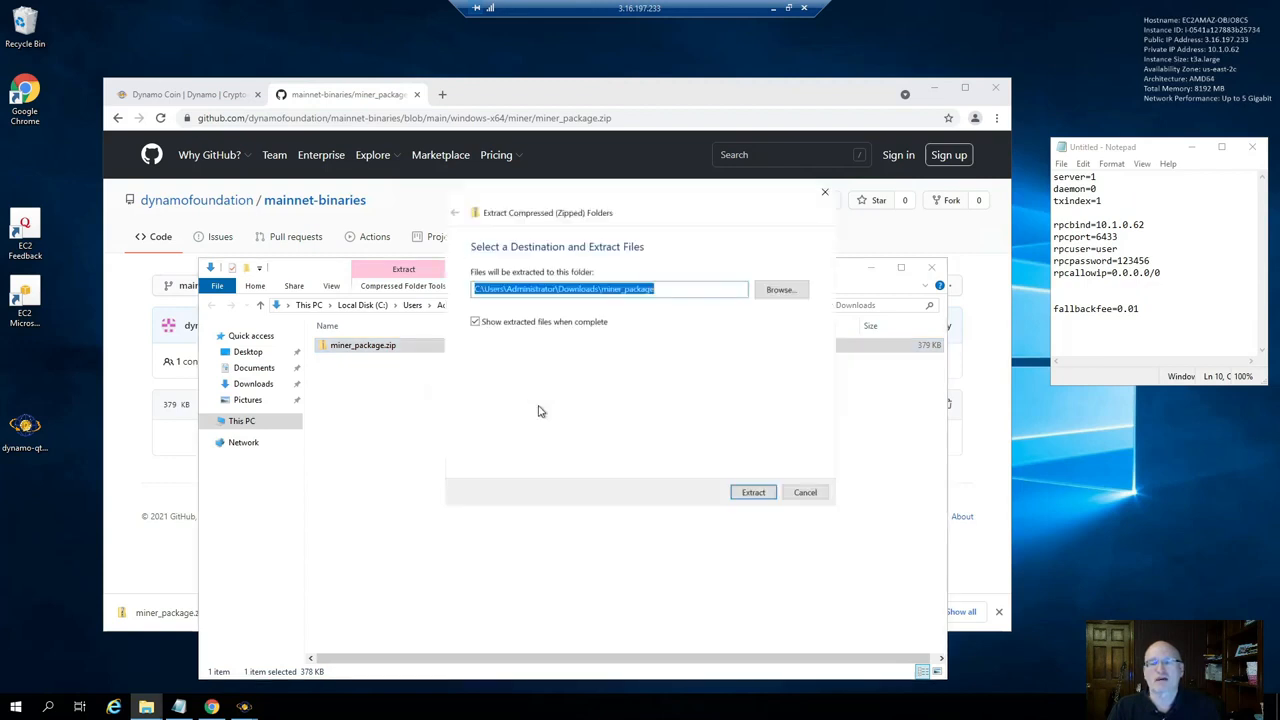
left_click(752, 492)
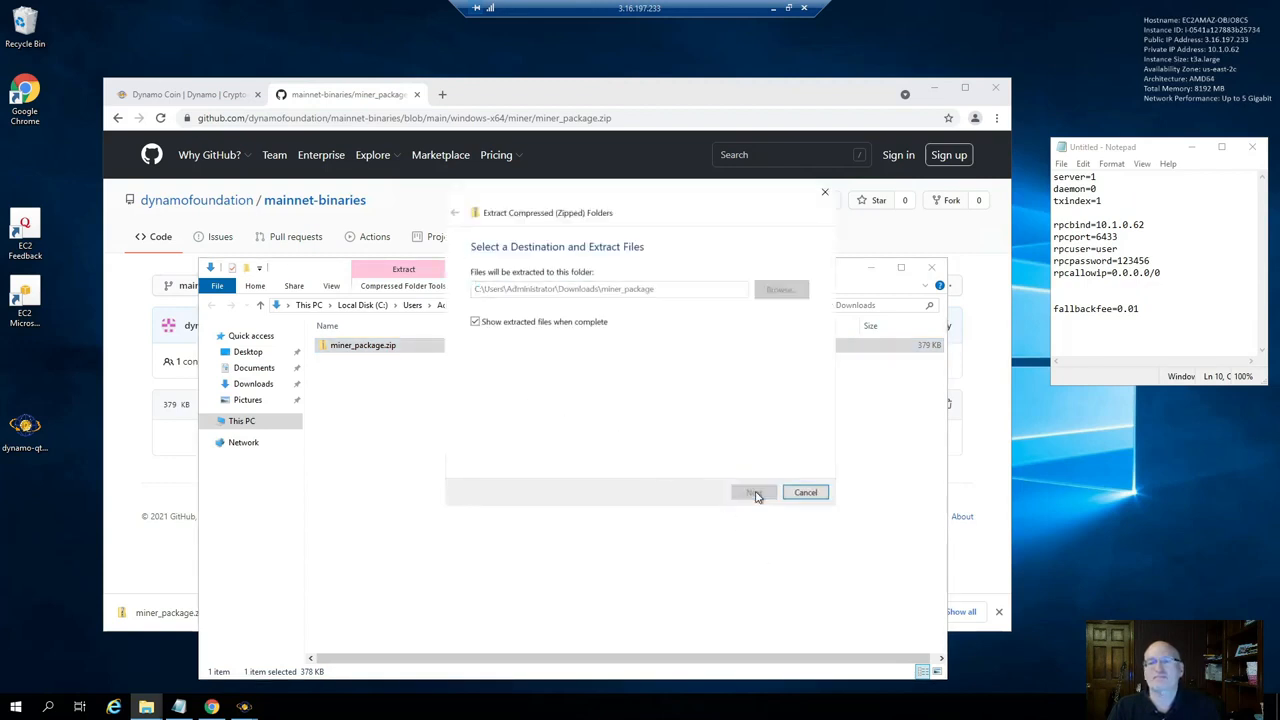
left_click(752, 492)
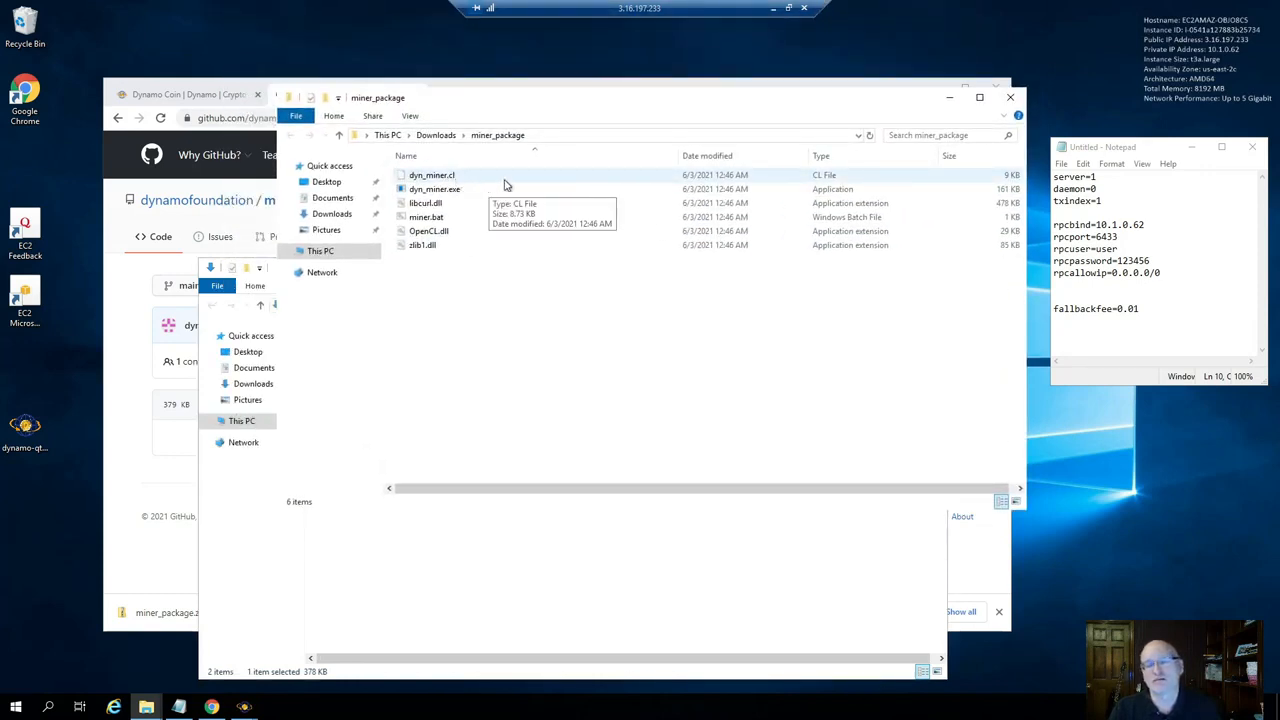
mouse_move(480, 182)
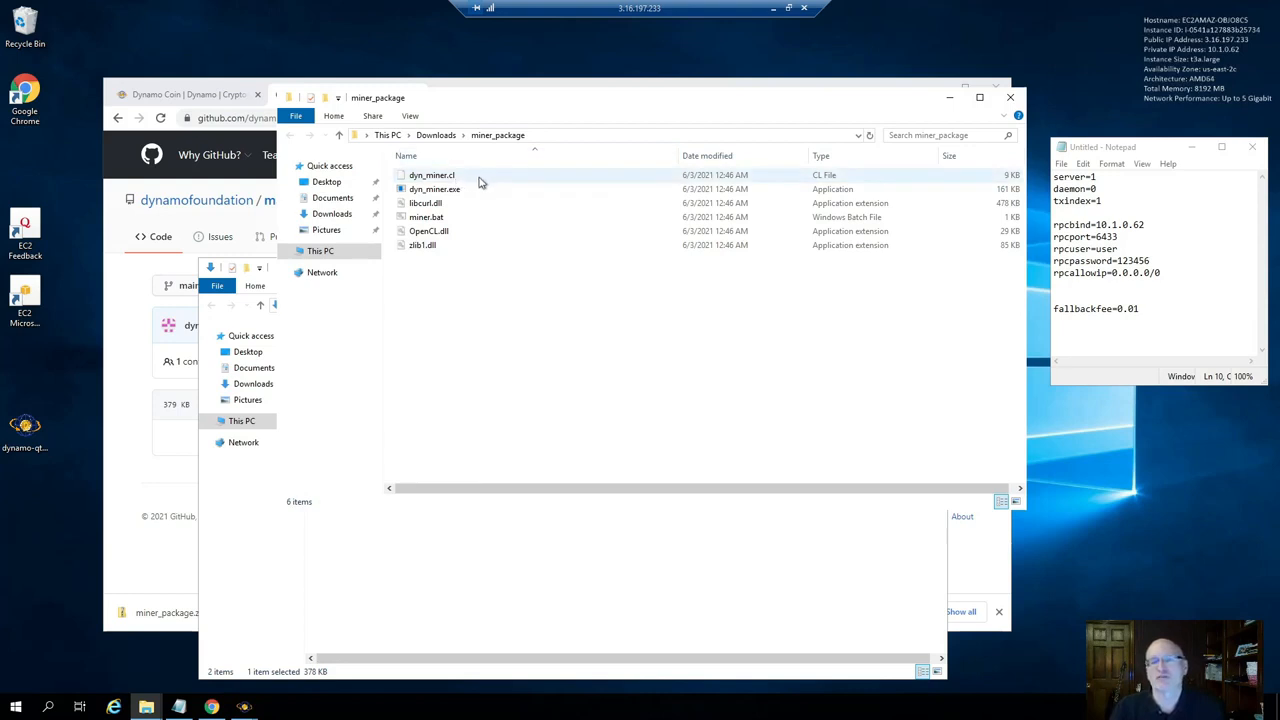
left_click(432, 188)
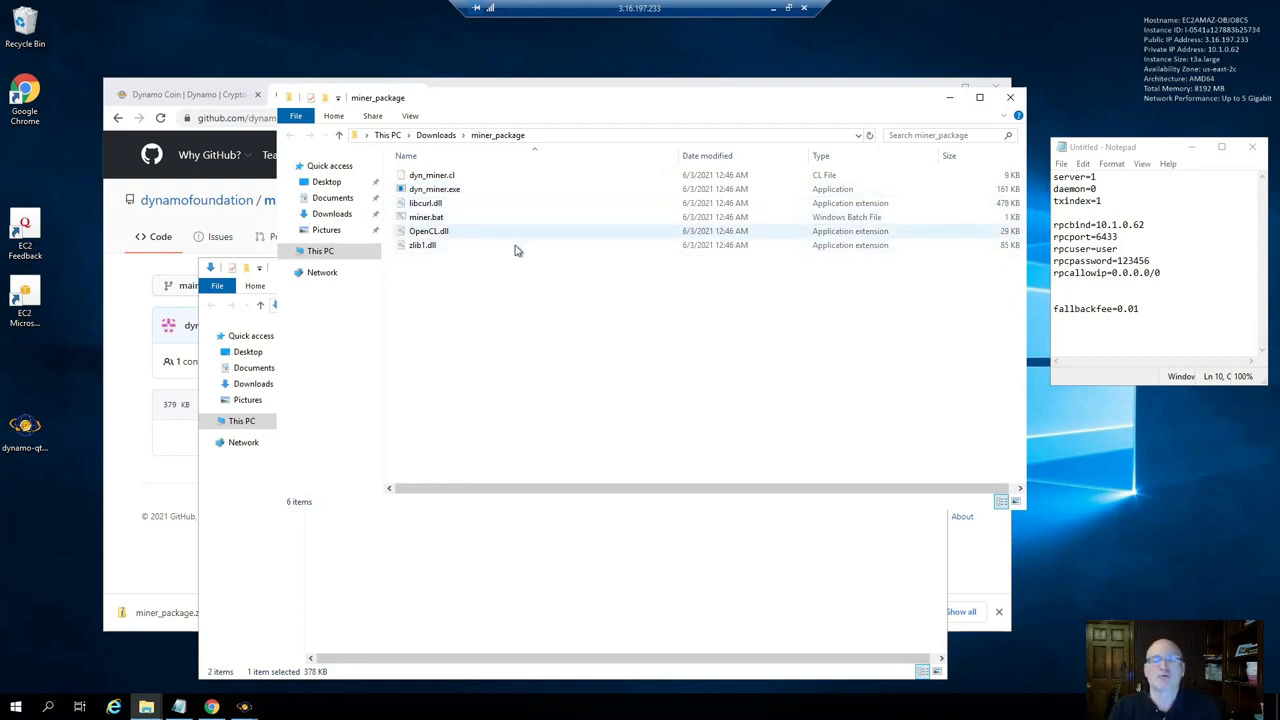
mouse_move(428, 216)
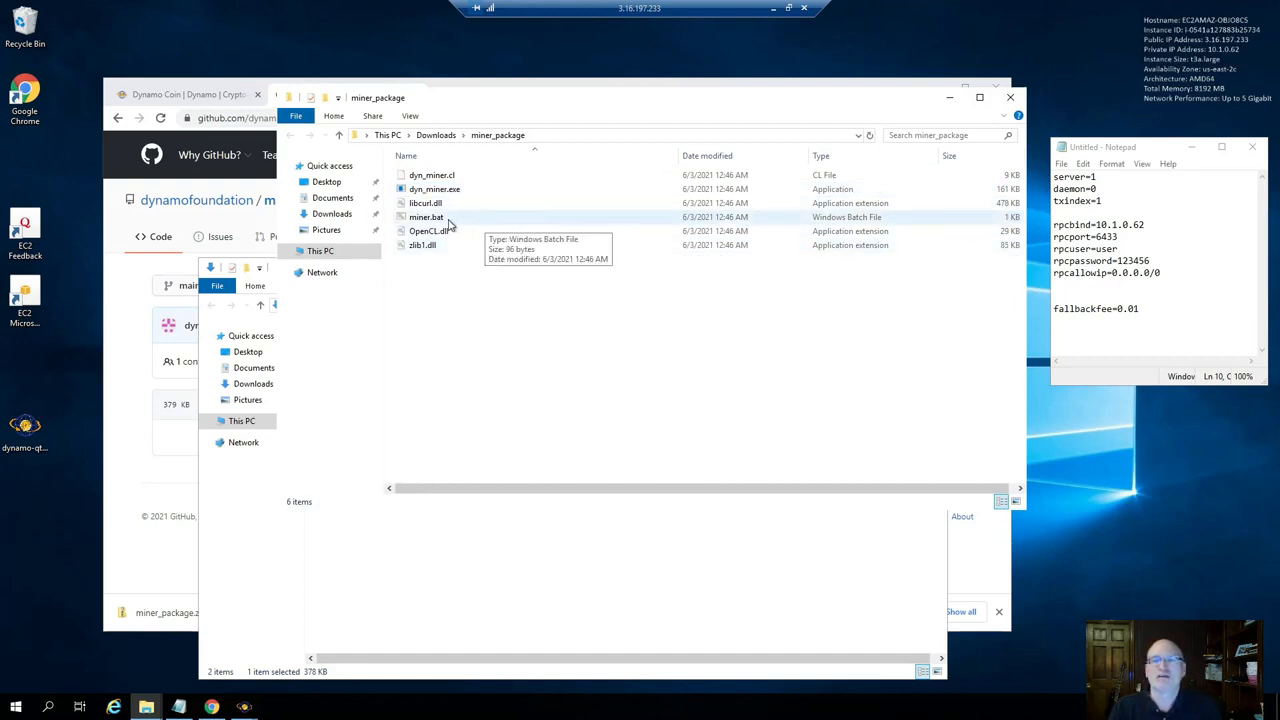
Edit miner.bat in Notepad, choosing More info > Run anyway past the SmartScreen warning
left_click(426, 216)
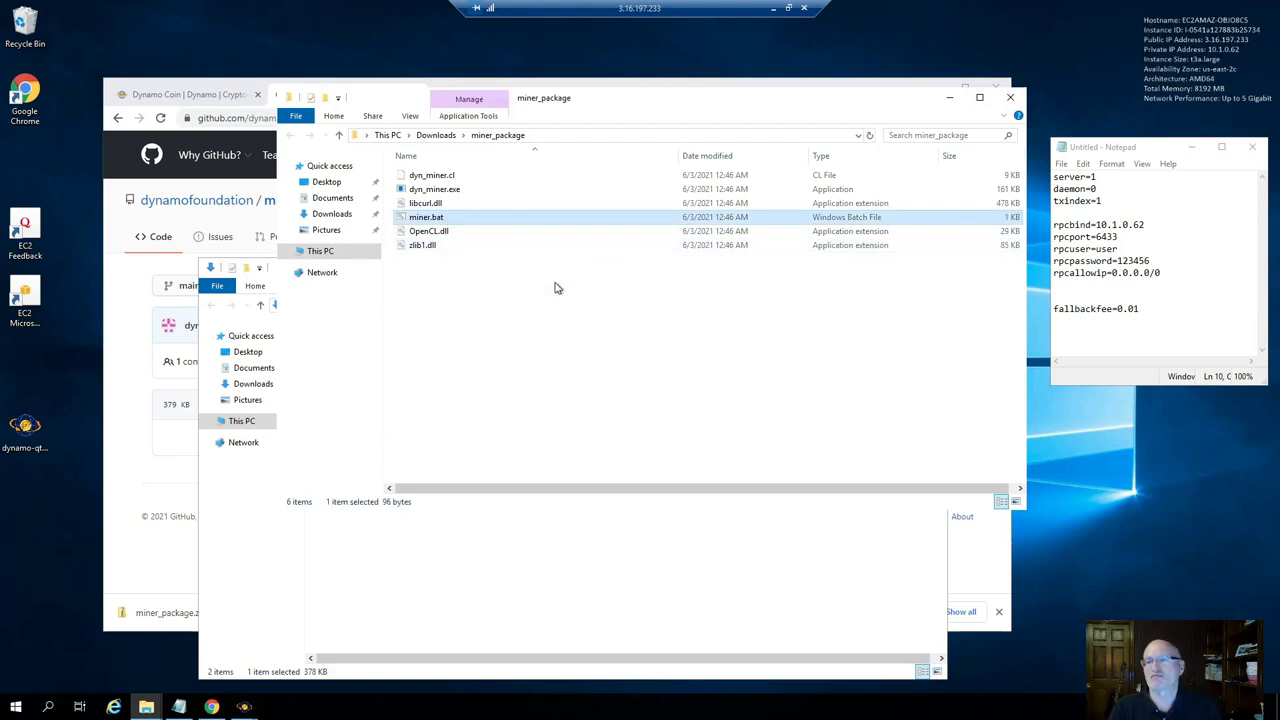
right_click(426, 216)
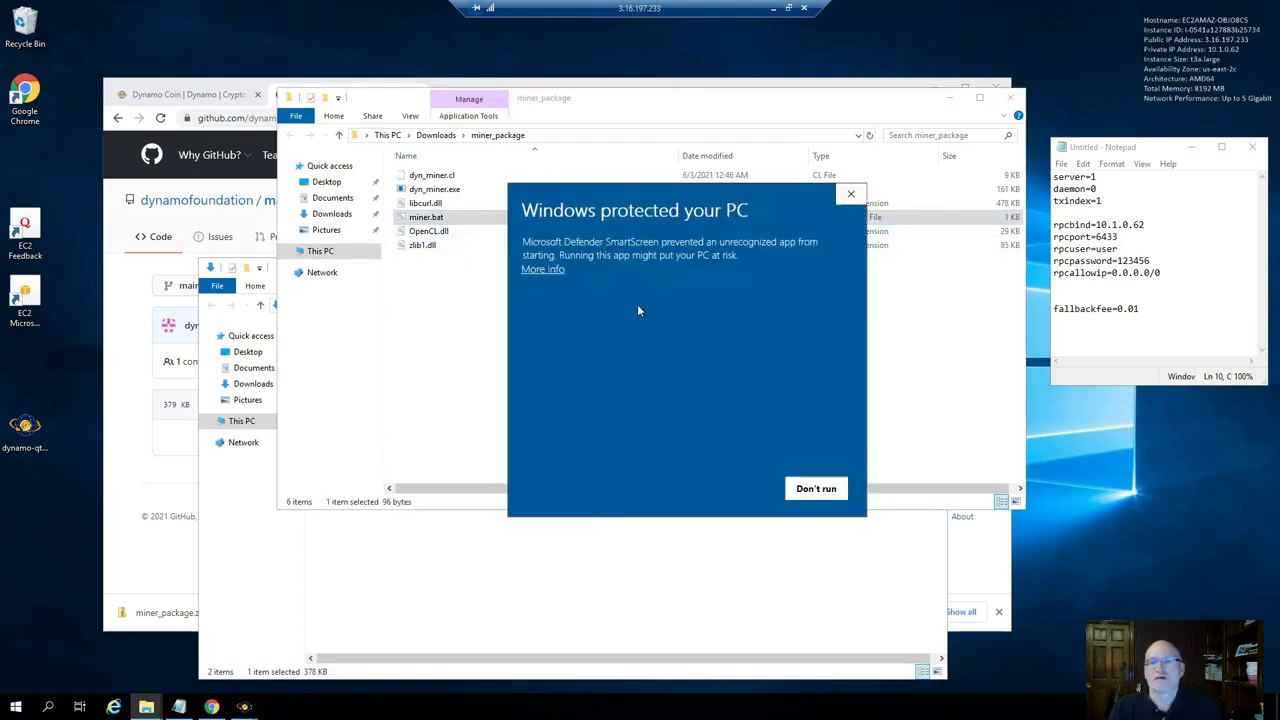
left_click(540, 268)
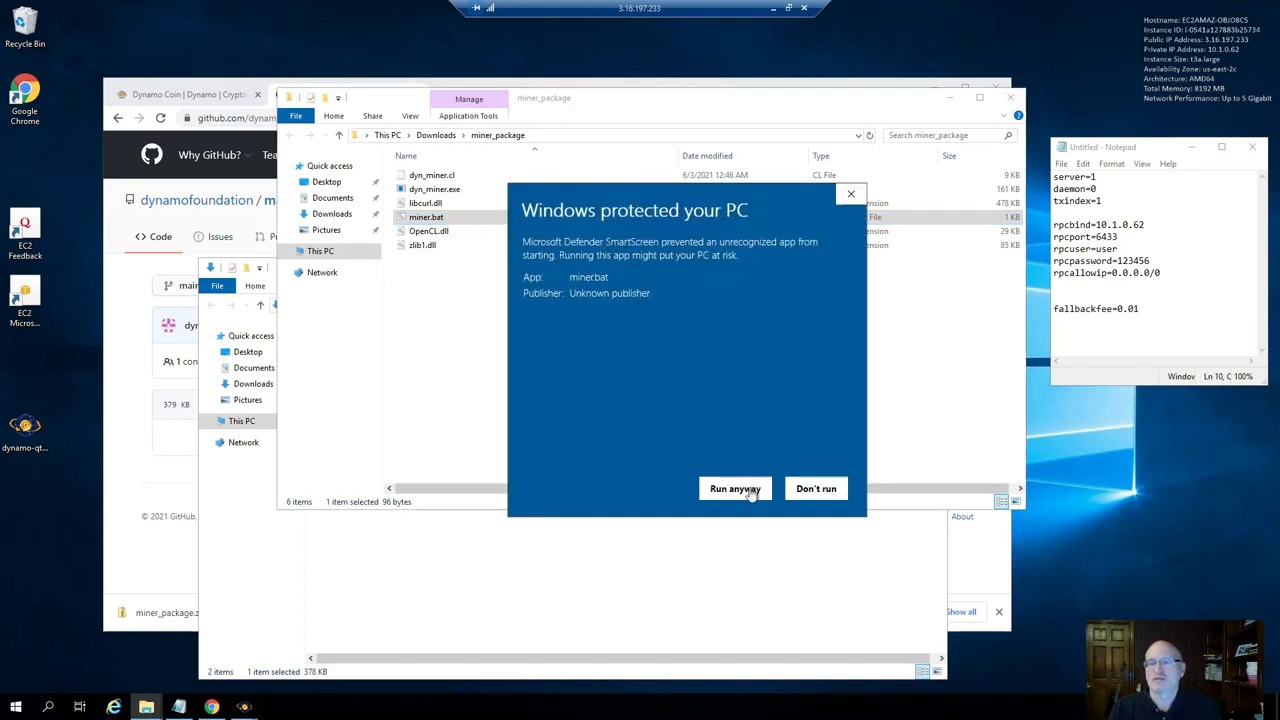
left_click(736, 488)
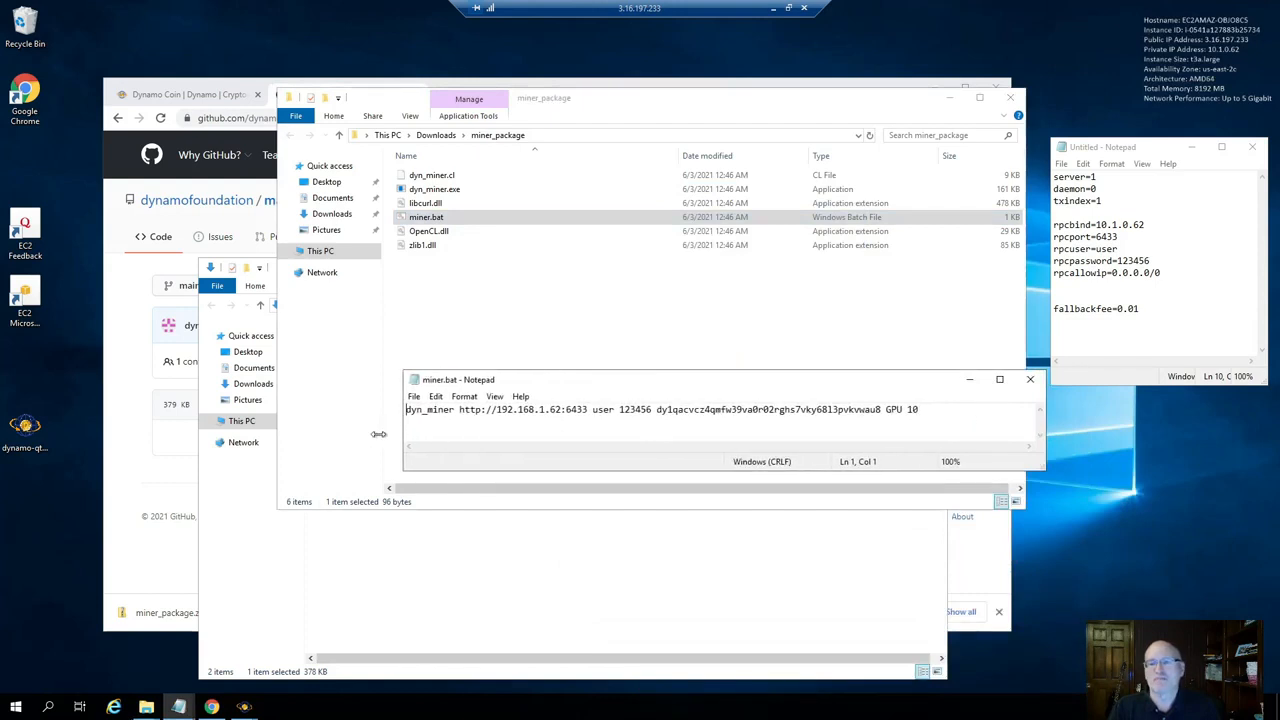
left_click_drag(456, 380, 430, 380)
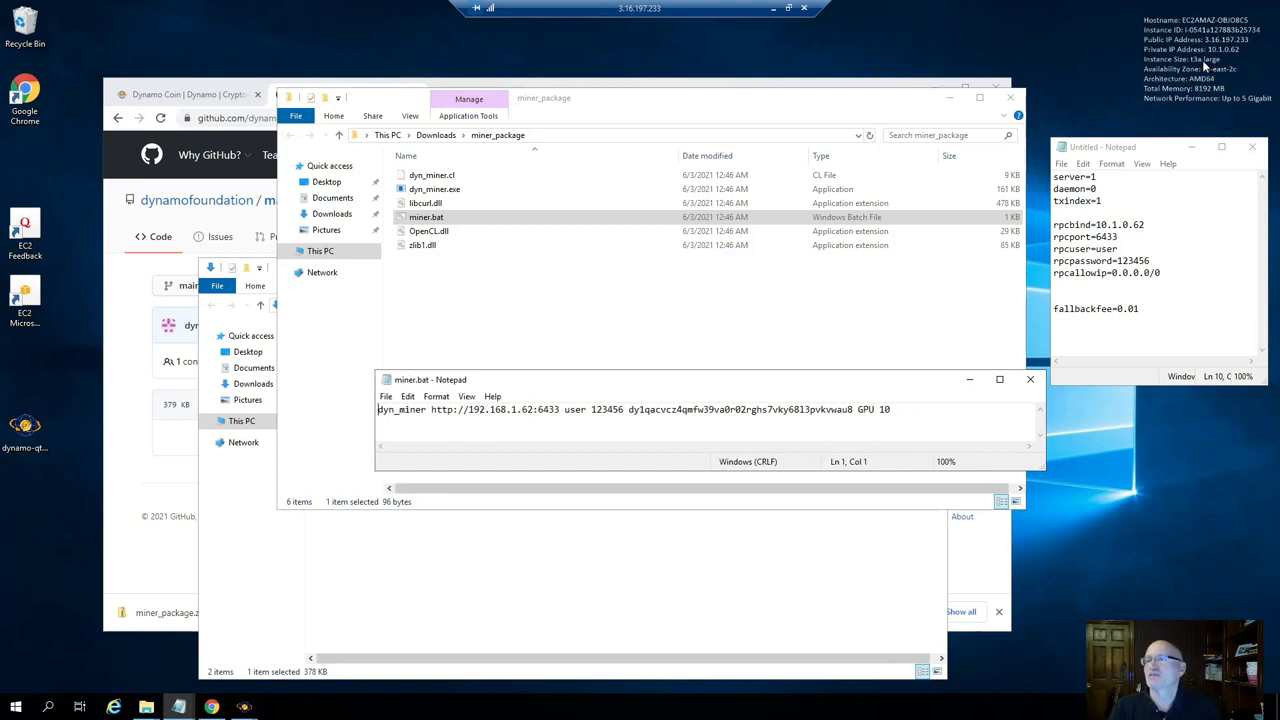
mouse_move(1226, 66)
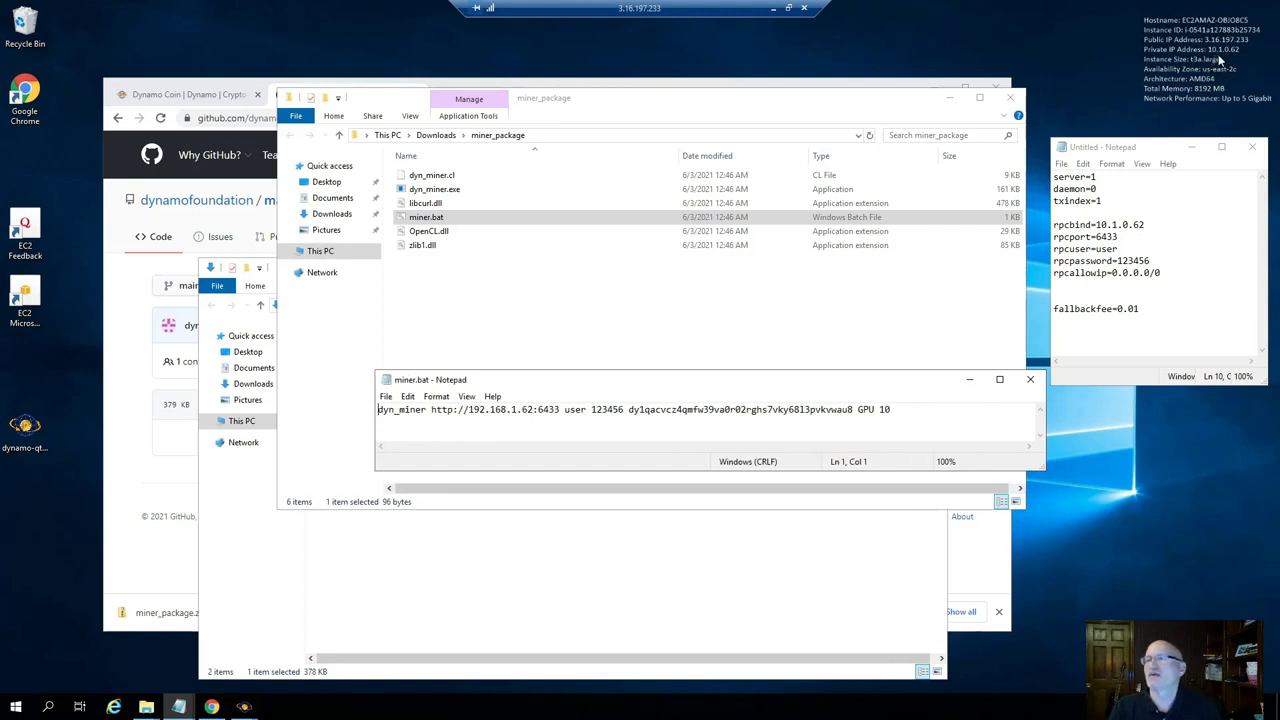
mouse_move(1264, 56)
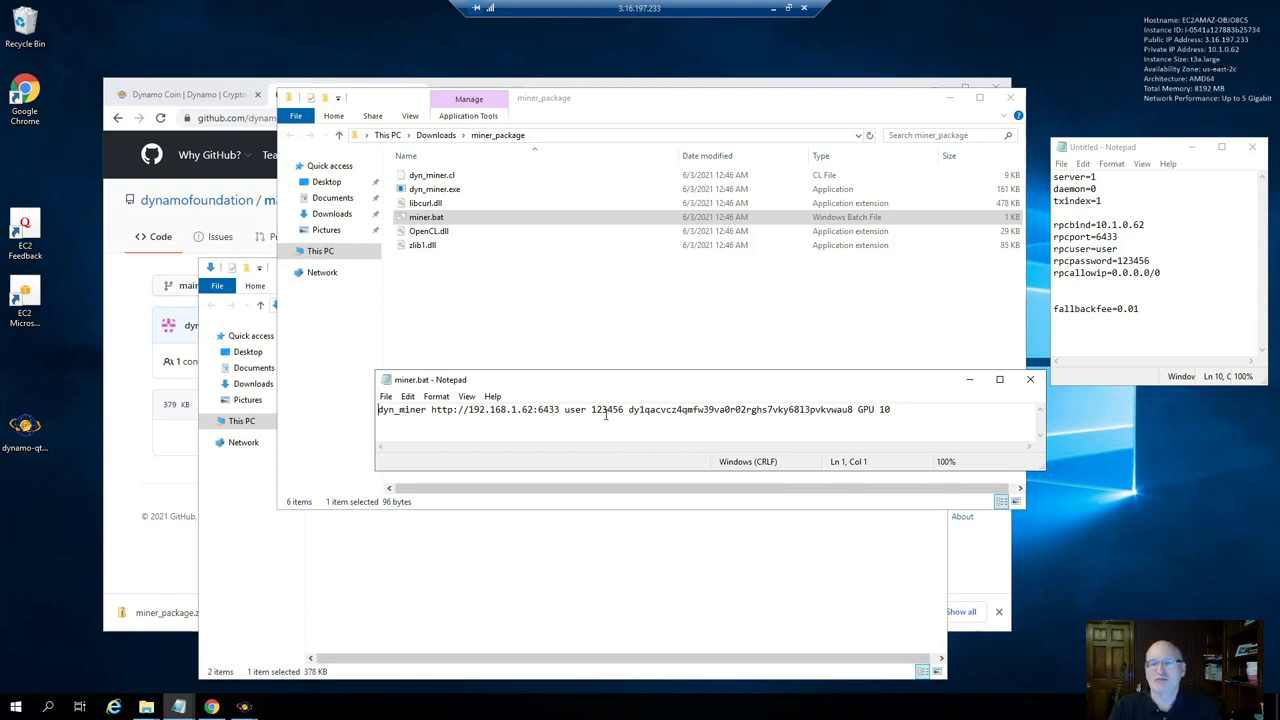
mouse_move(600, 418)
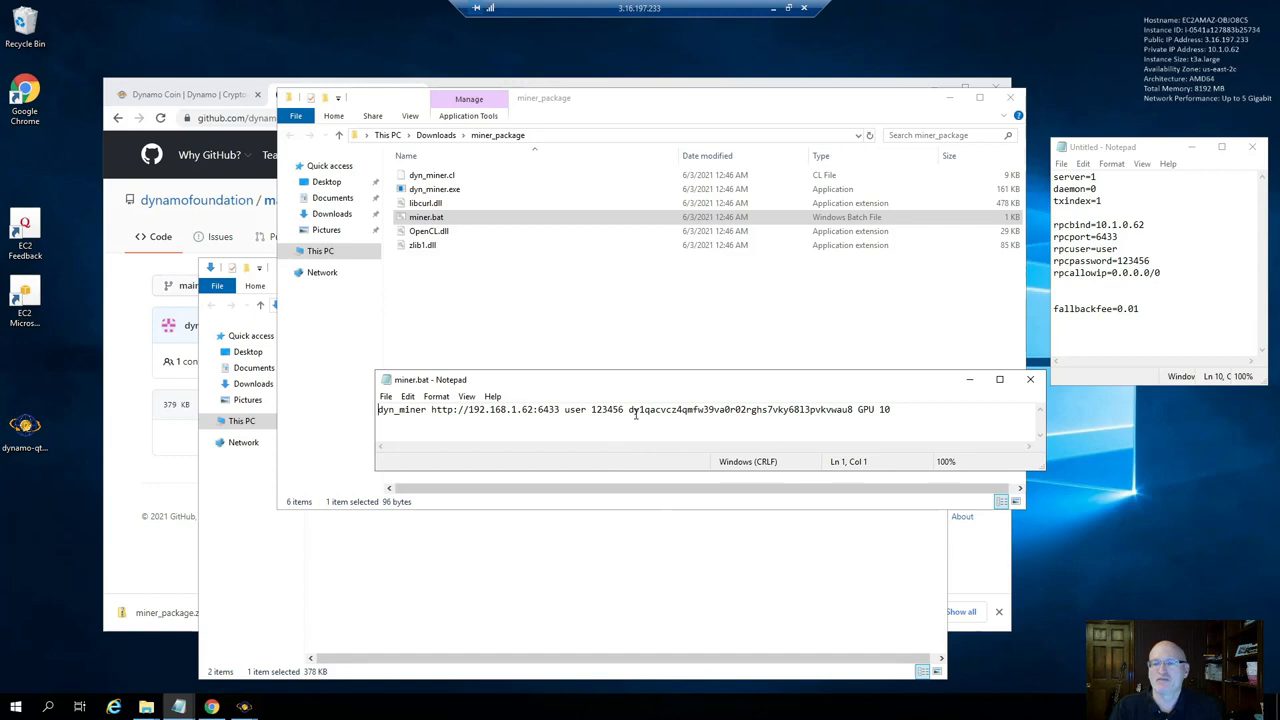
mouse_move(868, 424)
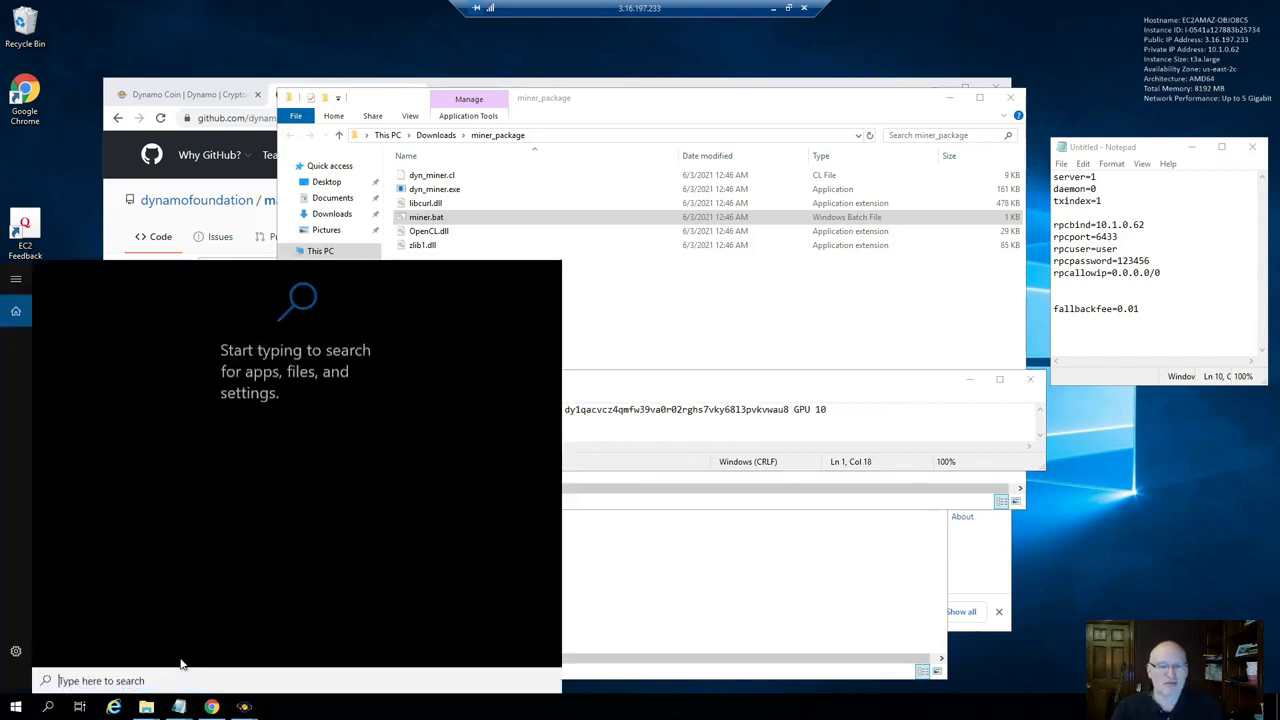
Run ipconfig in Command Prompt to get IPv4 10.1.0.62 for the miner server address, then return to the wallet
type("cmd")
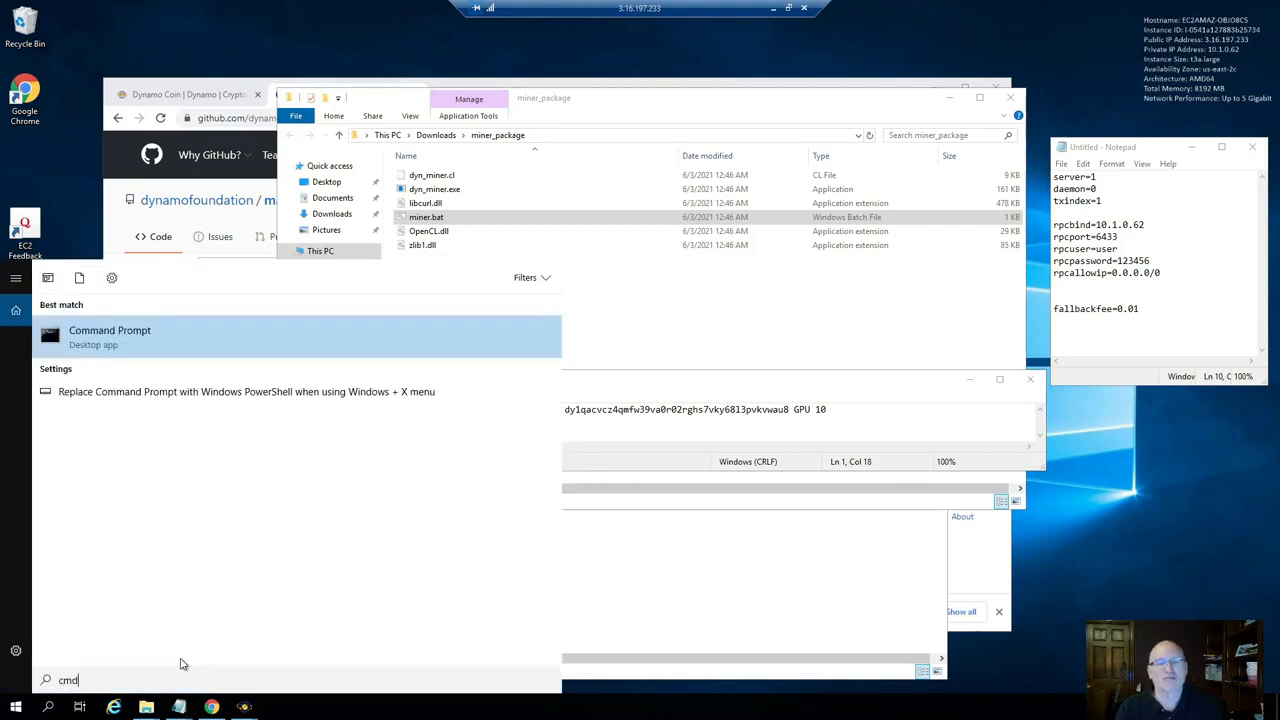
left_click(110, 336)
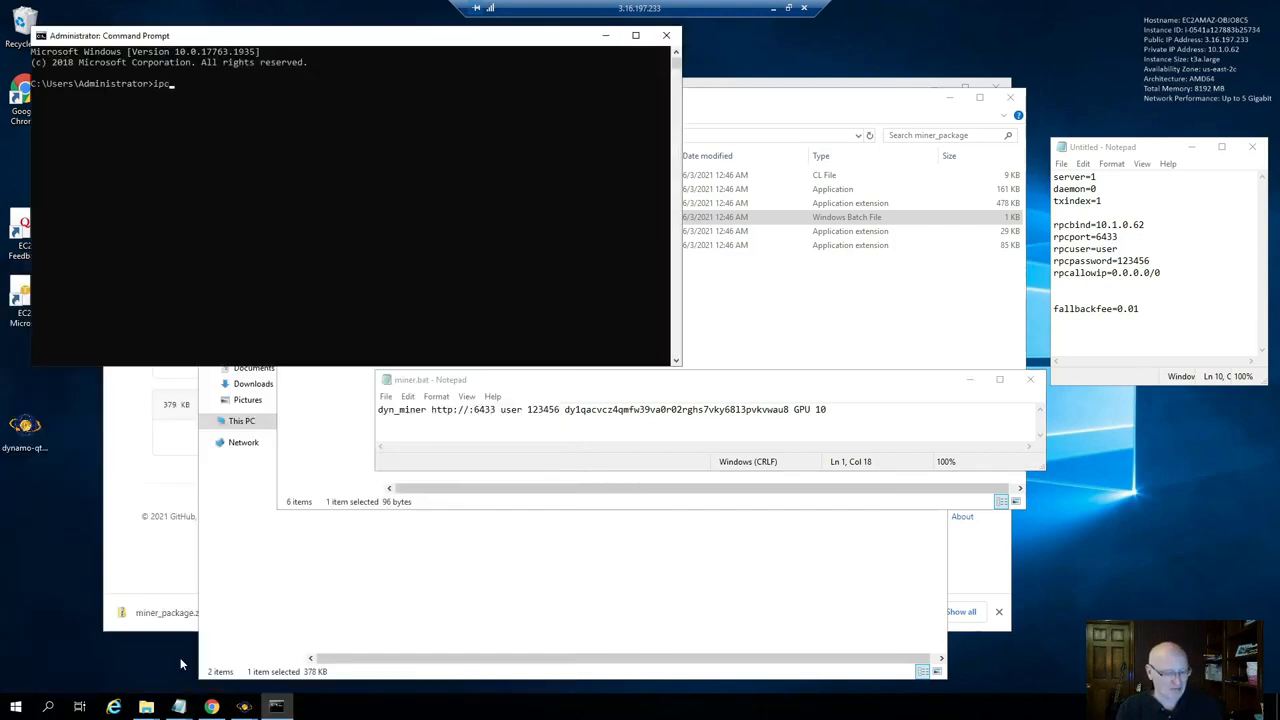
type("ipconfig")
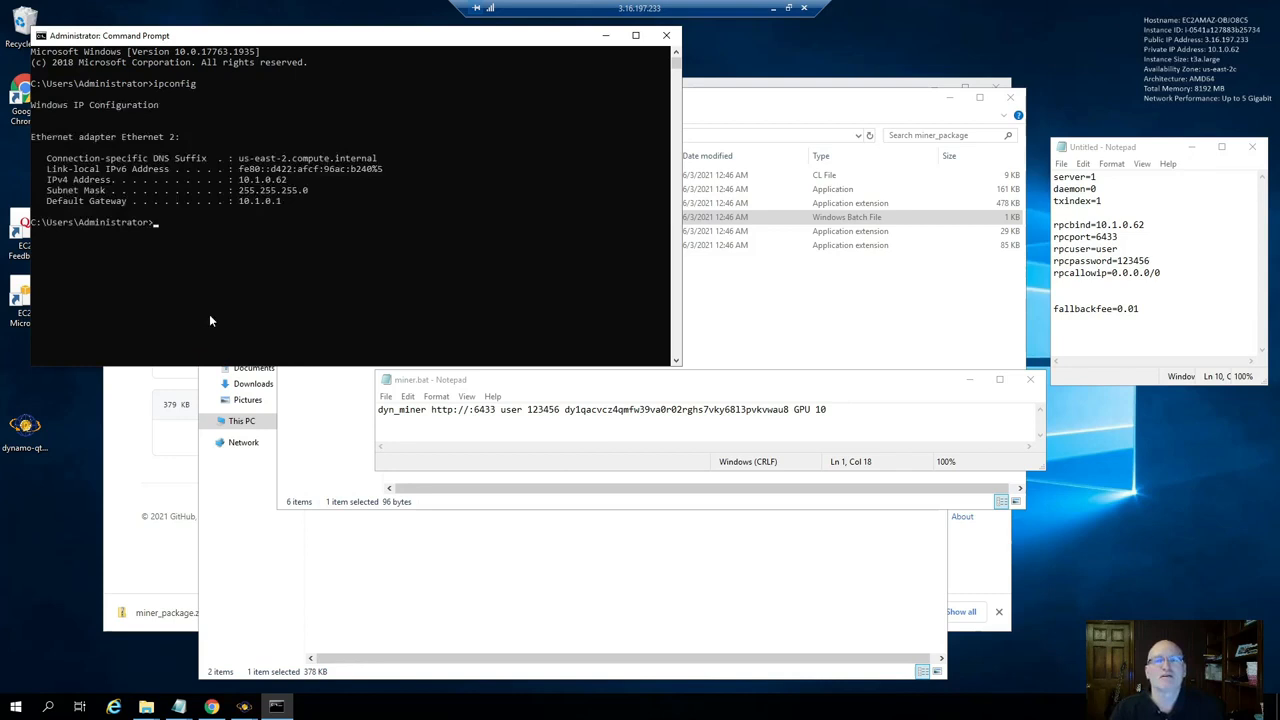
mouse_move(258, 190)
type("10.1.0.62")
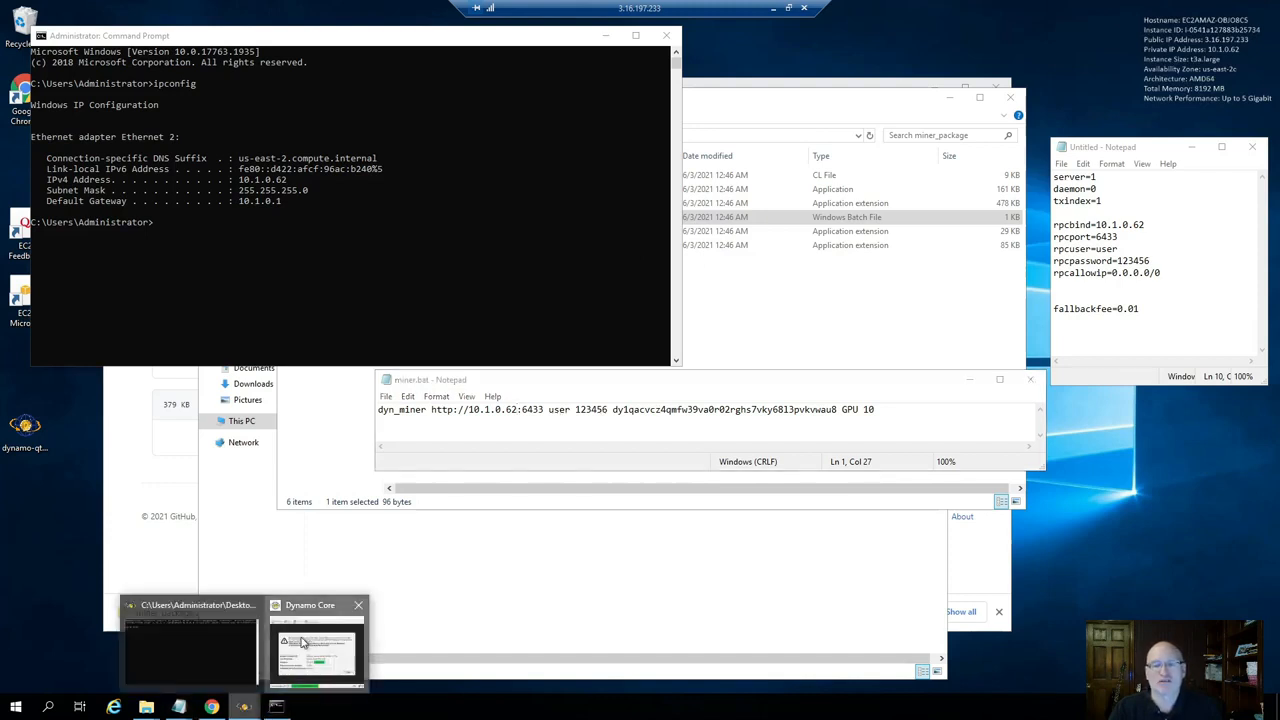
left_click(316, 644)
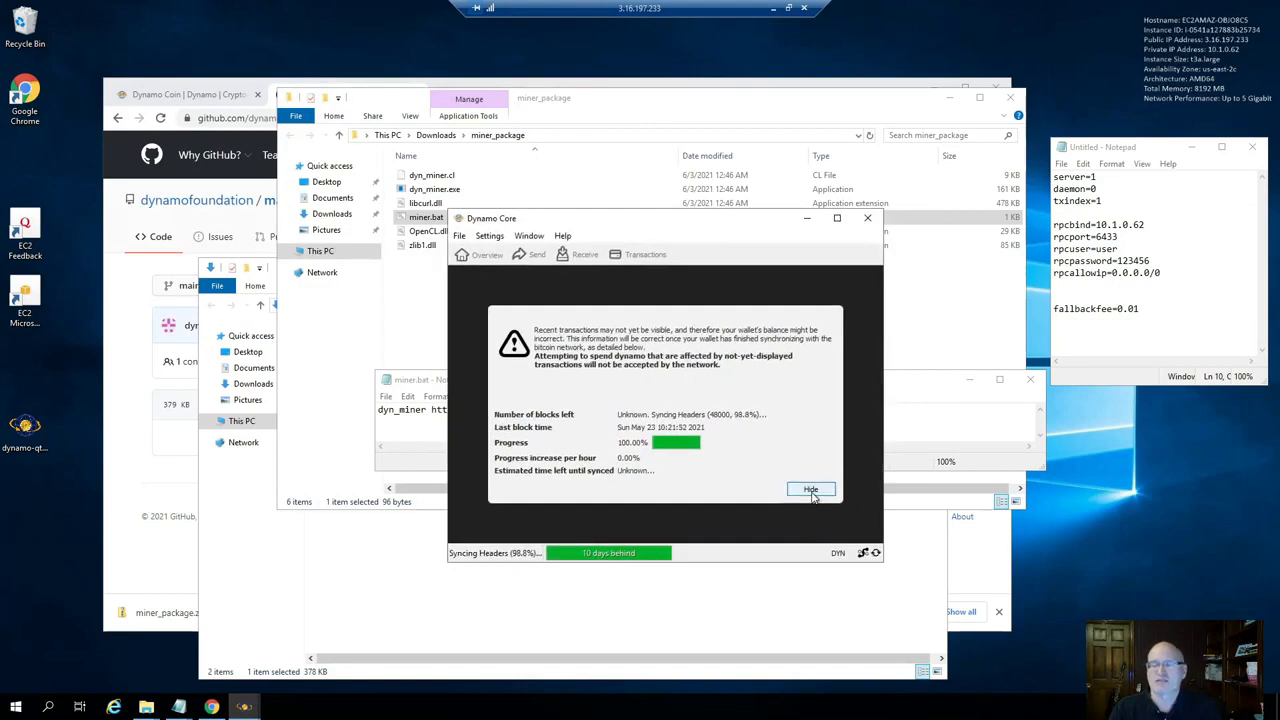
Hide the sync notice and create a new wallet named demotest
left_click(812, 488)
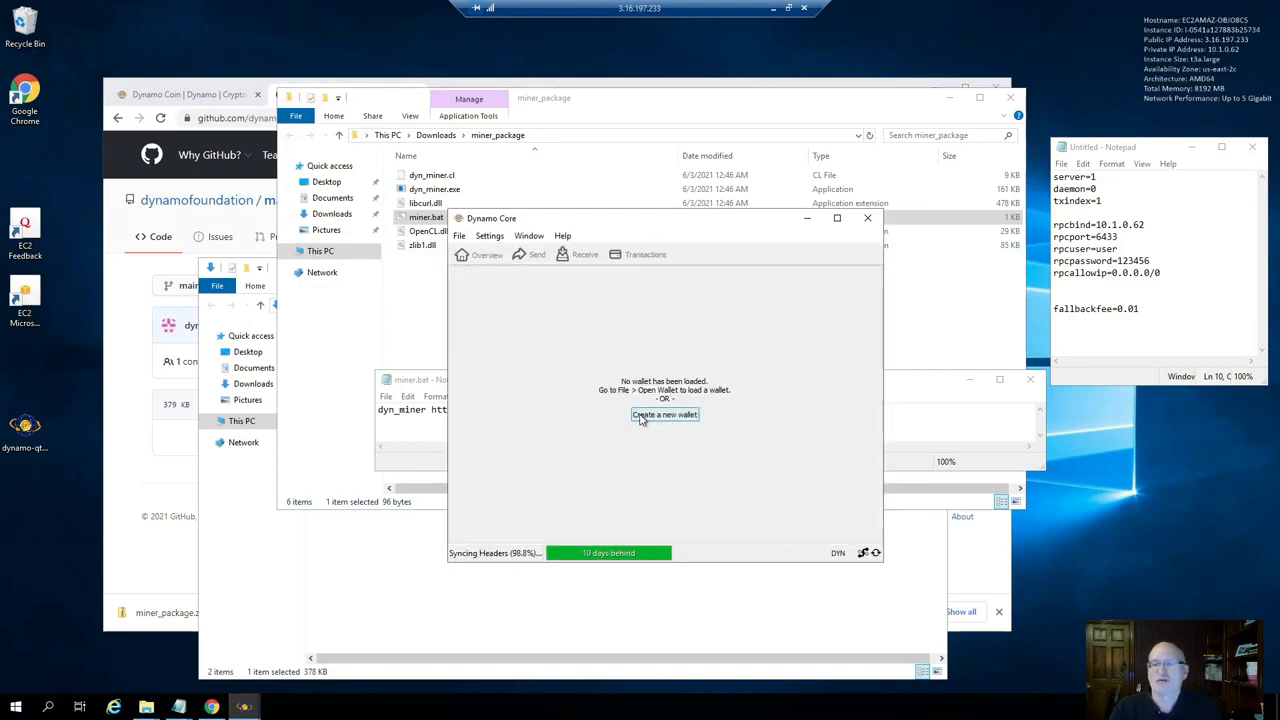
left_click(664, 414)
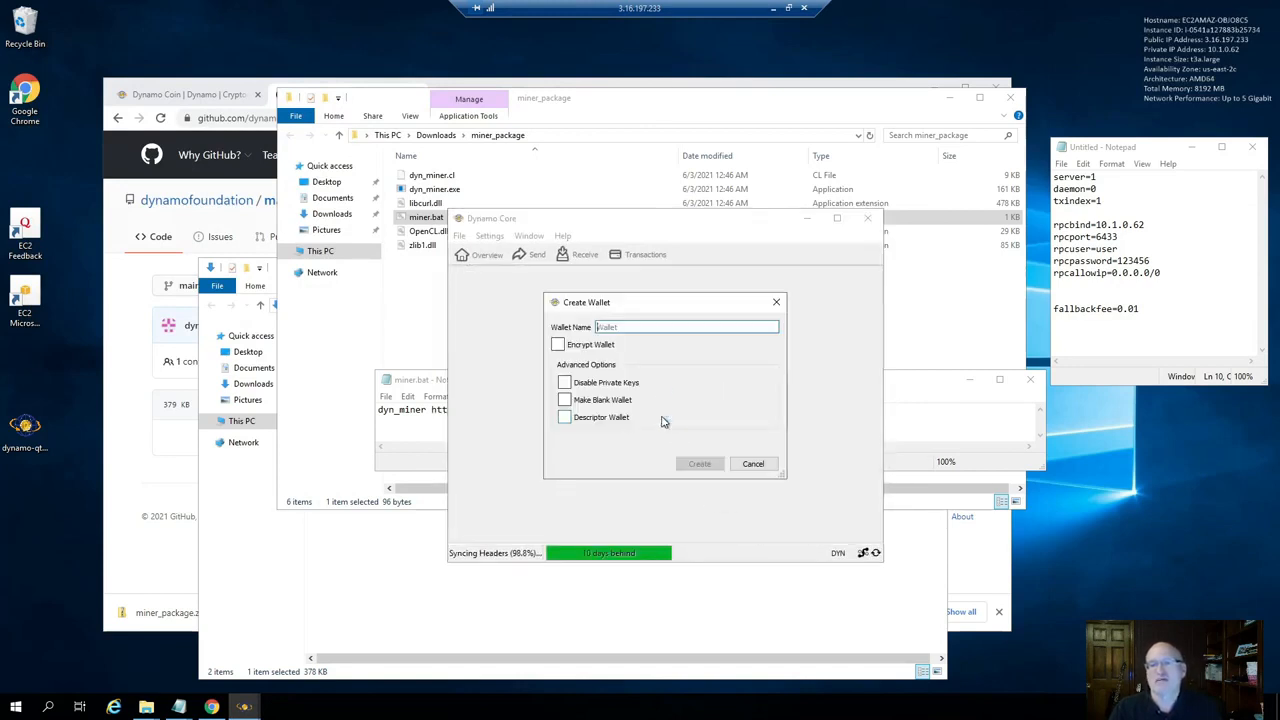
type("demotest")
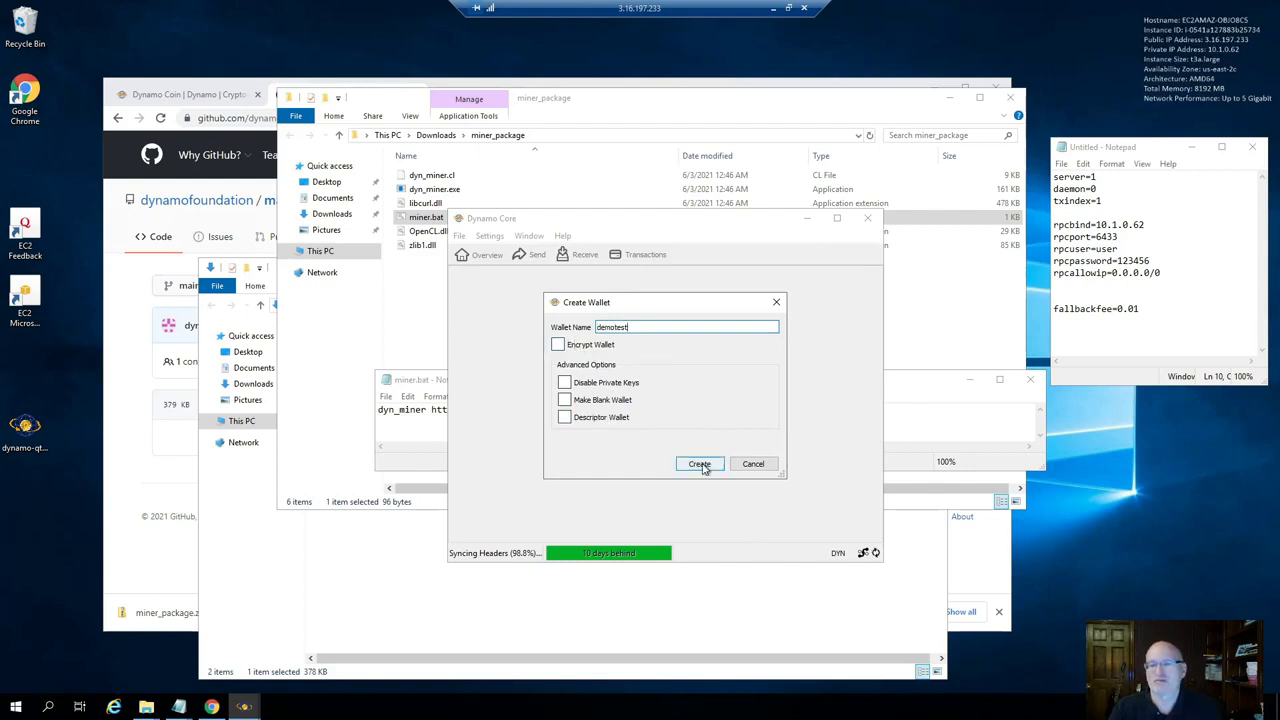
left_click(700, 464)
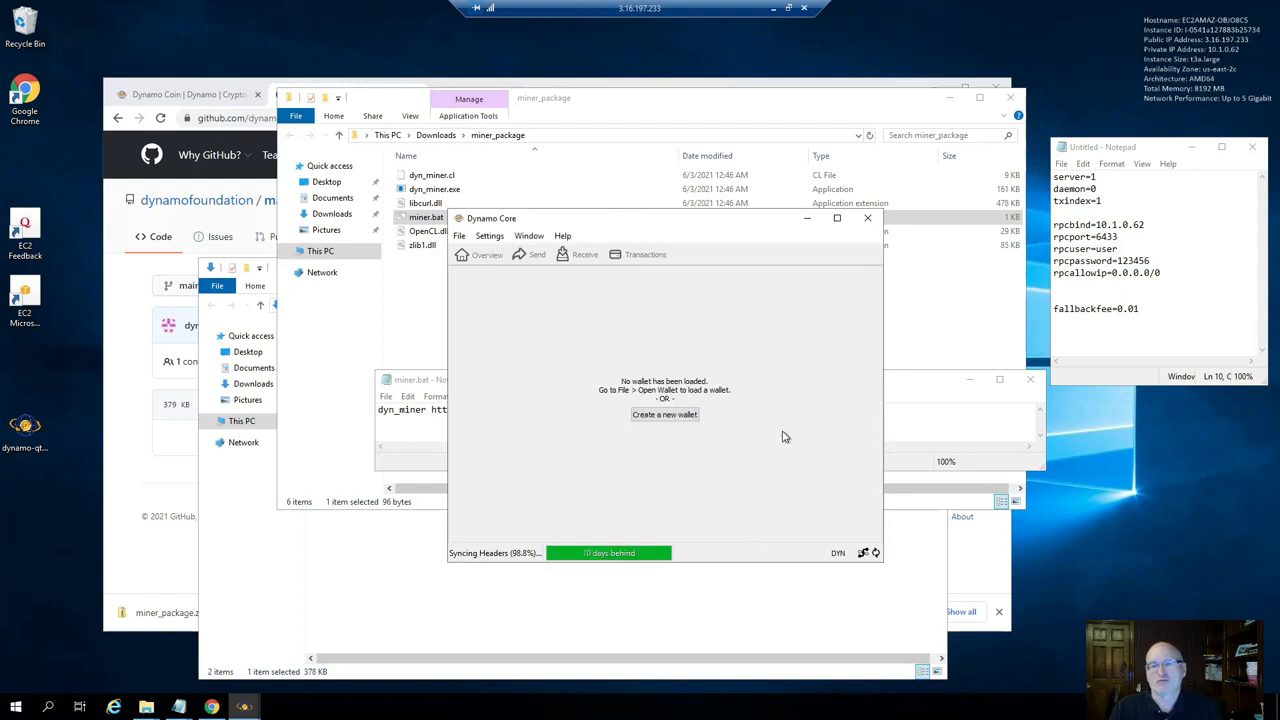
left_click(664, 414)
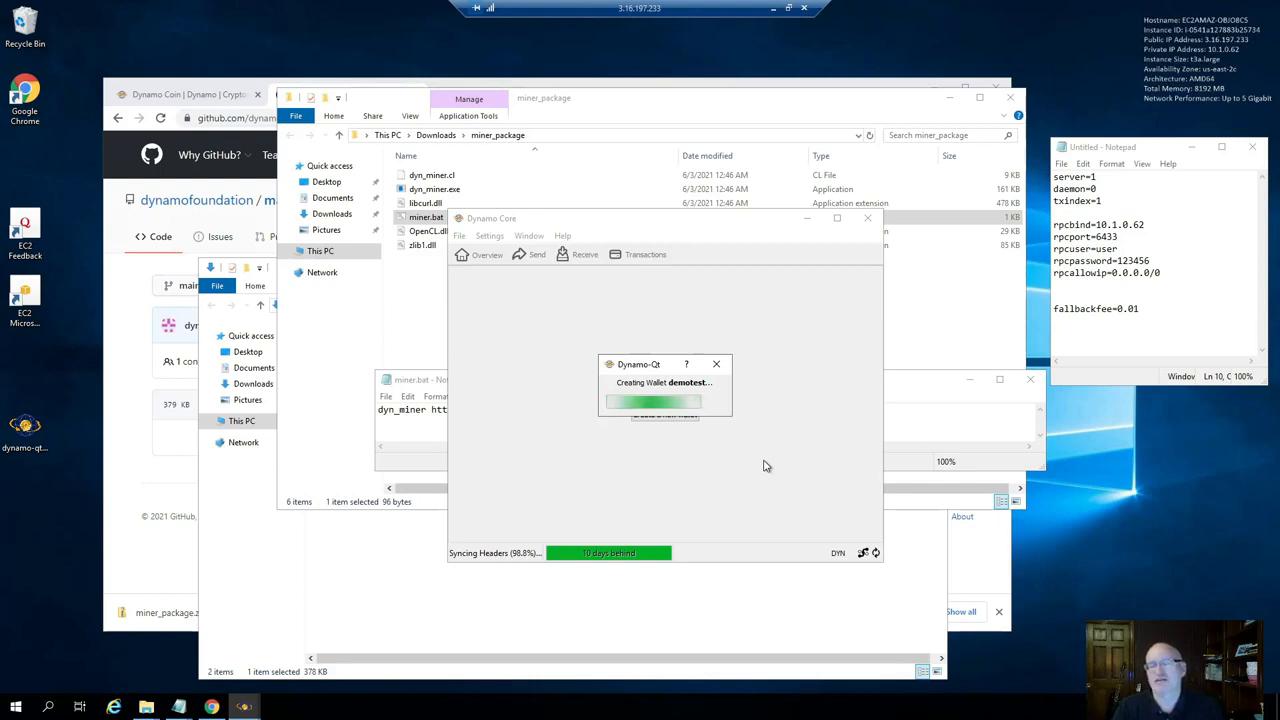
mouse_move(764, 476)
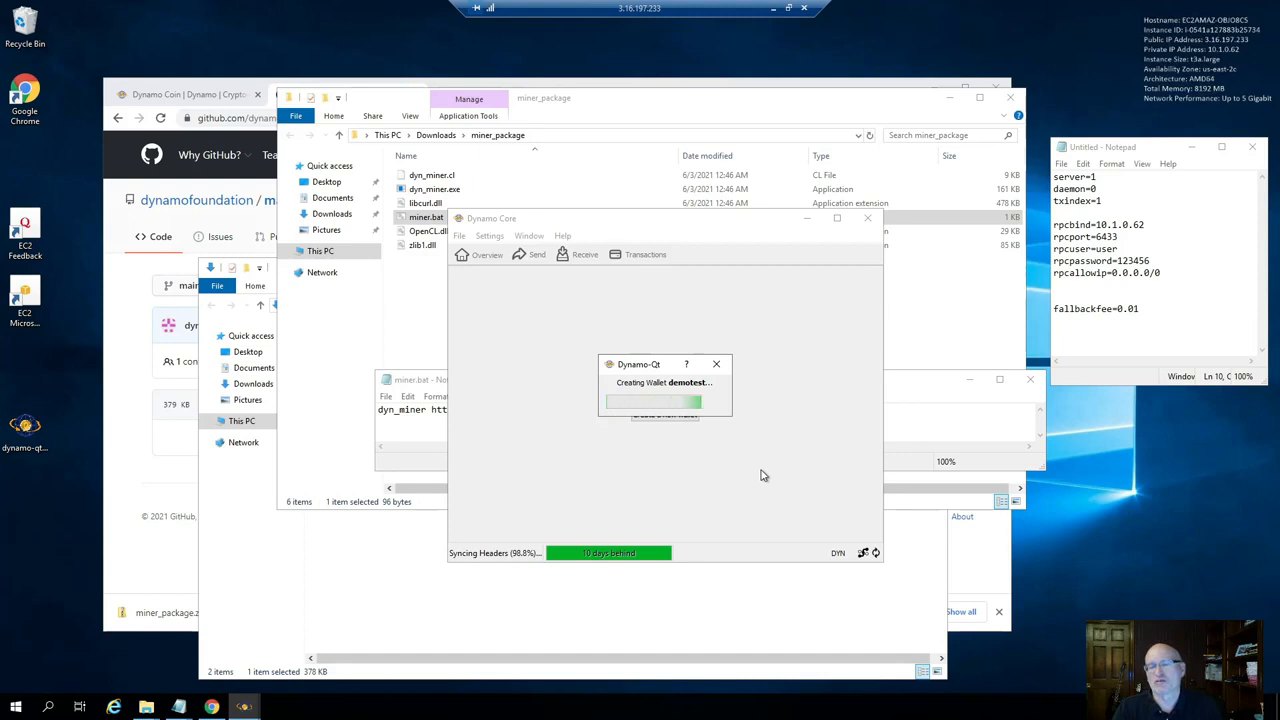
mouse_move(692, 482)
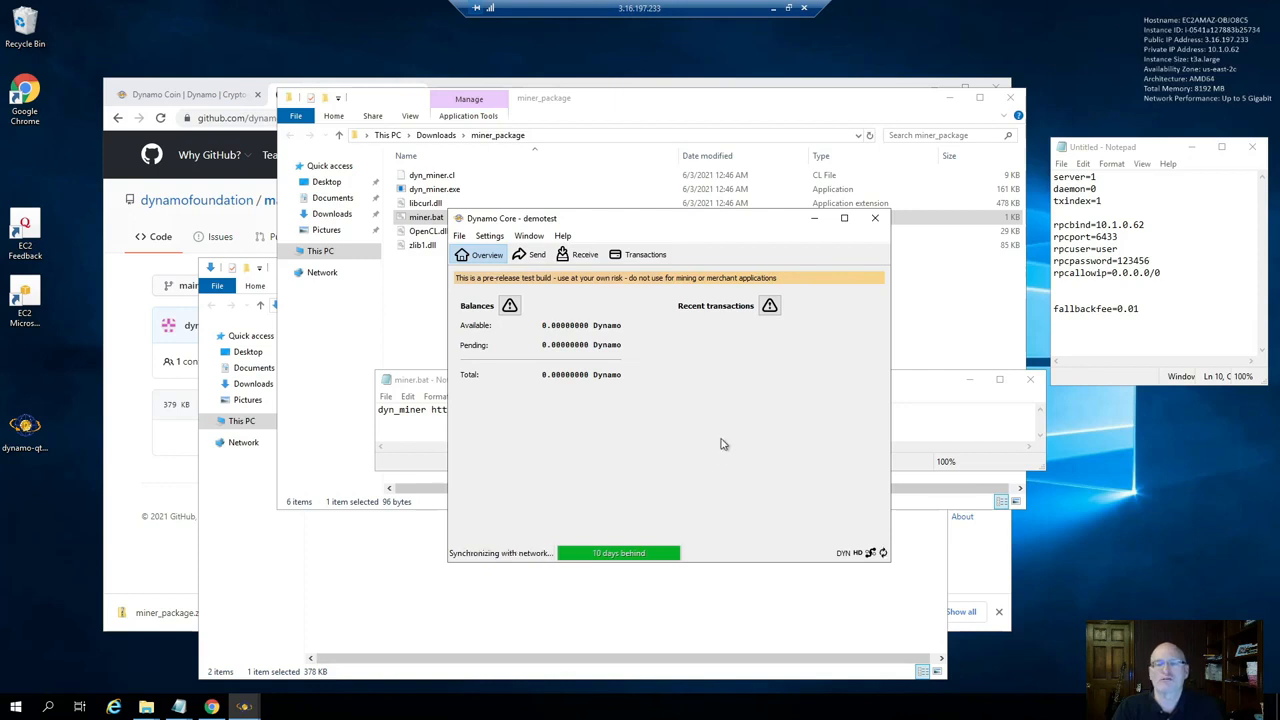
mouse_move(408, 336)
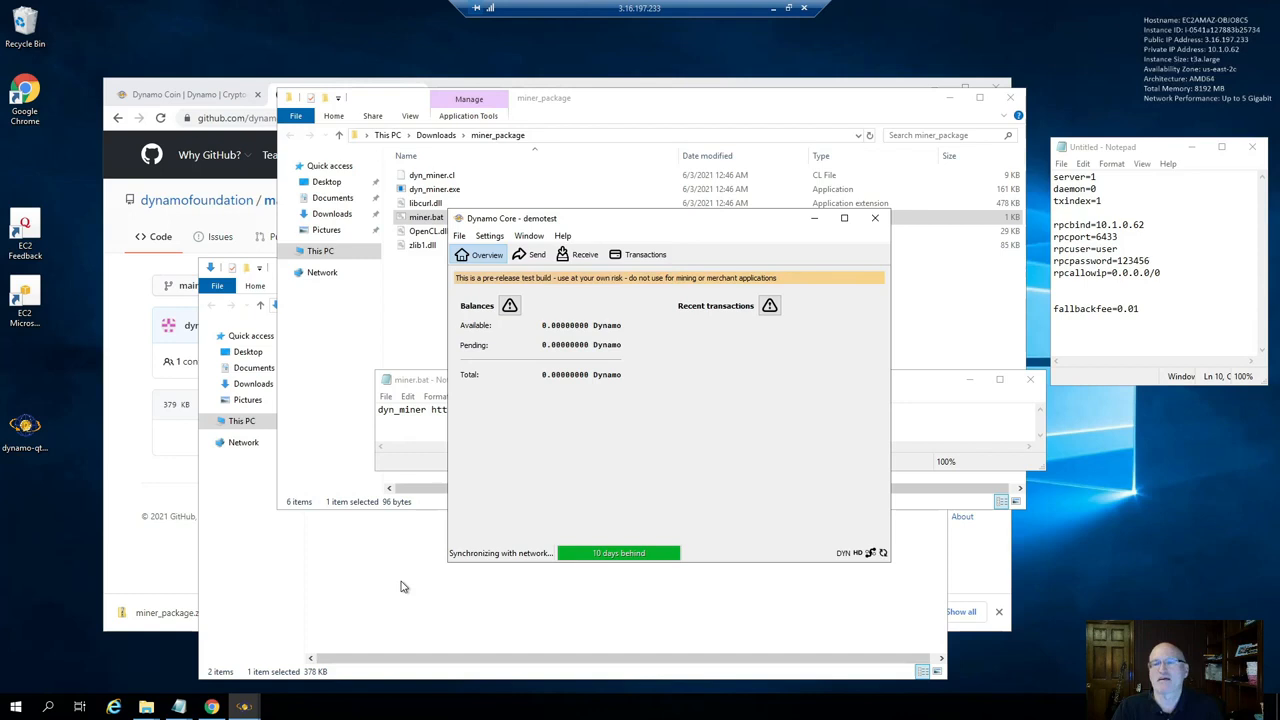
mouse_move(620, 322)
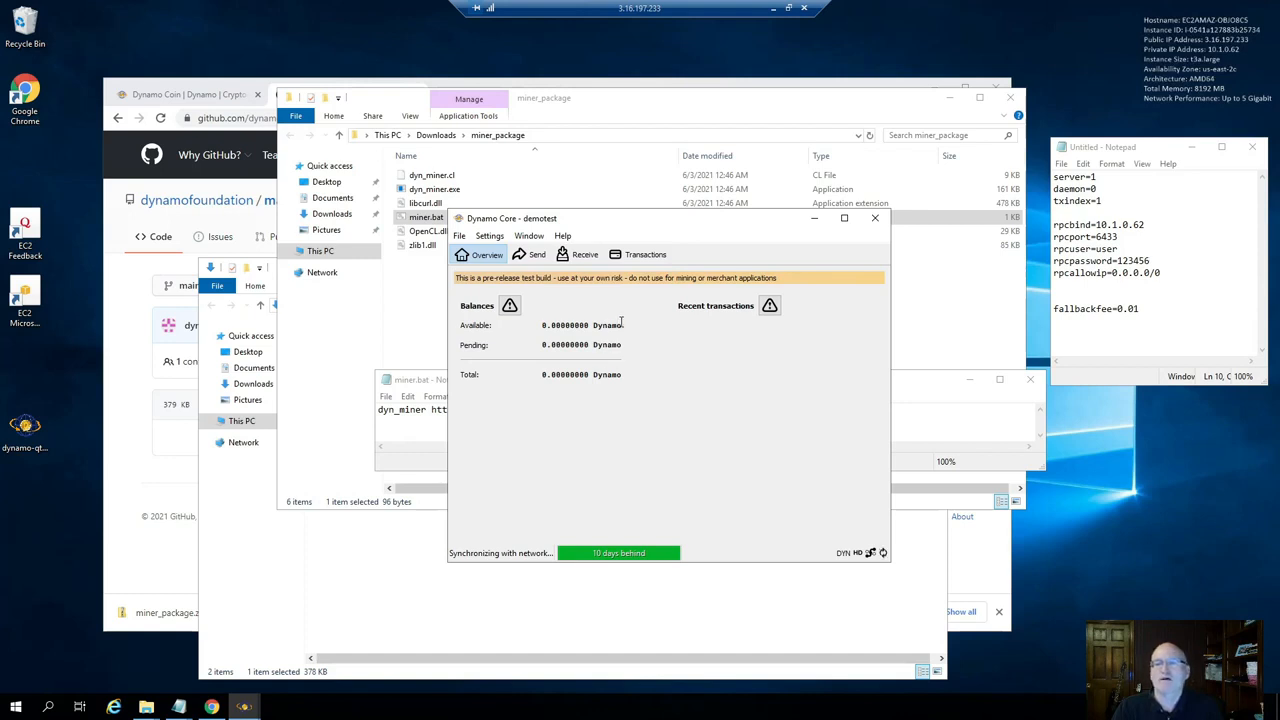
Create a new receiving address on the Receive tab
left_click(578, 254)
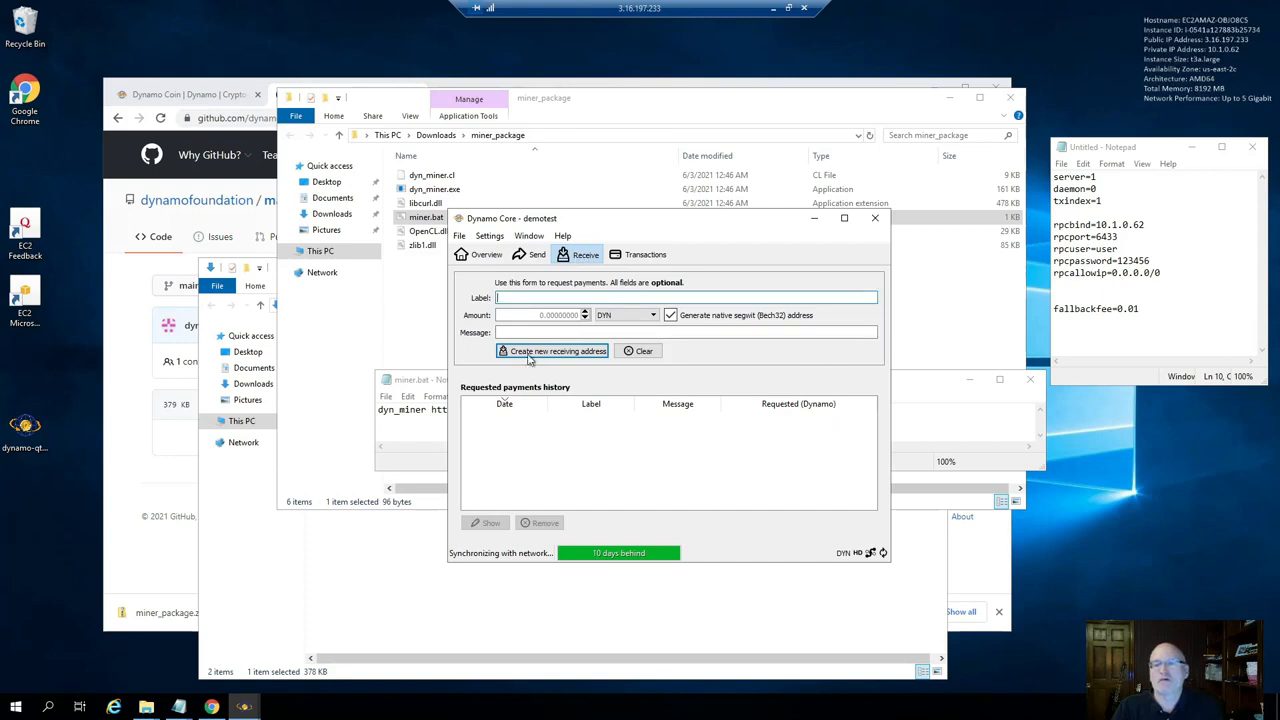
left_click(552, 350)
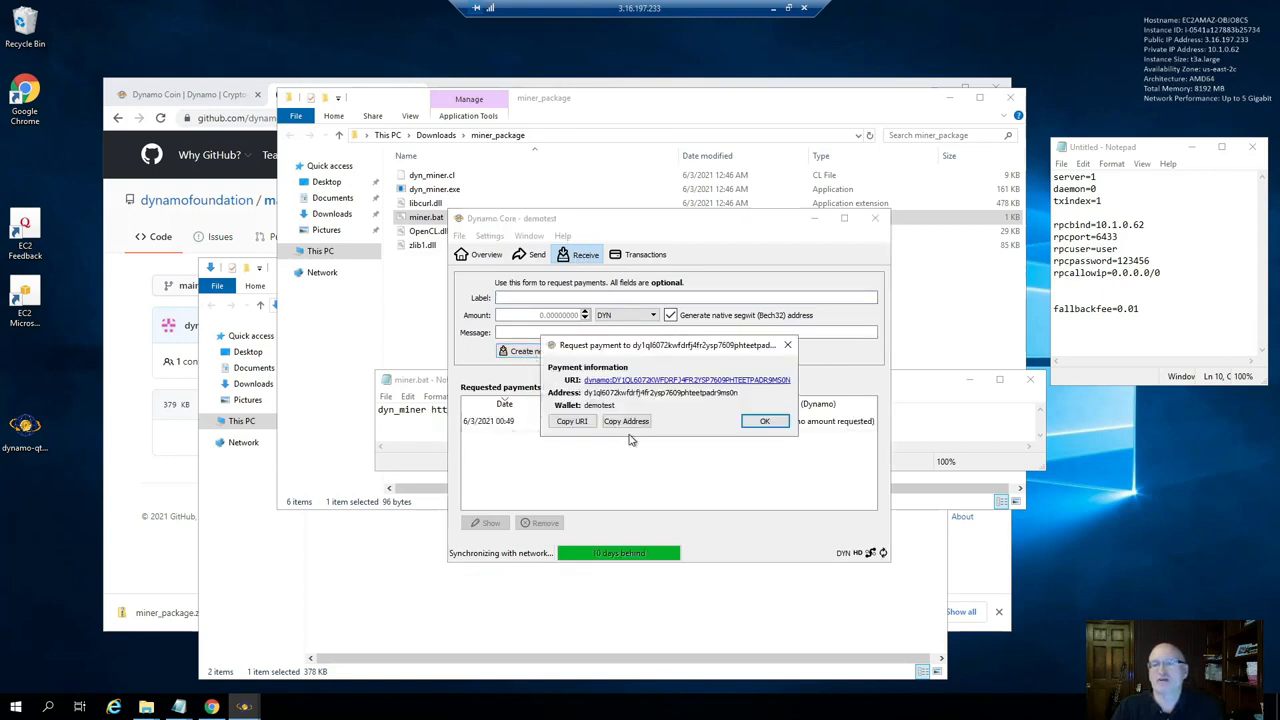
mouse_move(616, 436)
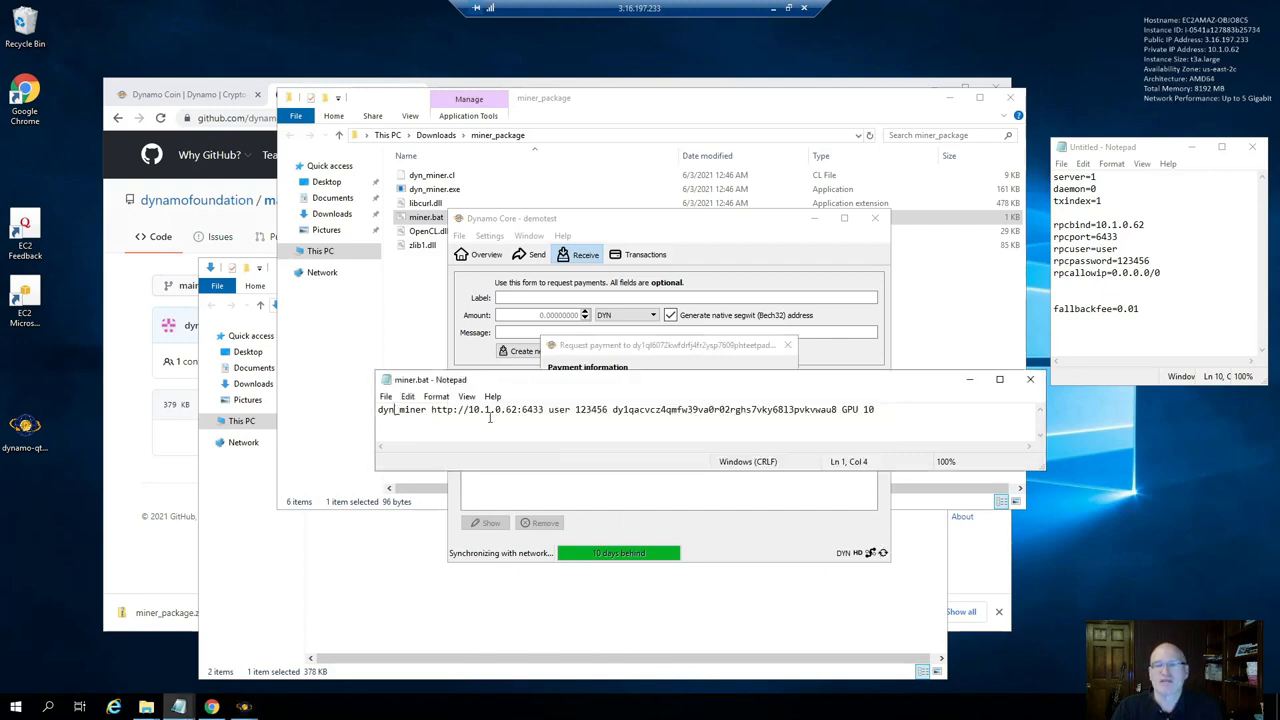
left_click_drag(614, 408, 838, 408)
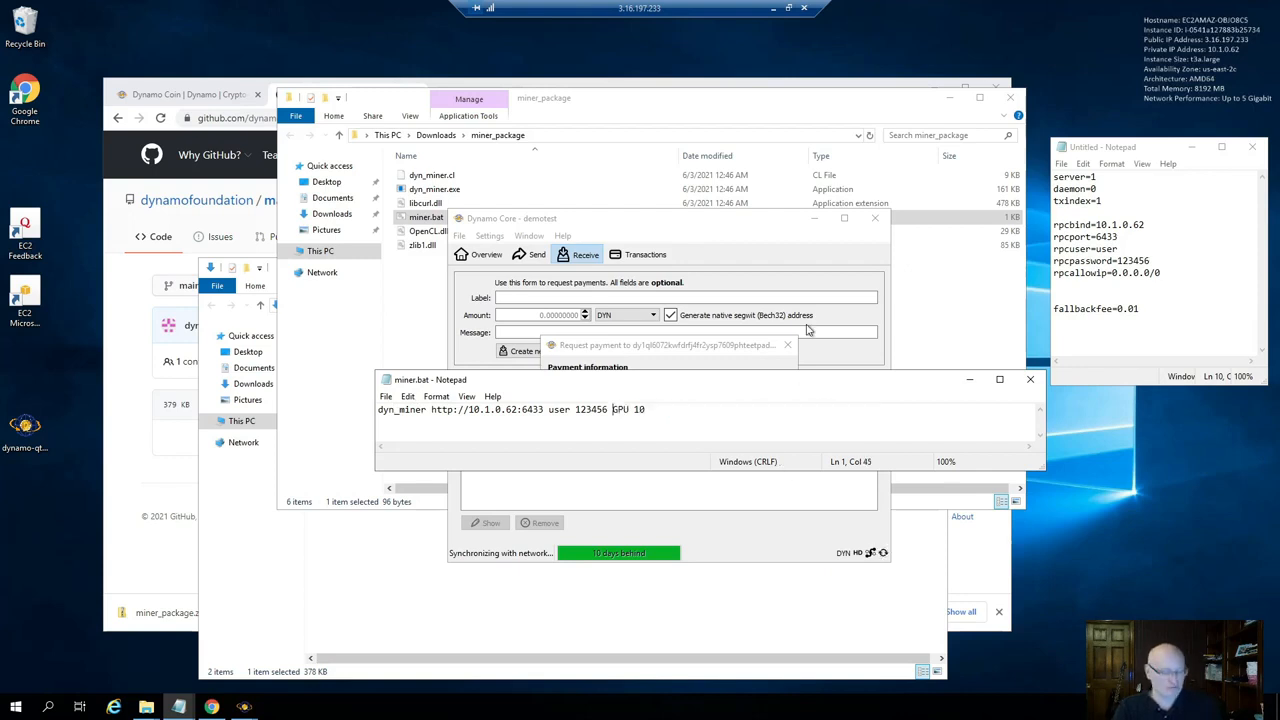
type("dy1q16072kwfdrfj4fr2ysp7609phteetpadr9ms0n C")
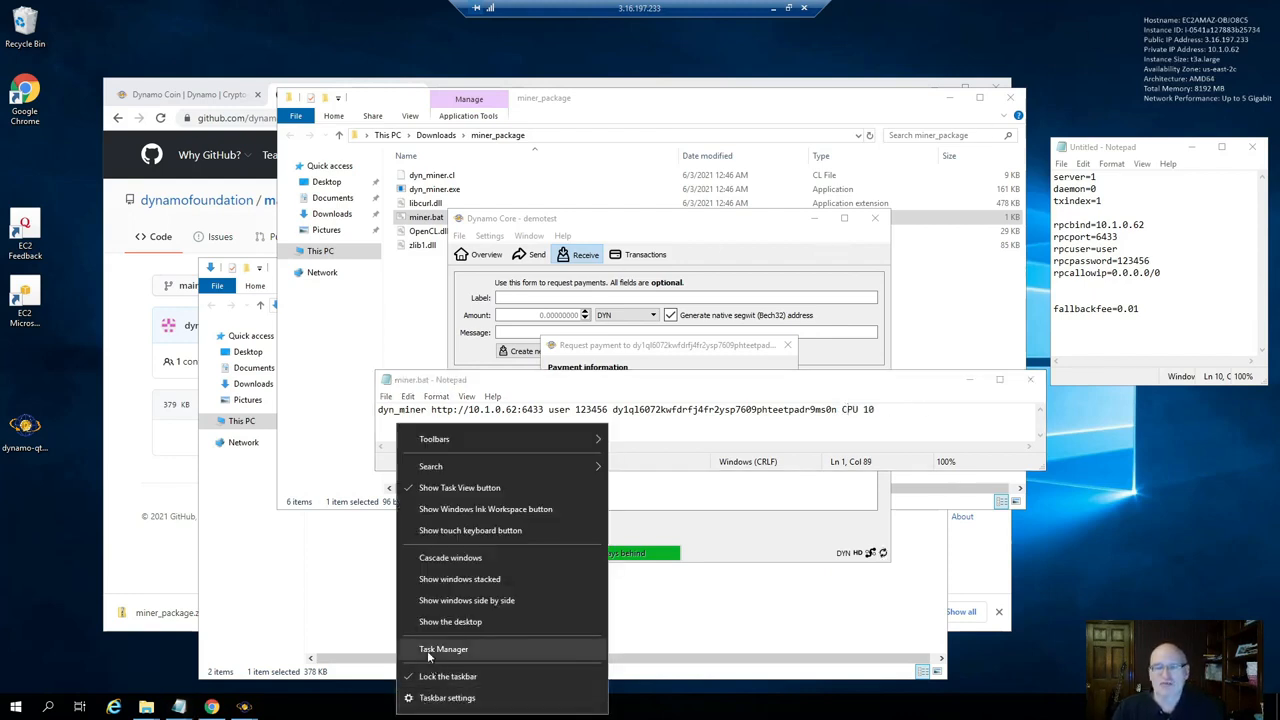
Check cores in Task Manager and set the miner command to CPU 2 threads
left_click(444, 648)
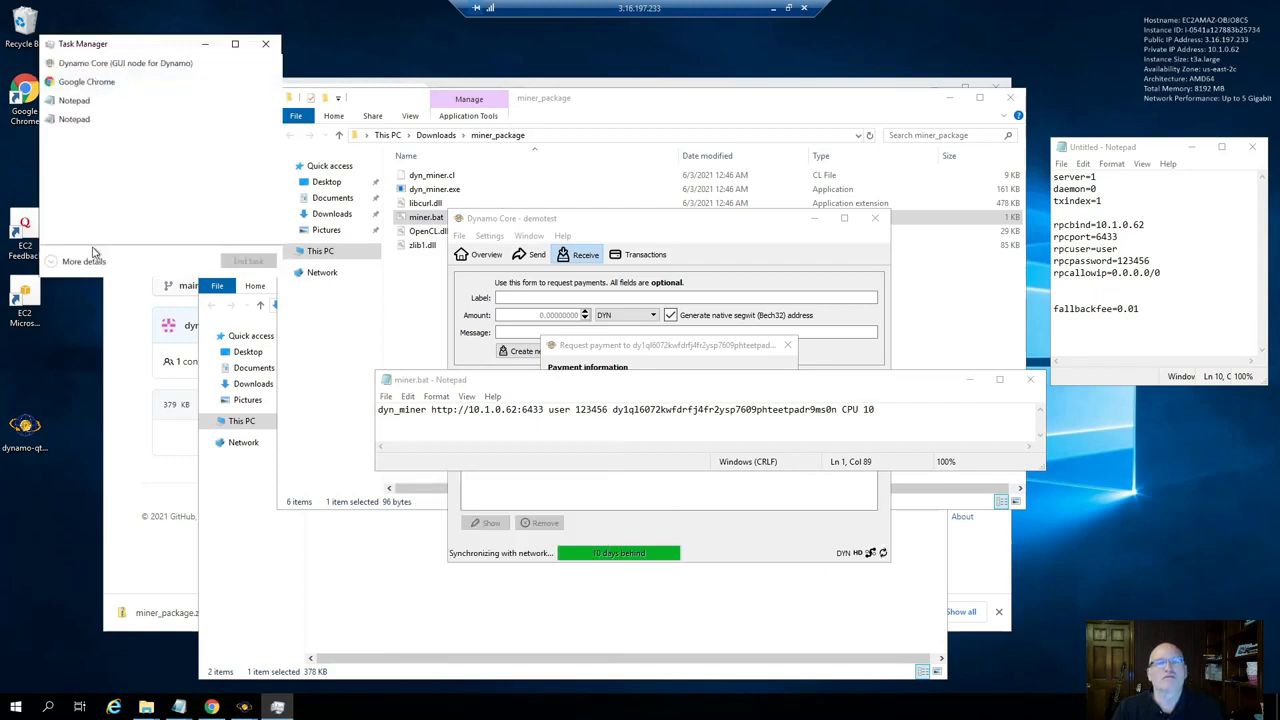
left_click(84, 260)
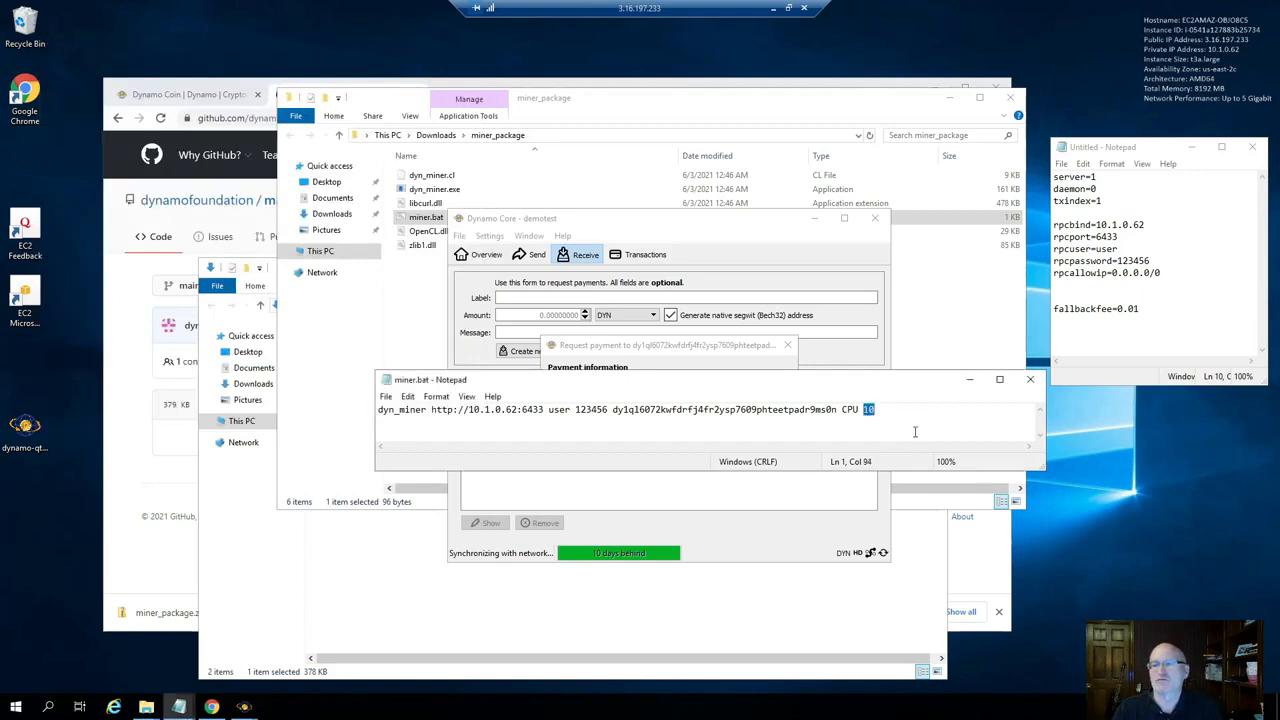
type("2")
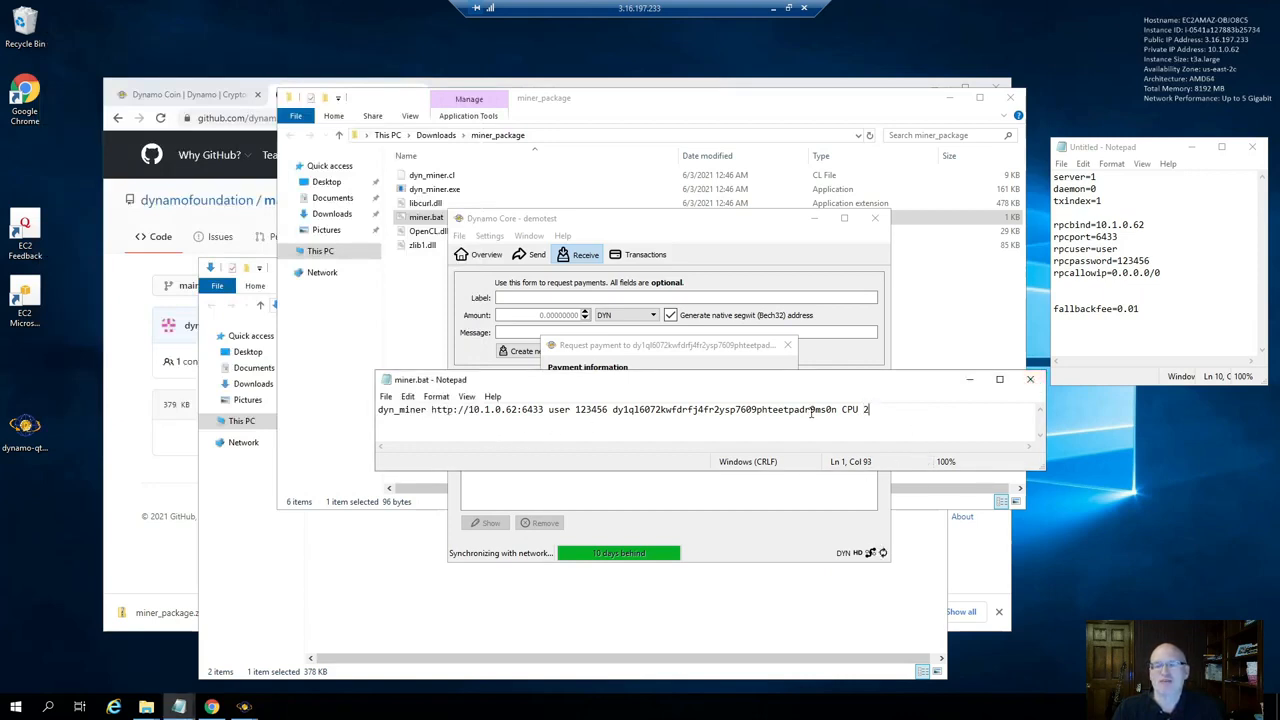
left_click(1030, 380)
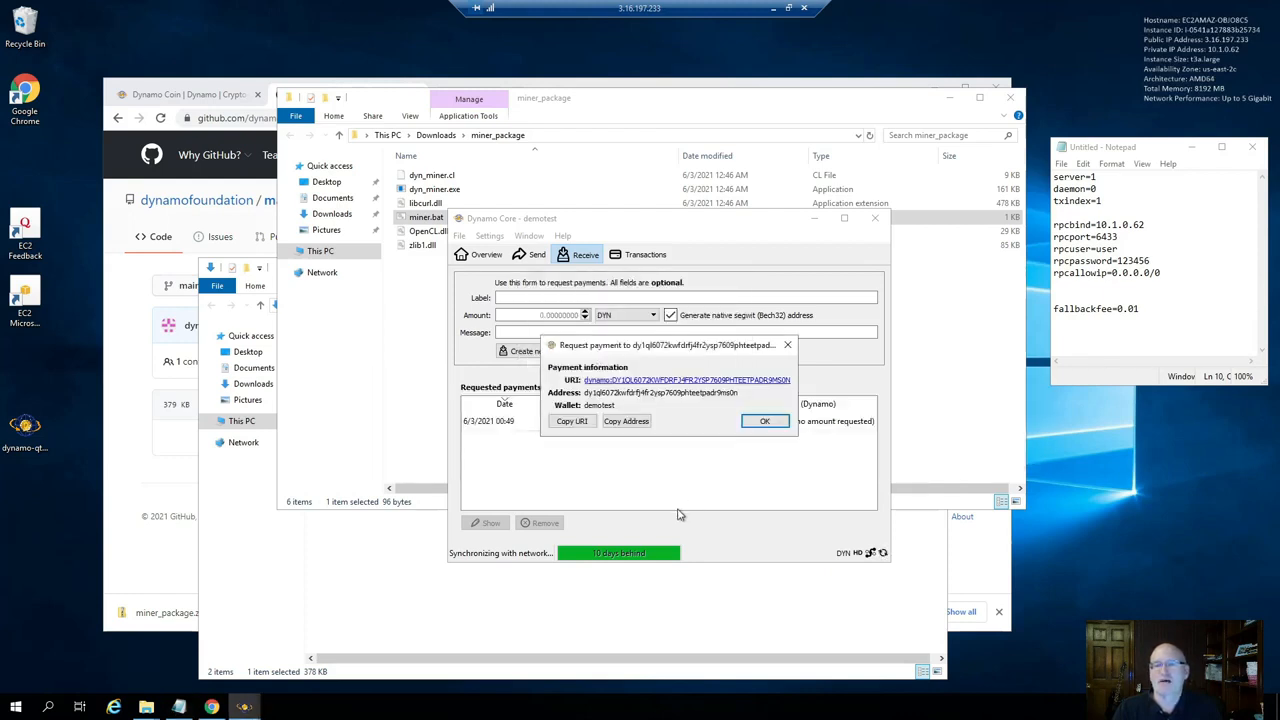
Dismiss the payment request, move the wallet left and show the Overview with zero balances
left_click(764, 420)
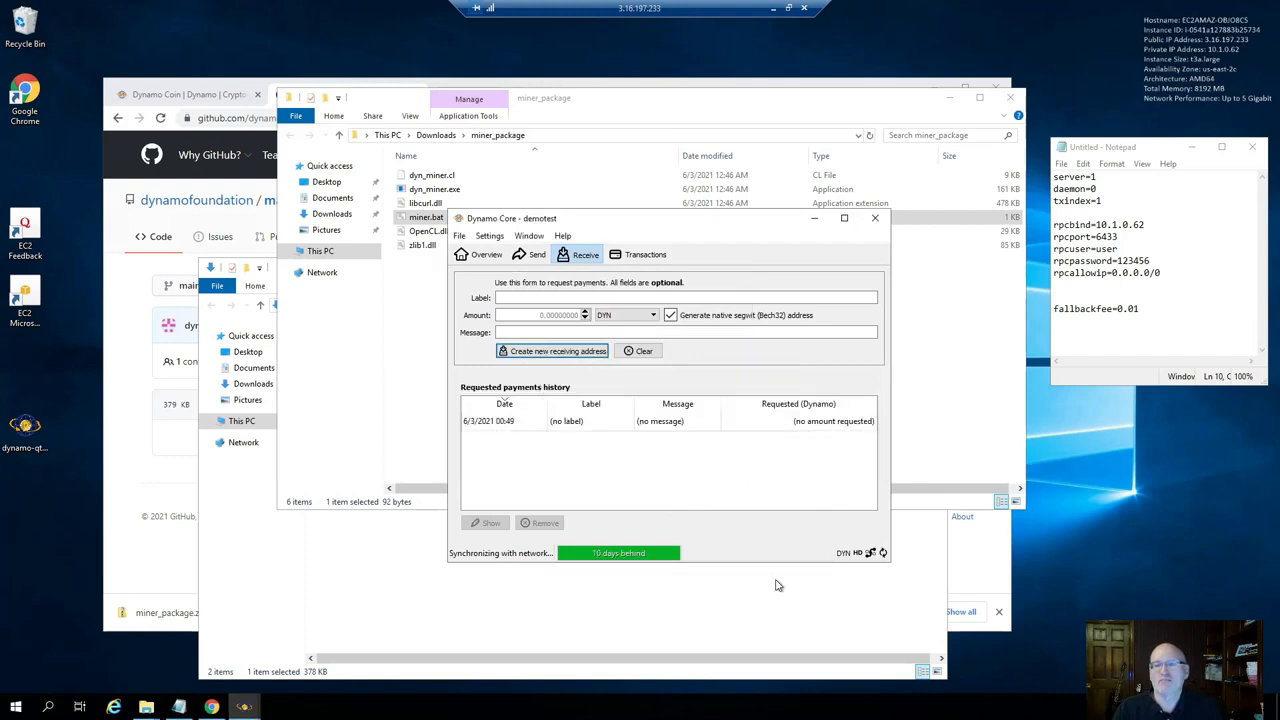
mouse_move(720, 588)
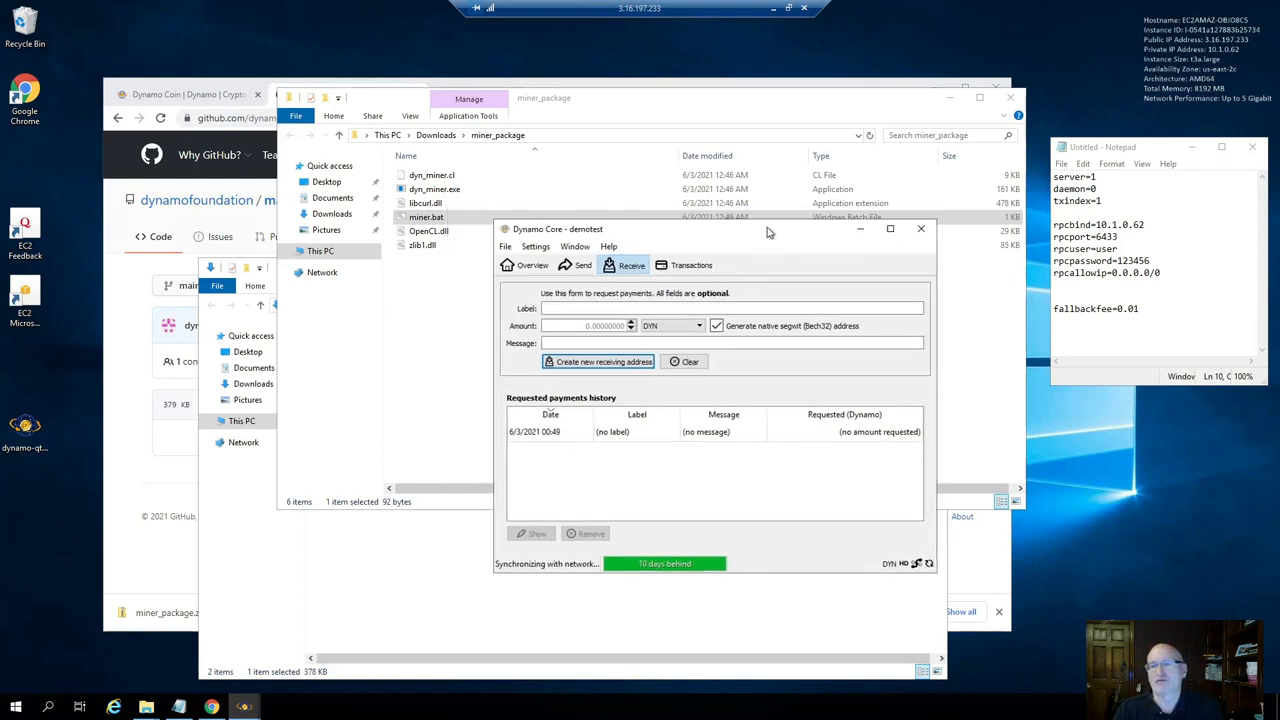
left_click_drag(760, 228, 744, 234)
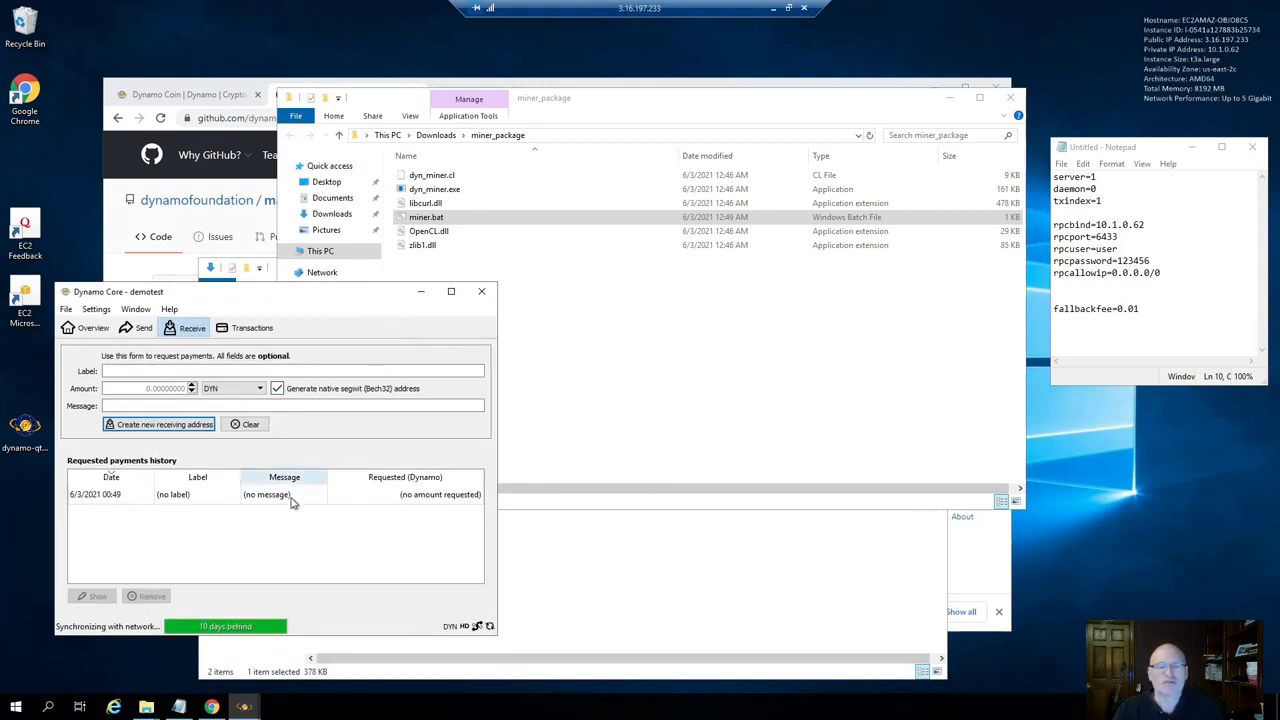
left_click(92, 328)
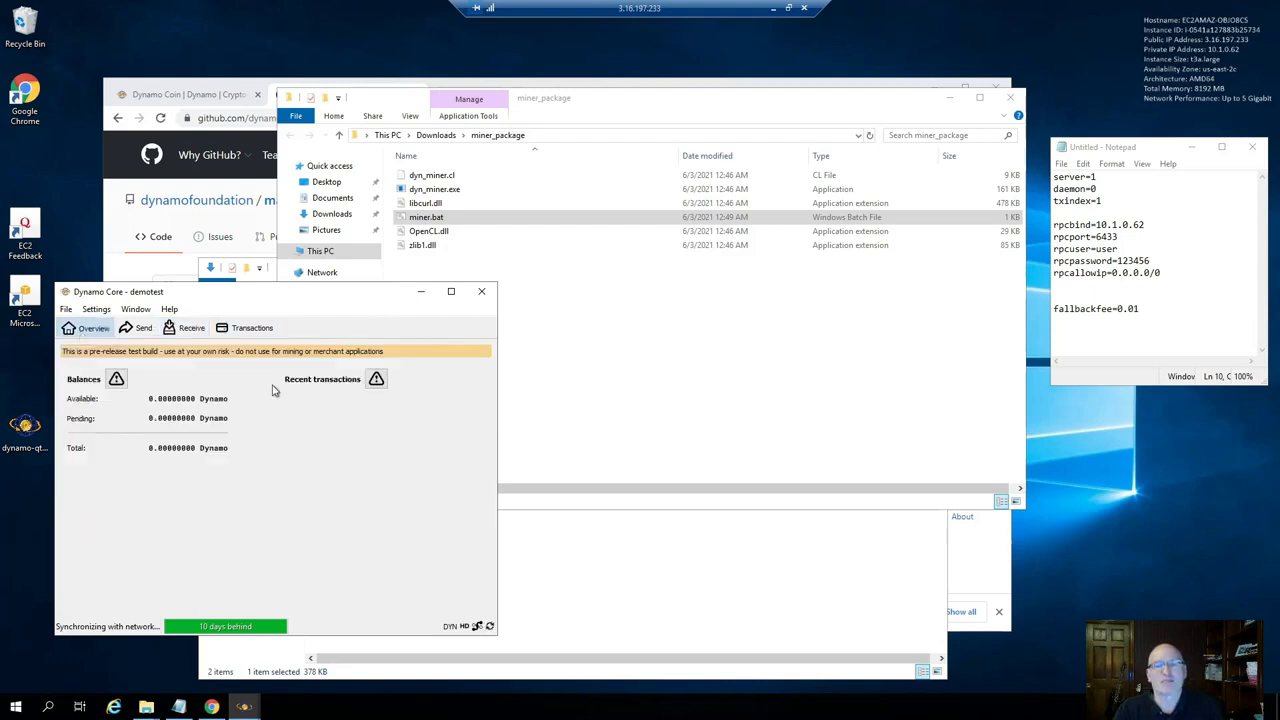
mouse_move(364, 476)
type("cd C:\\Users\\Administrator\\Downloads\\miner_package")
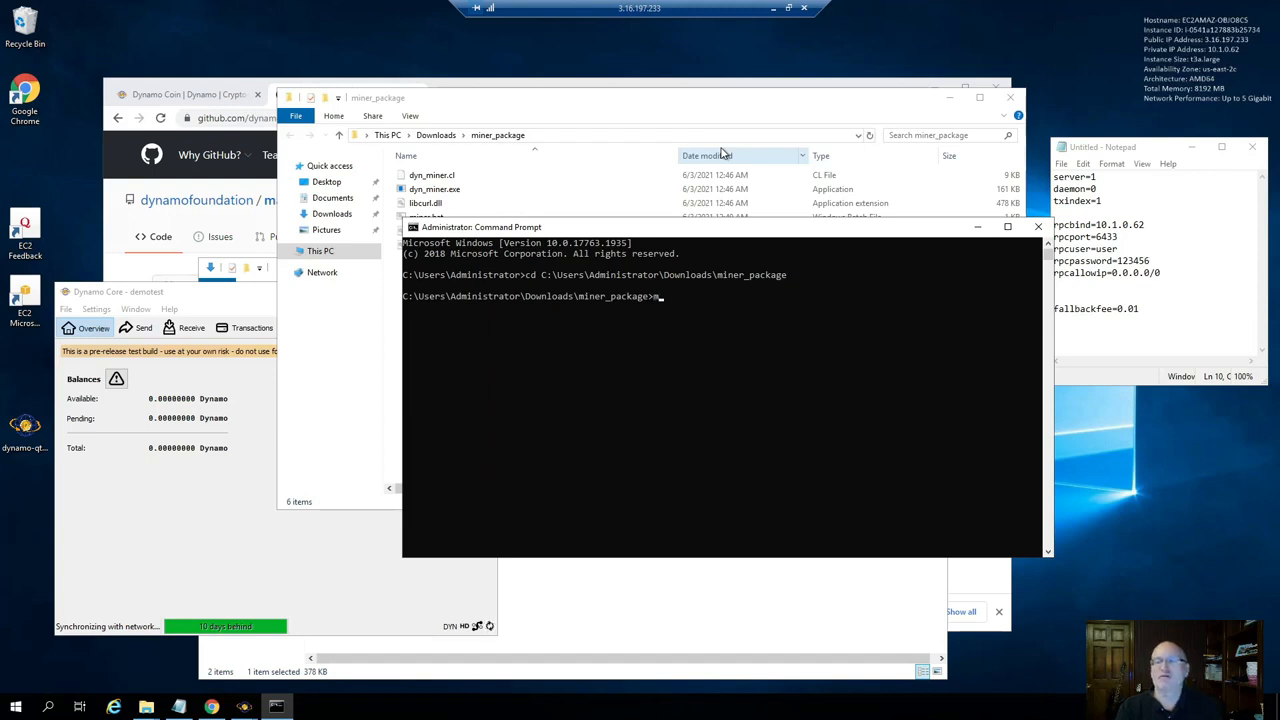
mouse_move(234, 300)
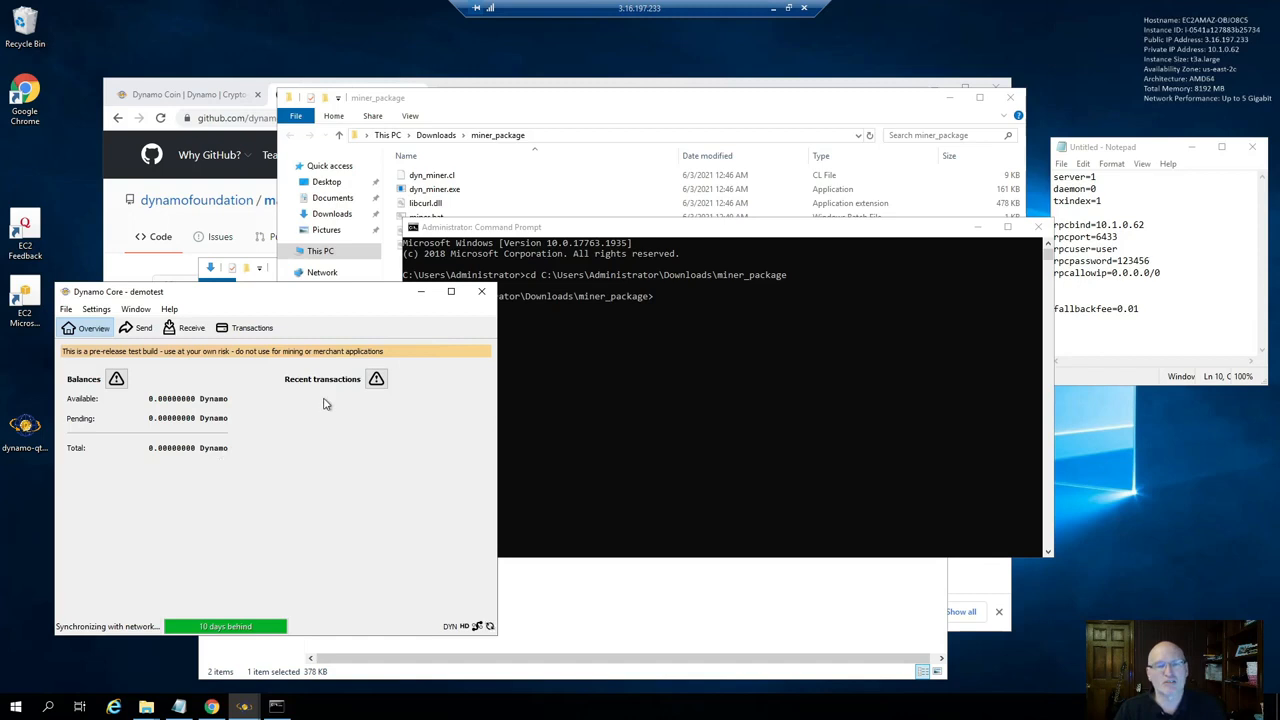
mouse_move(344, 440)
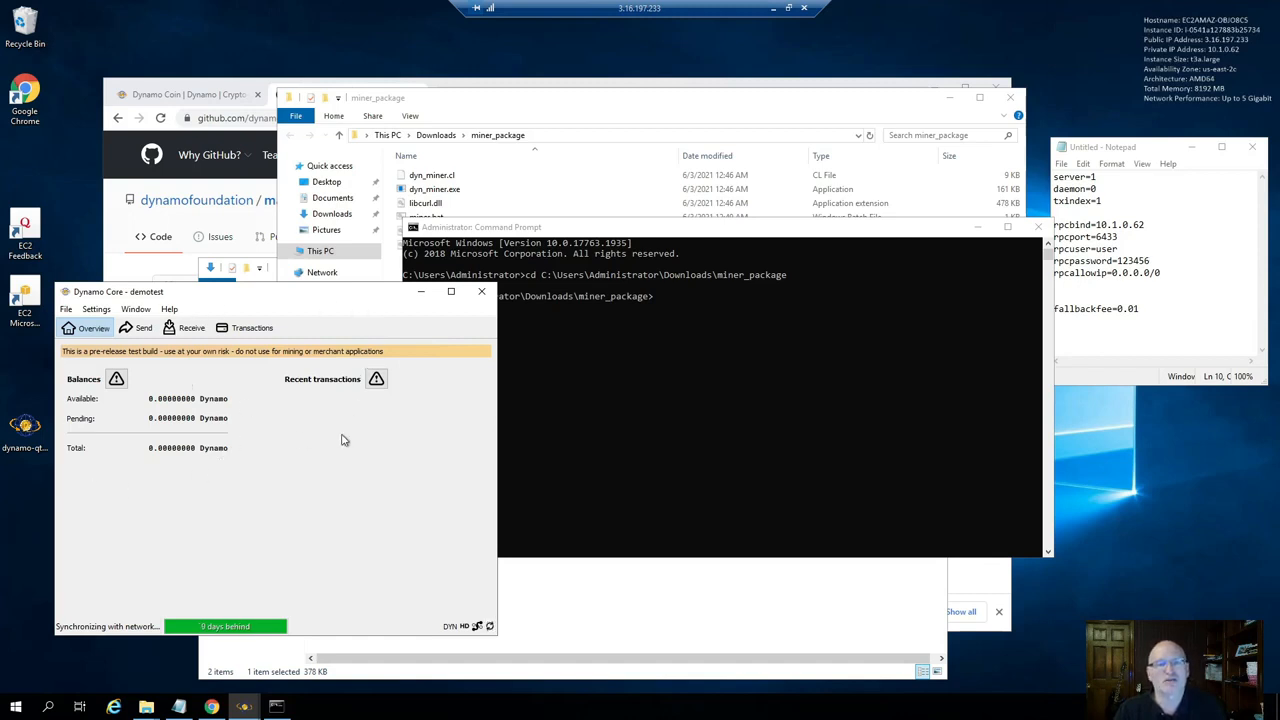
mouse_move(480, 292)
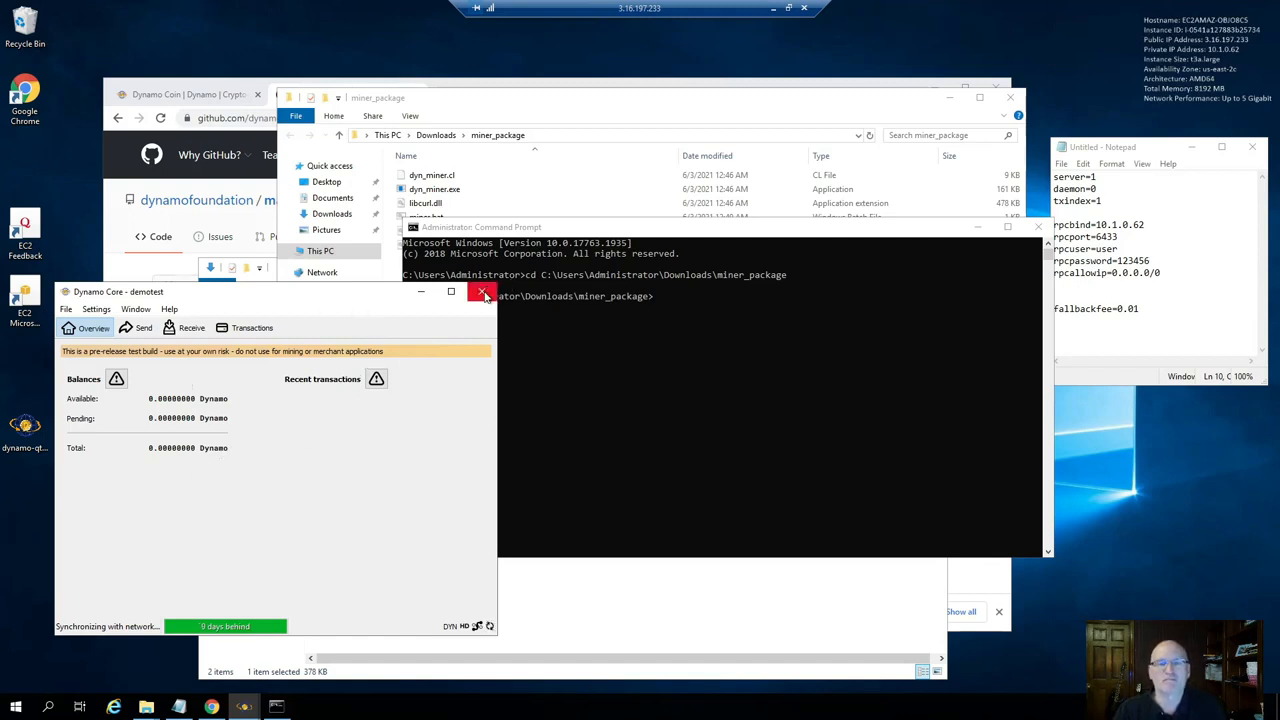
Close the Dynamo Core wallet window
left_click(482, 292)
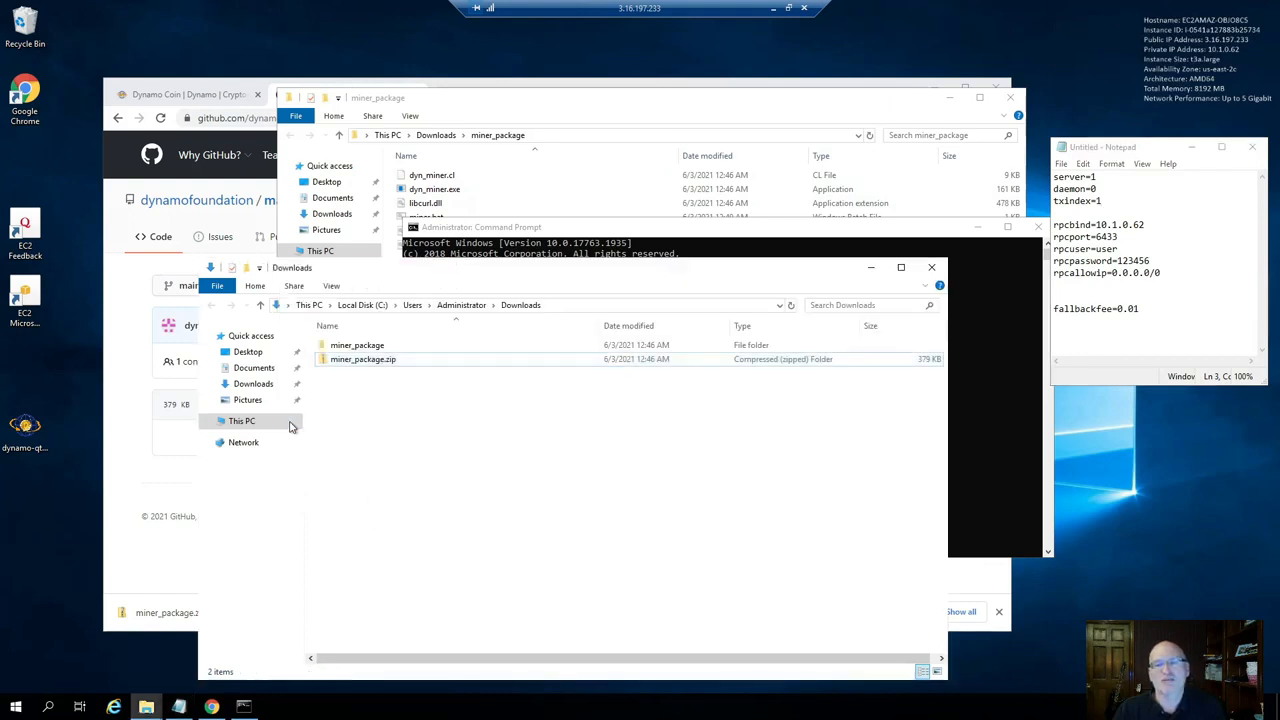
Navigate from Local Disk (C:) through Users into the Administrator folder
left_click(240, 420)
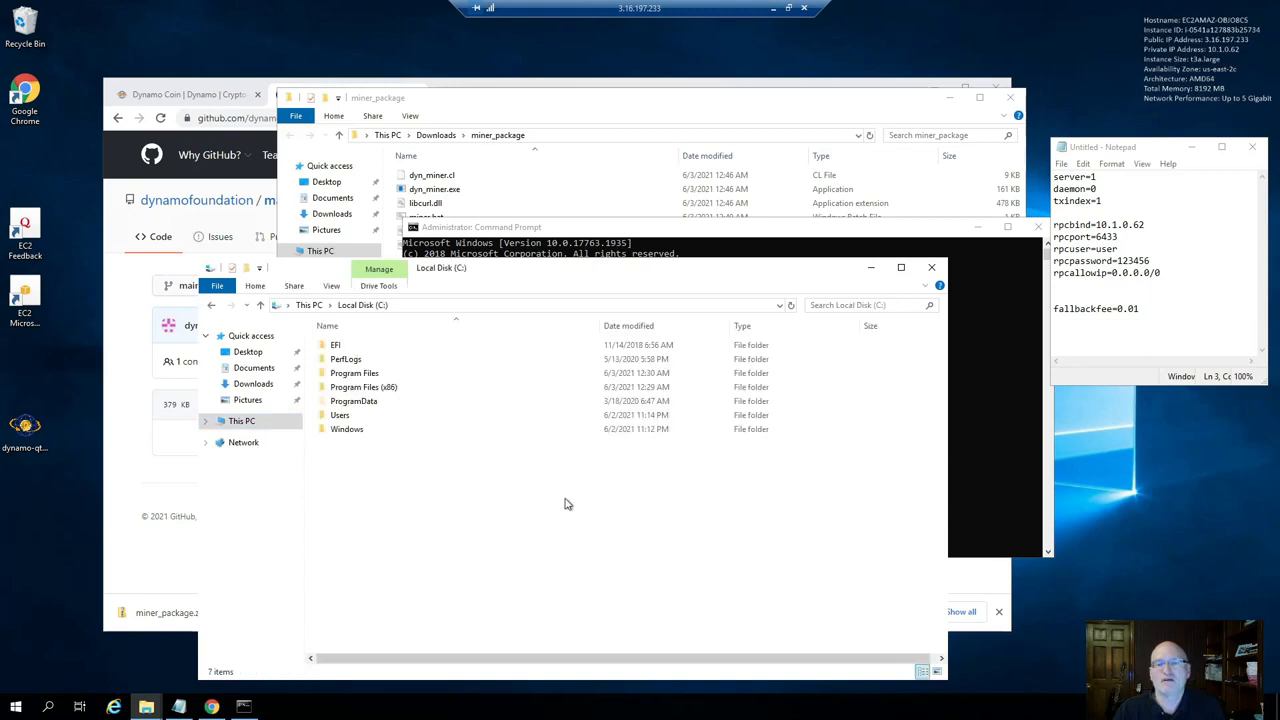
double_click(340, 414)
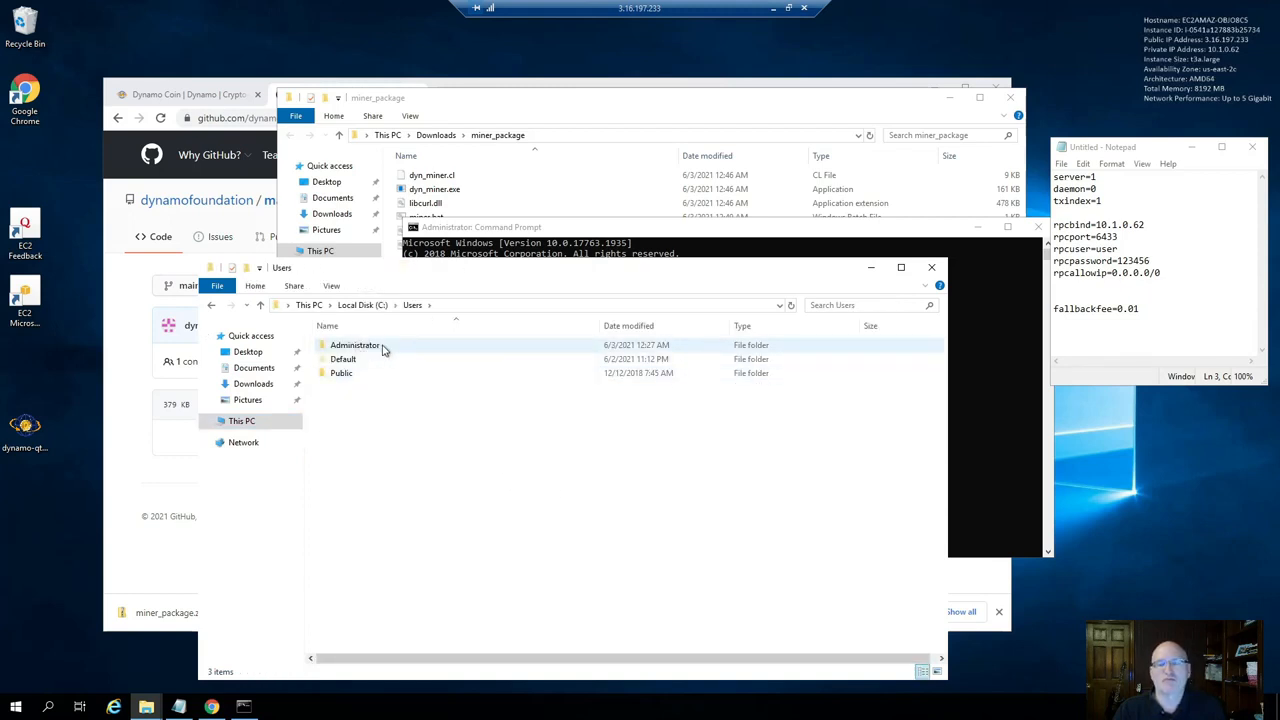
double_click(354, 344)
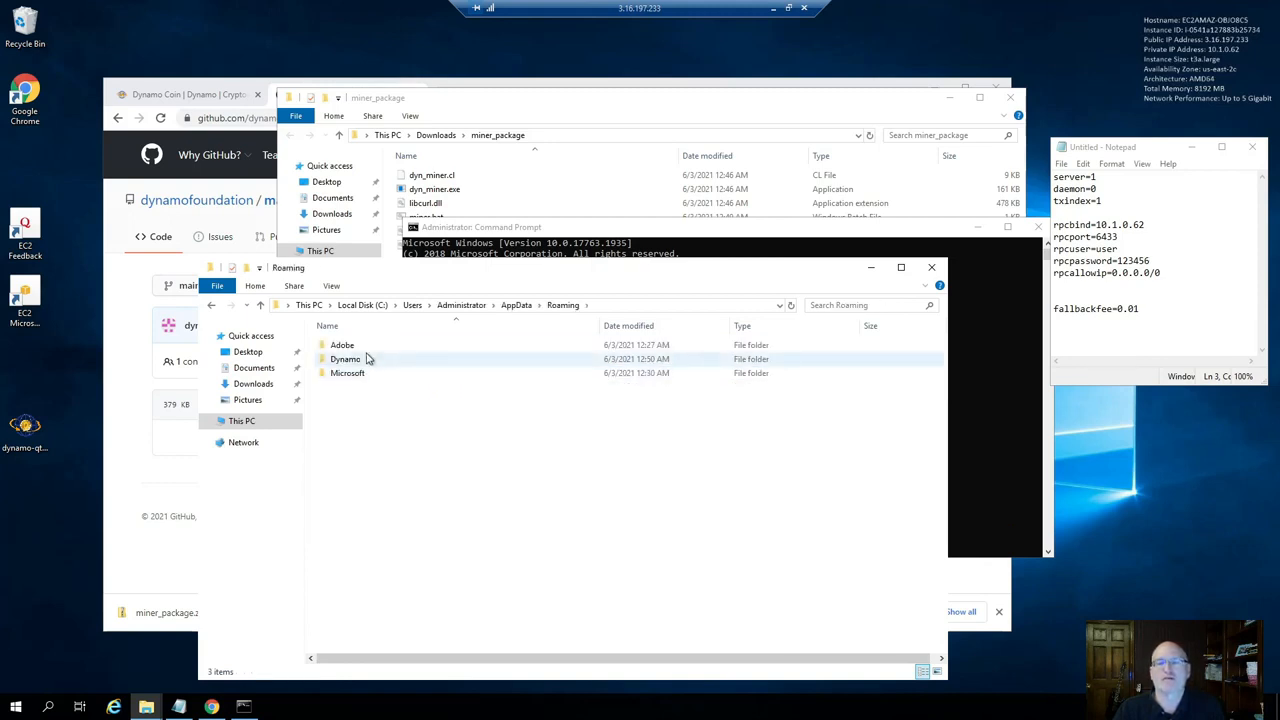
Create a new text document in the Dynamo folder named dynamo.conf, accepting the extension change
double_click(344, 360)
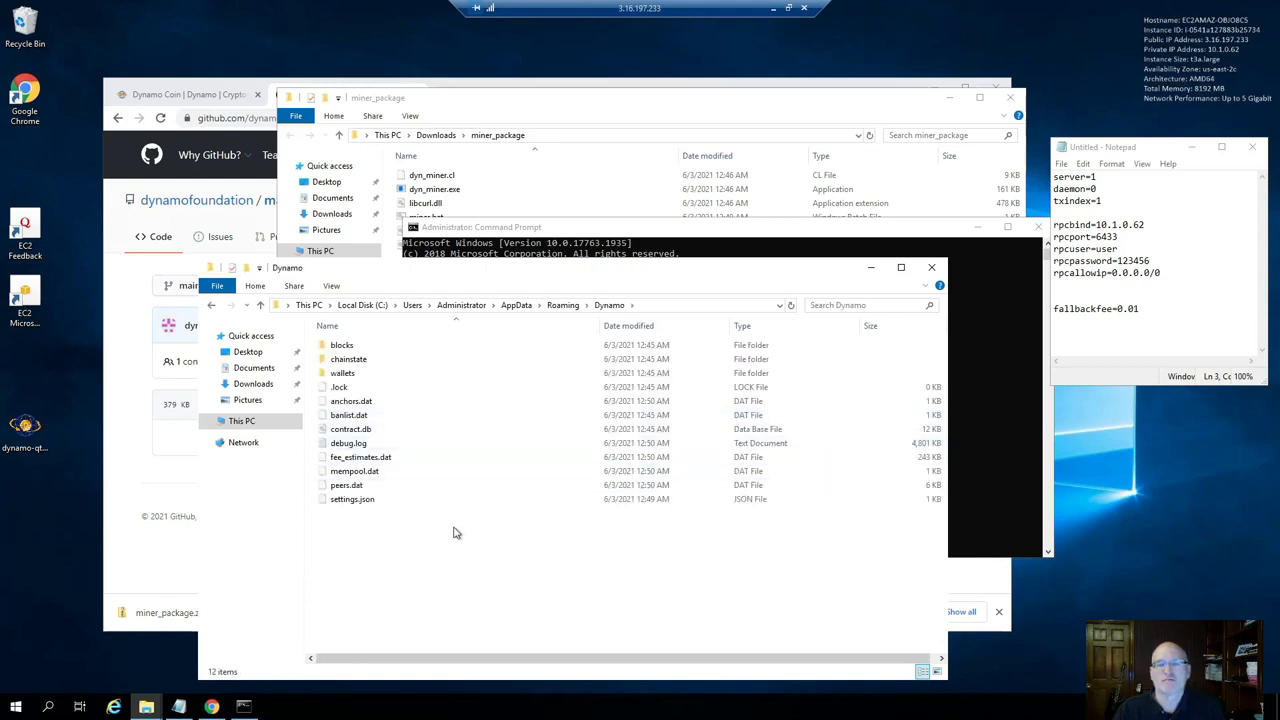
mouse_move(488, 576)
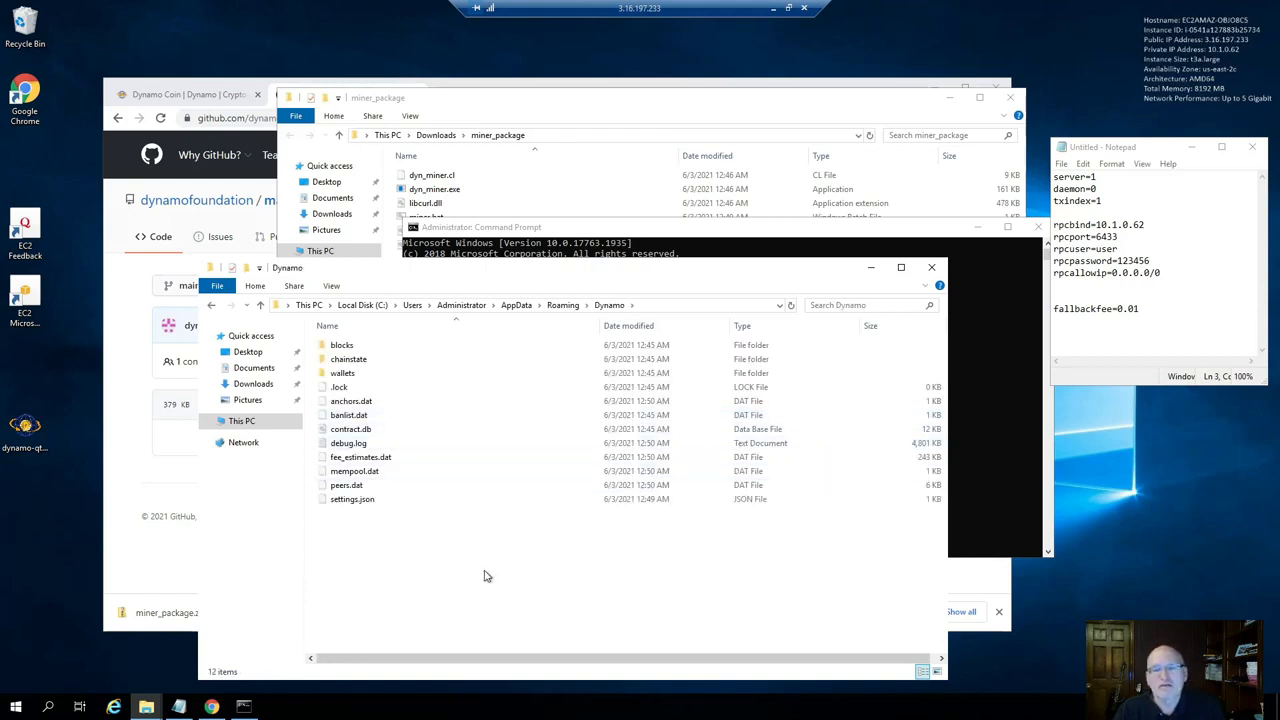
mouse_move(402, 552)
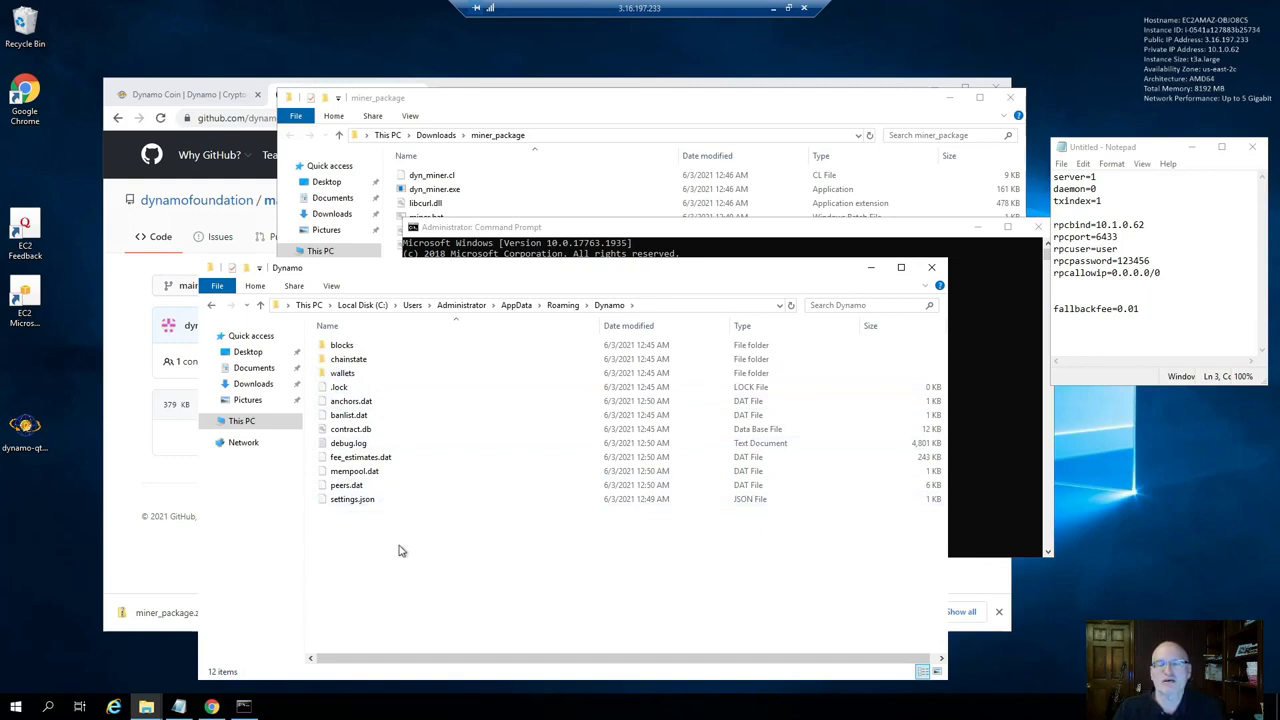
right_click(404, 550)
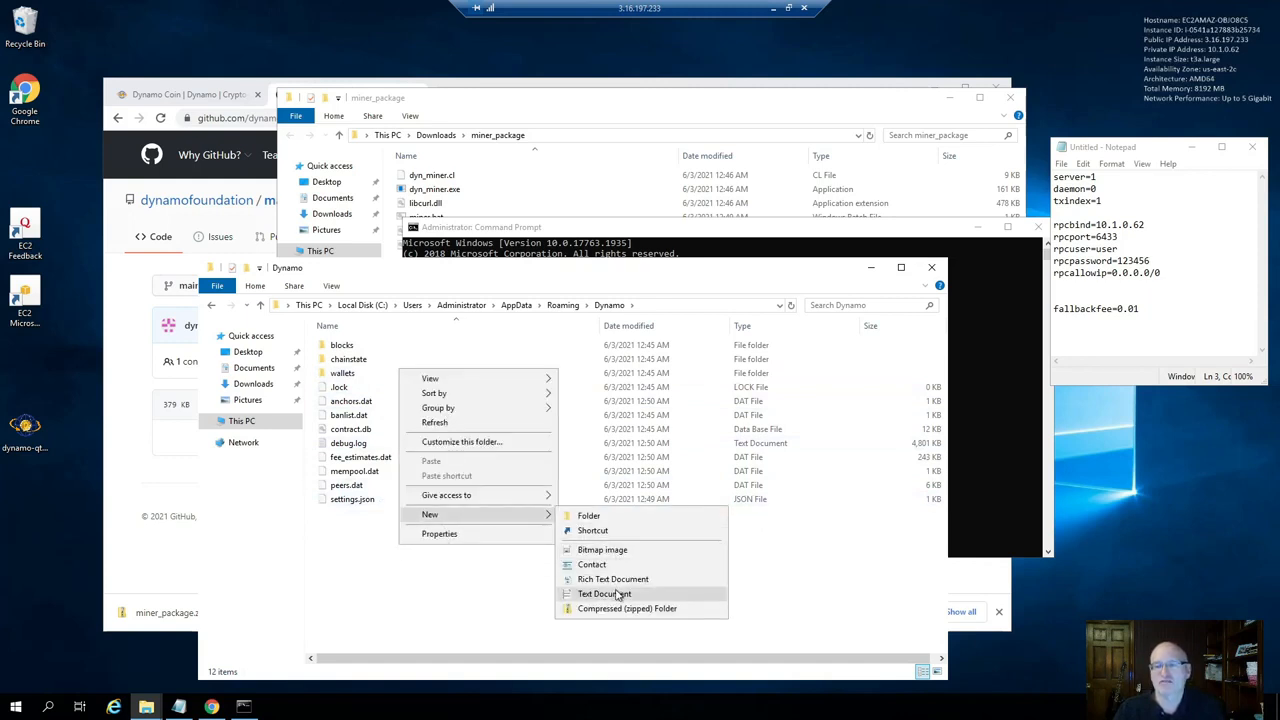
left_click(604, 592)
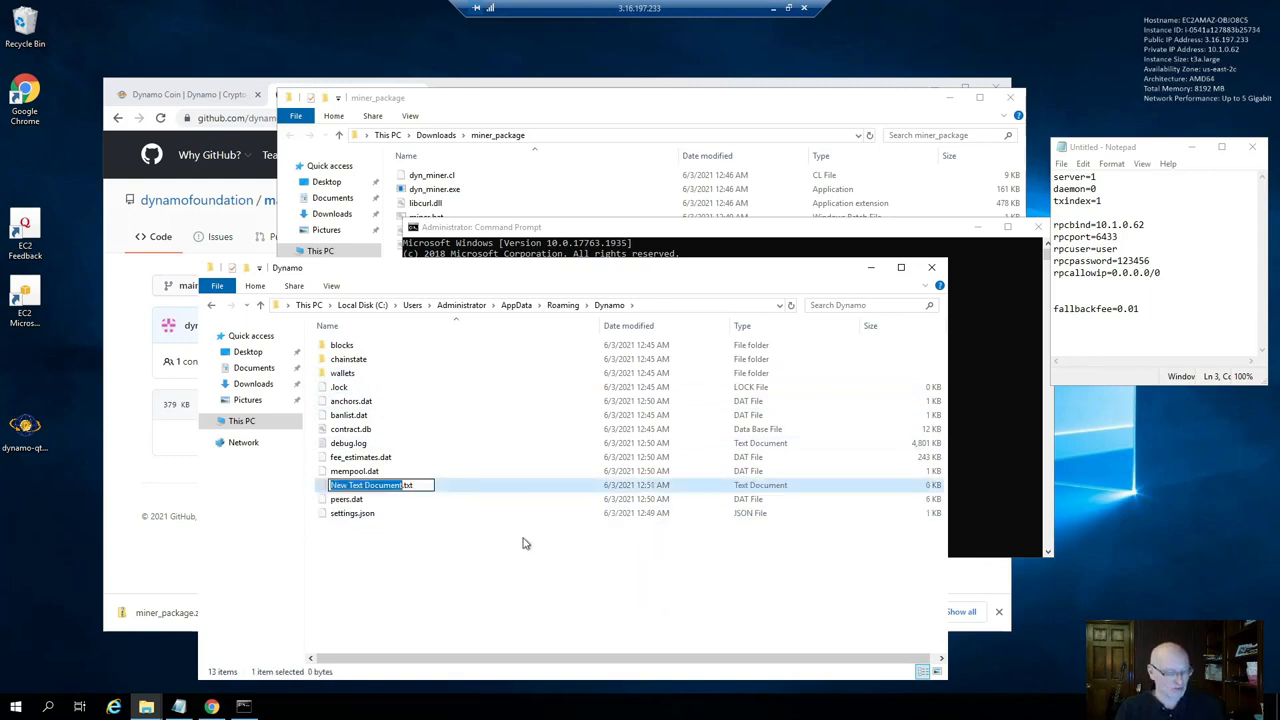
type("dynamo.conf")
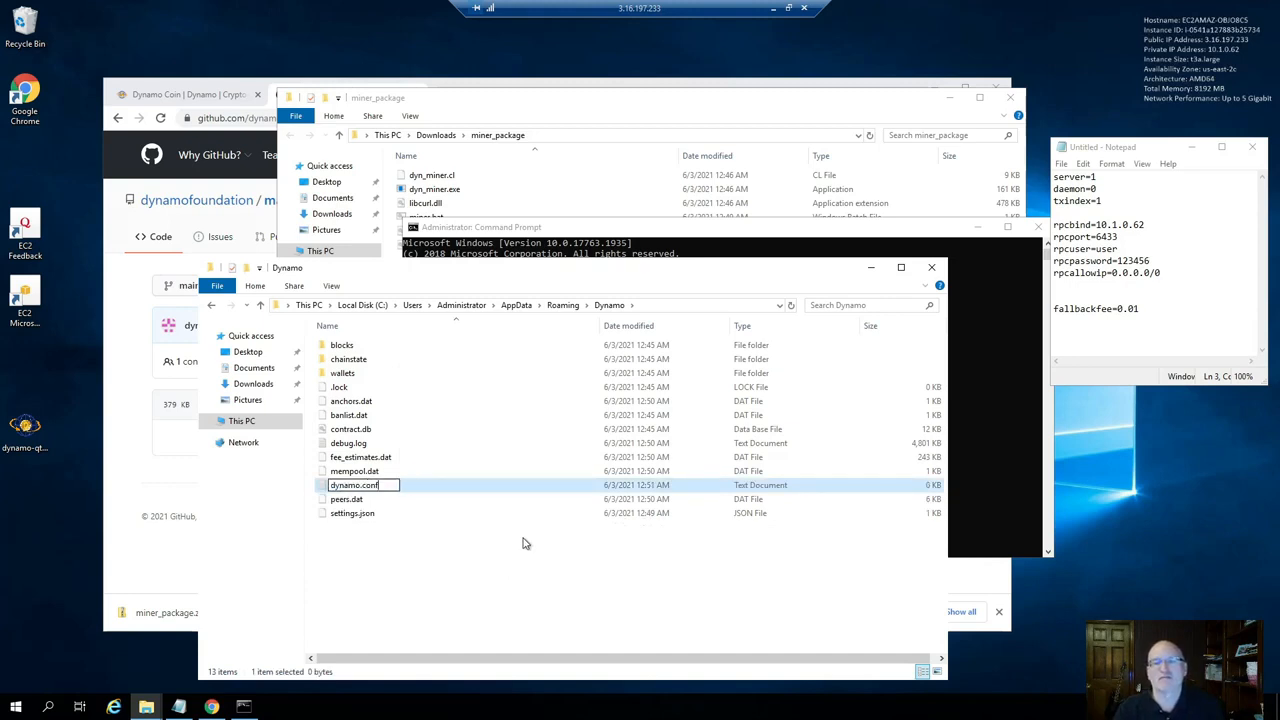
key("Enter")
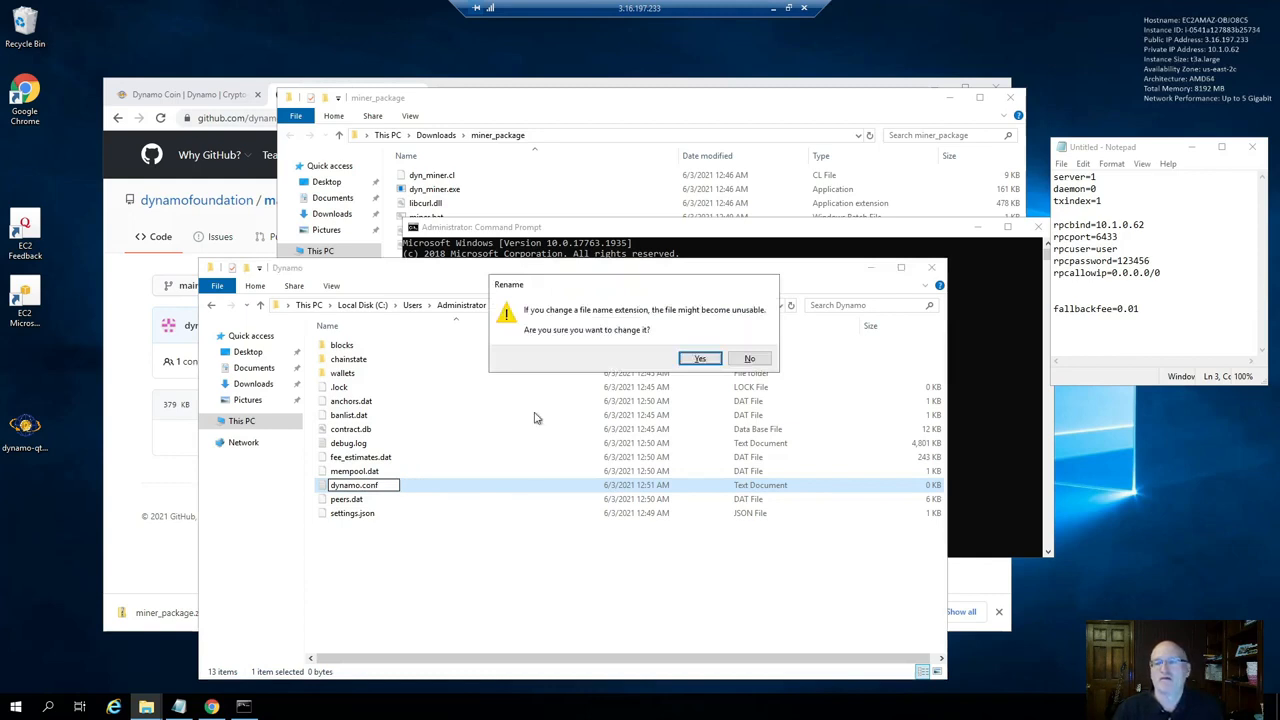
left_click(700, 358)
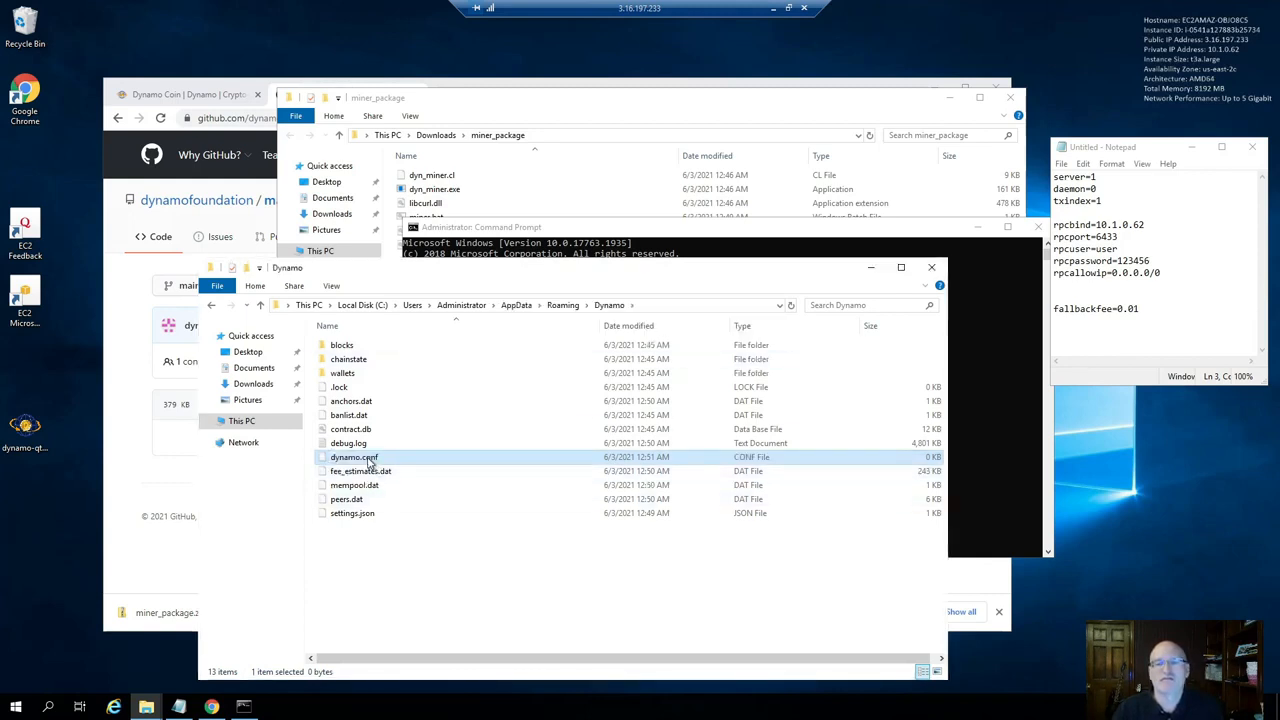
Open dynamo.conf with Notepad, set as the default app for .conf files
right_click(352, 456)
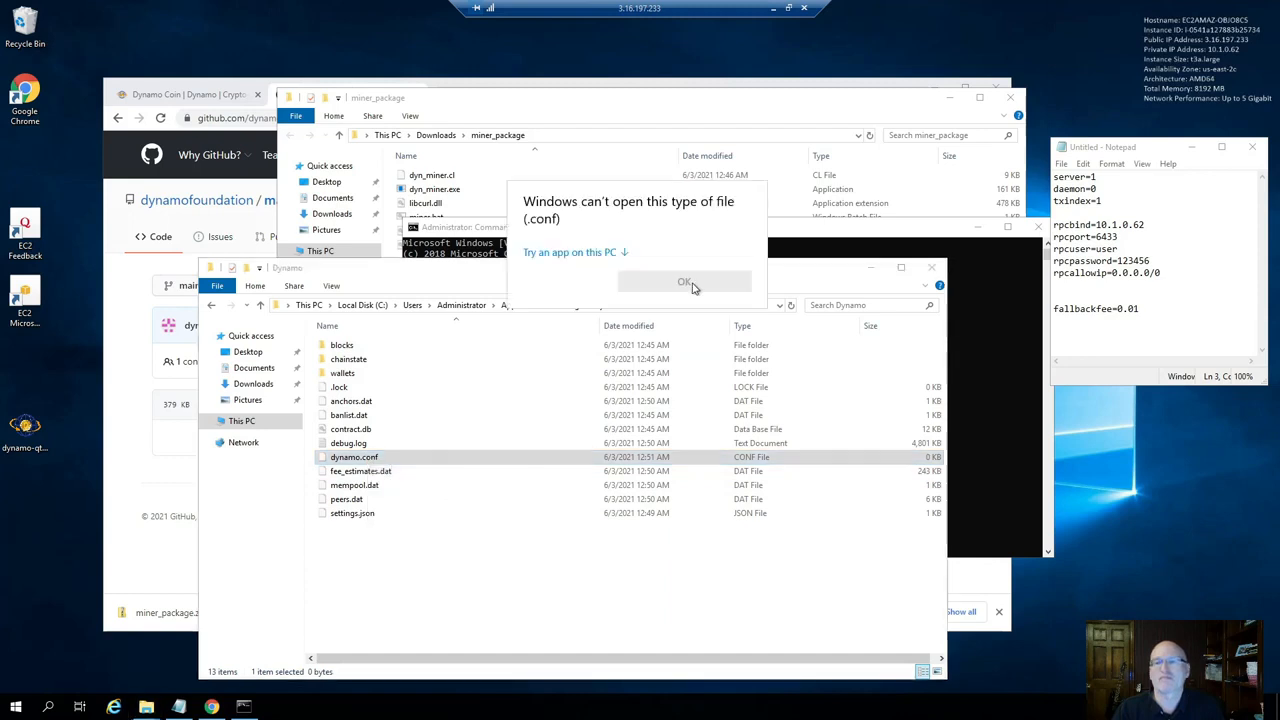
left_click(570, 252)
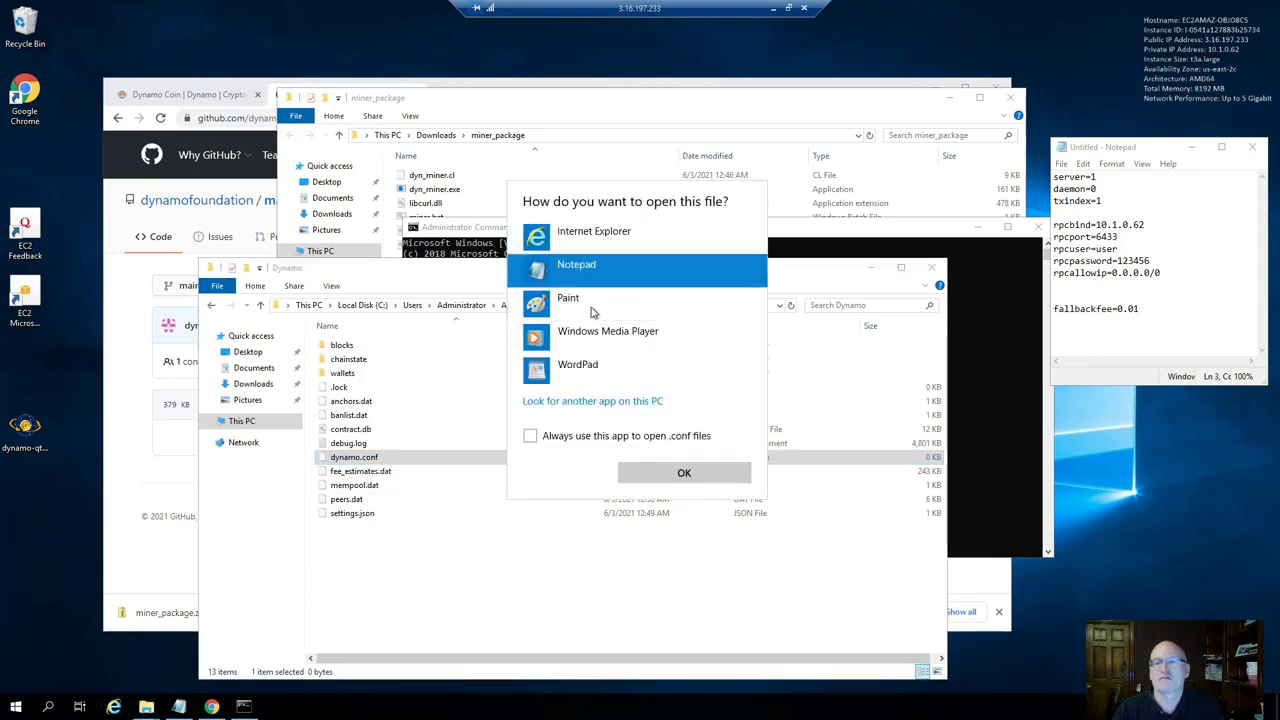
left_click(530, 436)
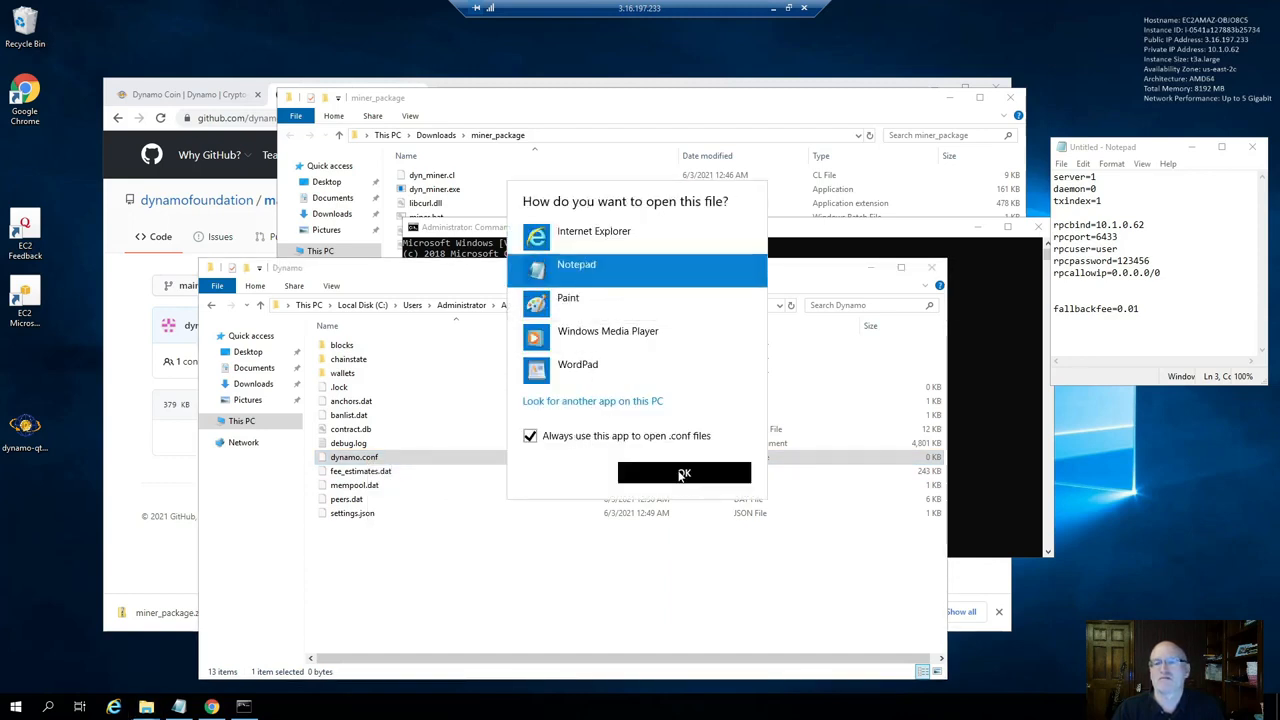
left_click(684, 472)
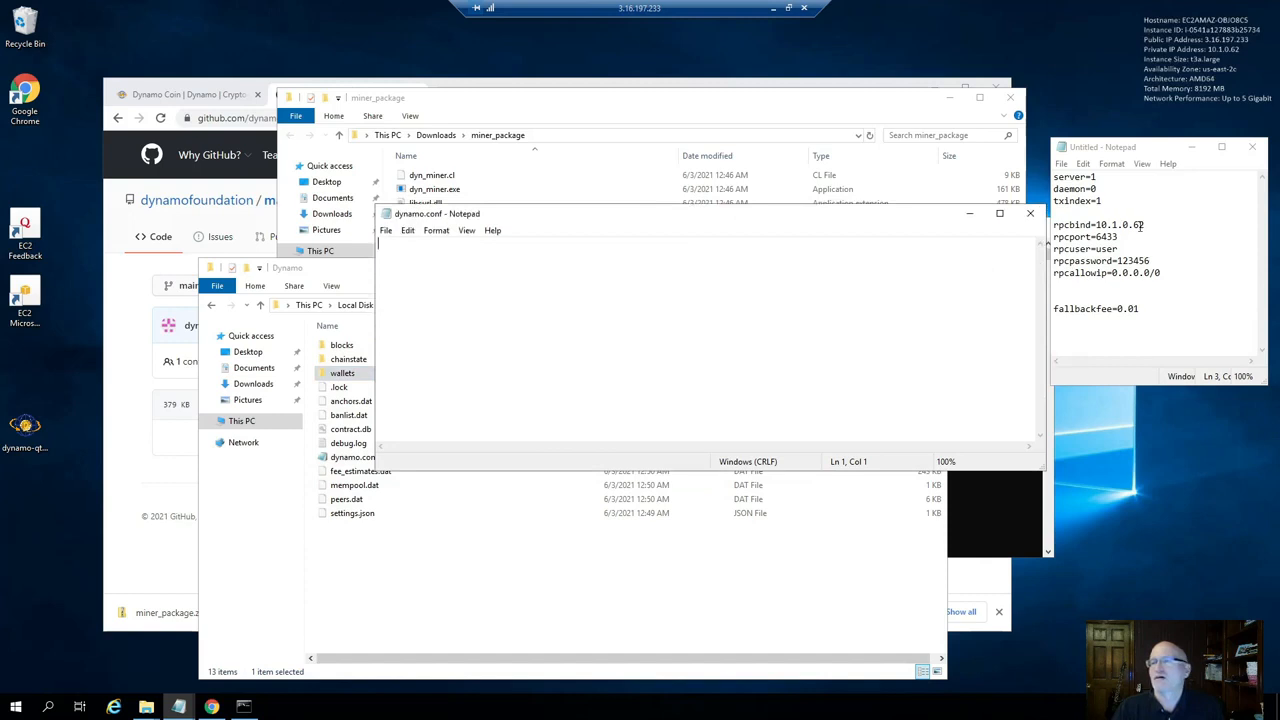
Paste the prepared RPC server, port, user, password, allowed IP and fallback fee settings and save
key("ctrl+a")
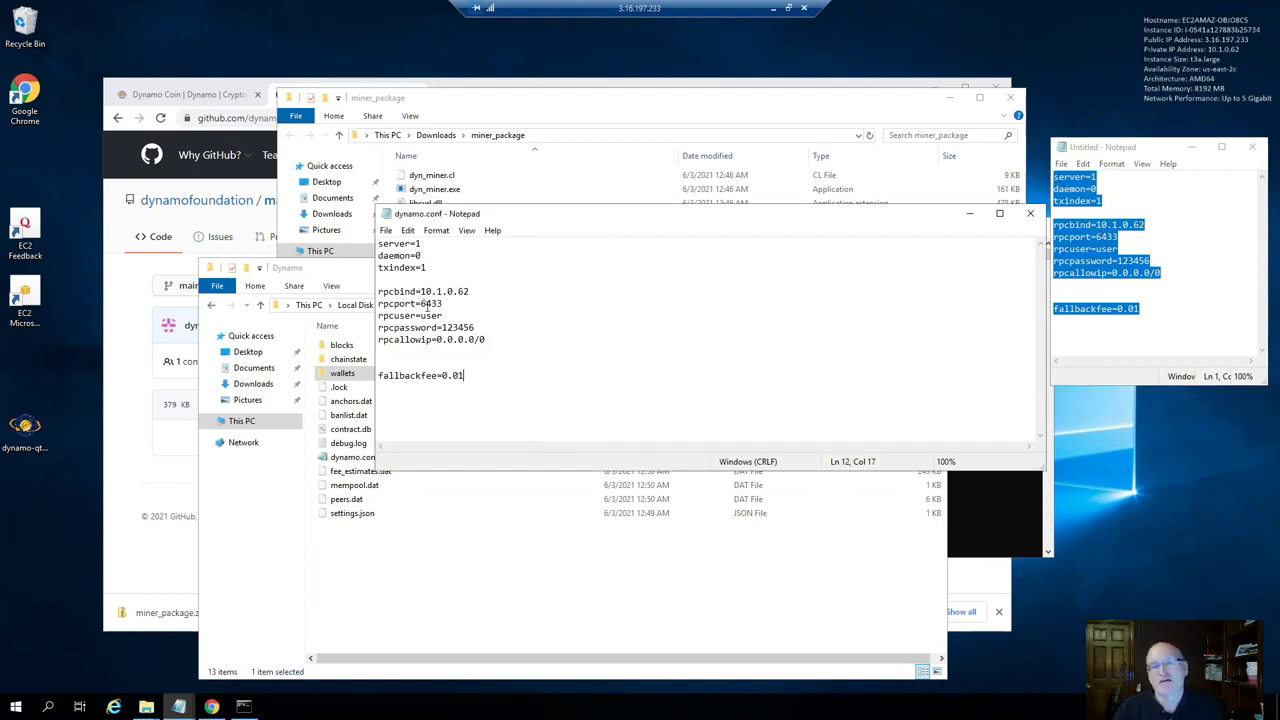
mouse_move(496, 304)
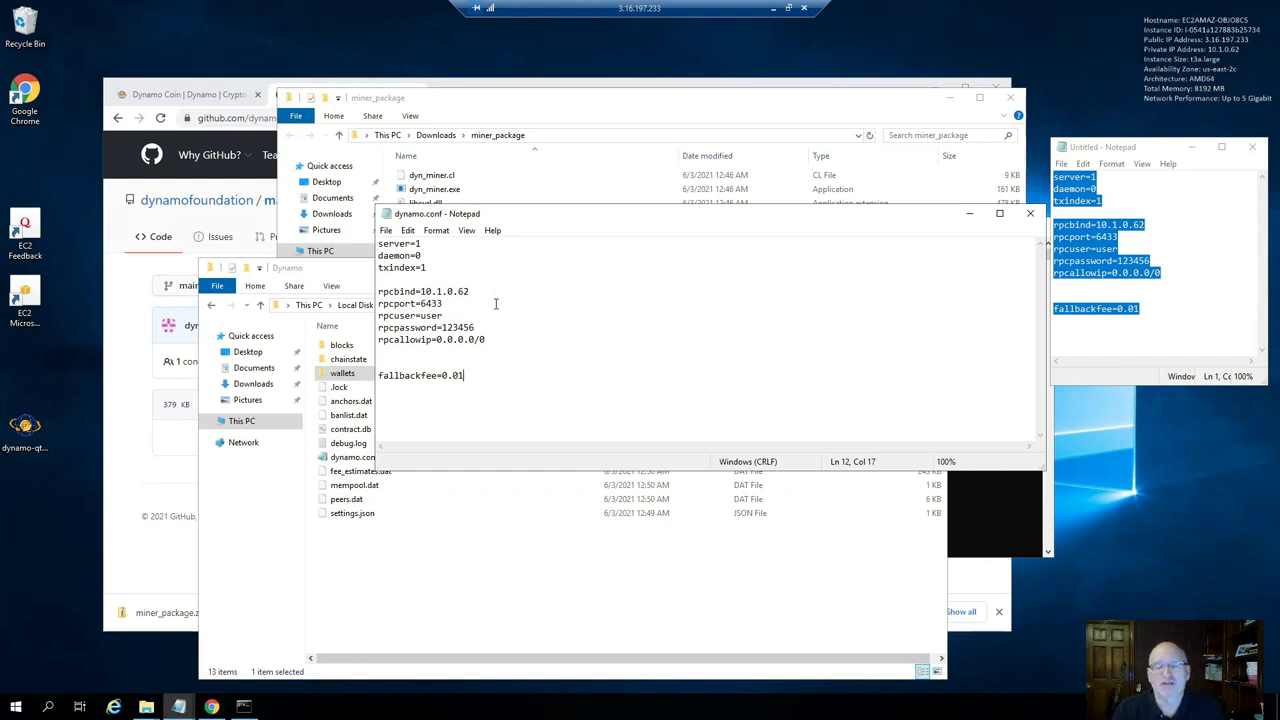
mouse_move(422, 344)
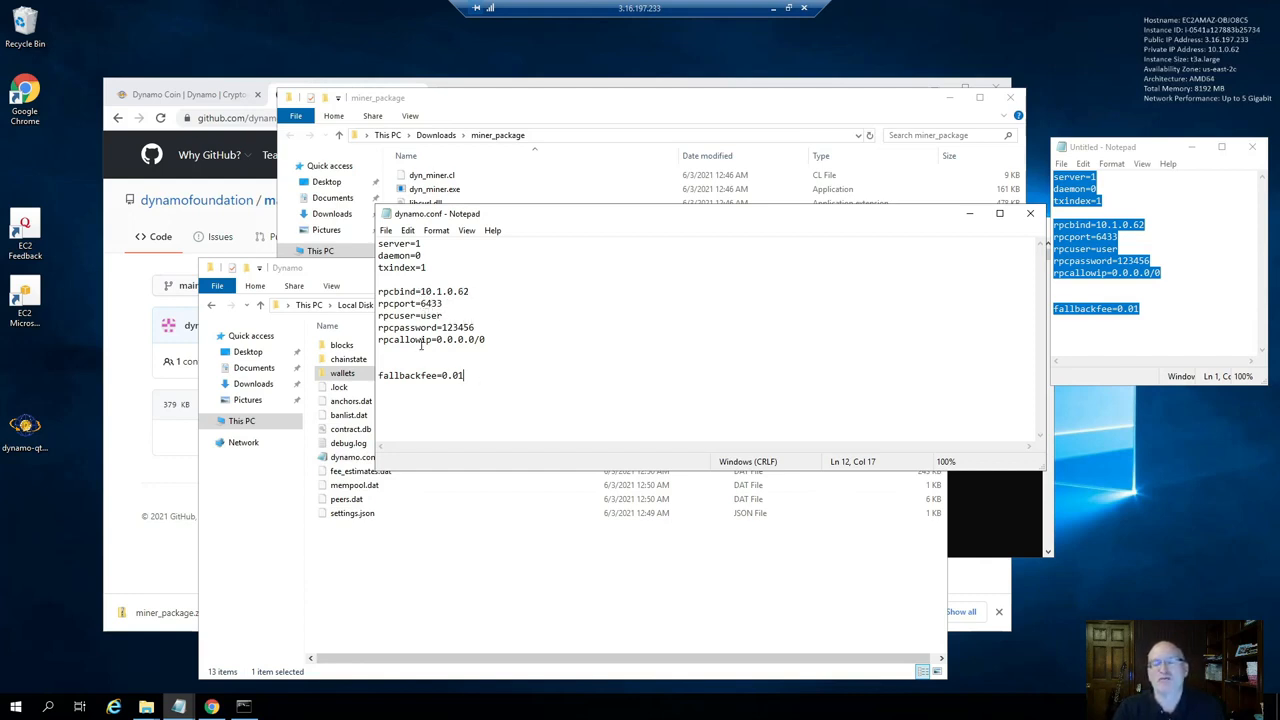
mouse_move(1012, 224)
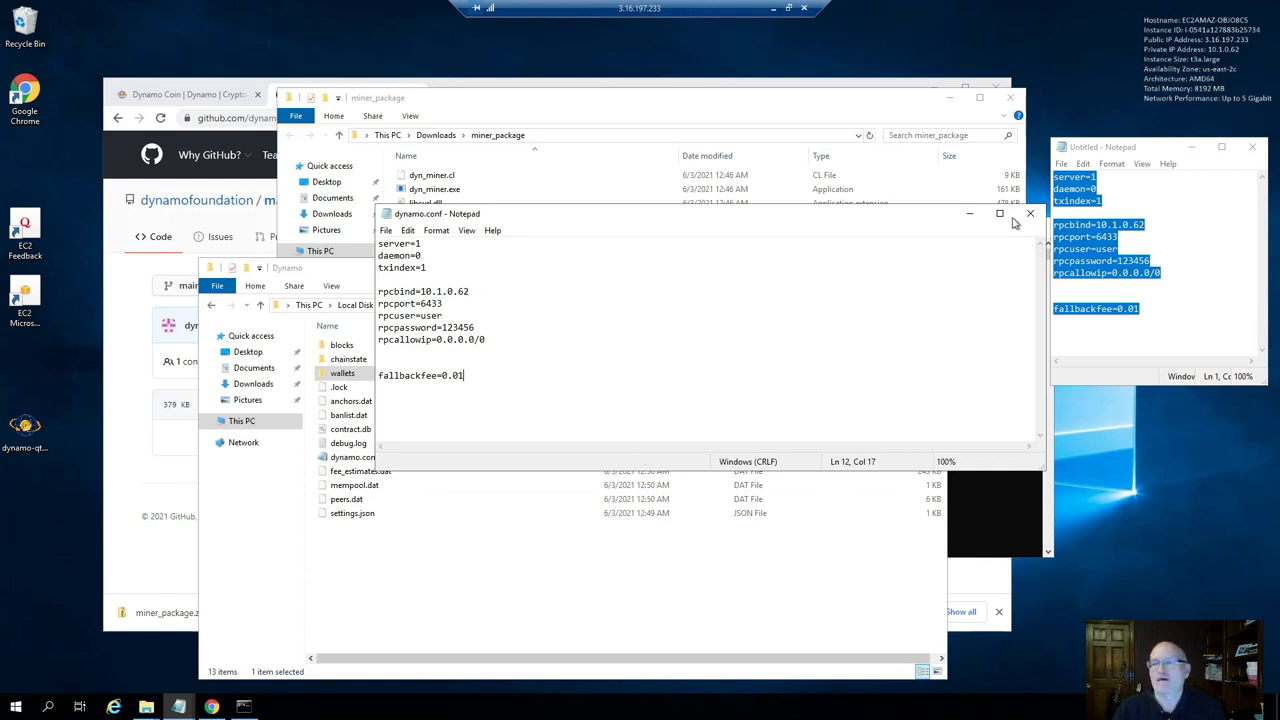
left_click(1028, 214)
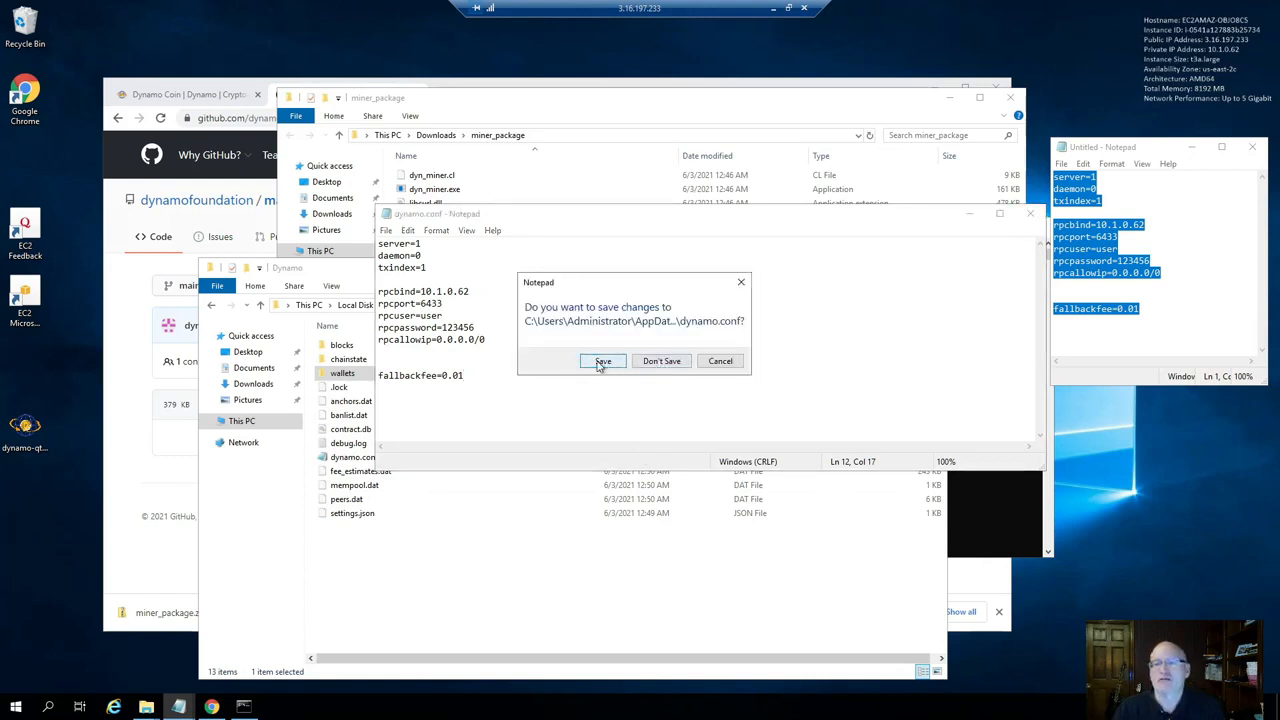
left_click(602, 360)
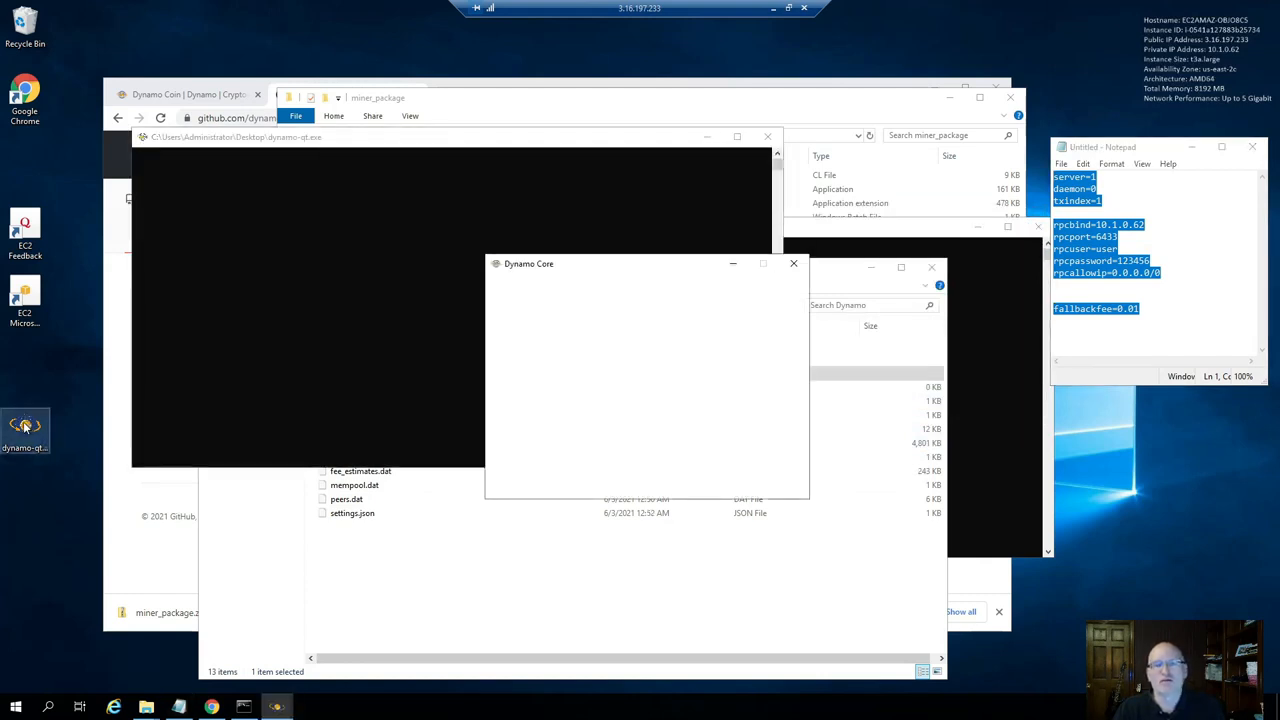
double_click(24, 428)
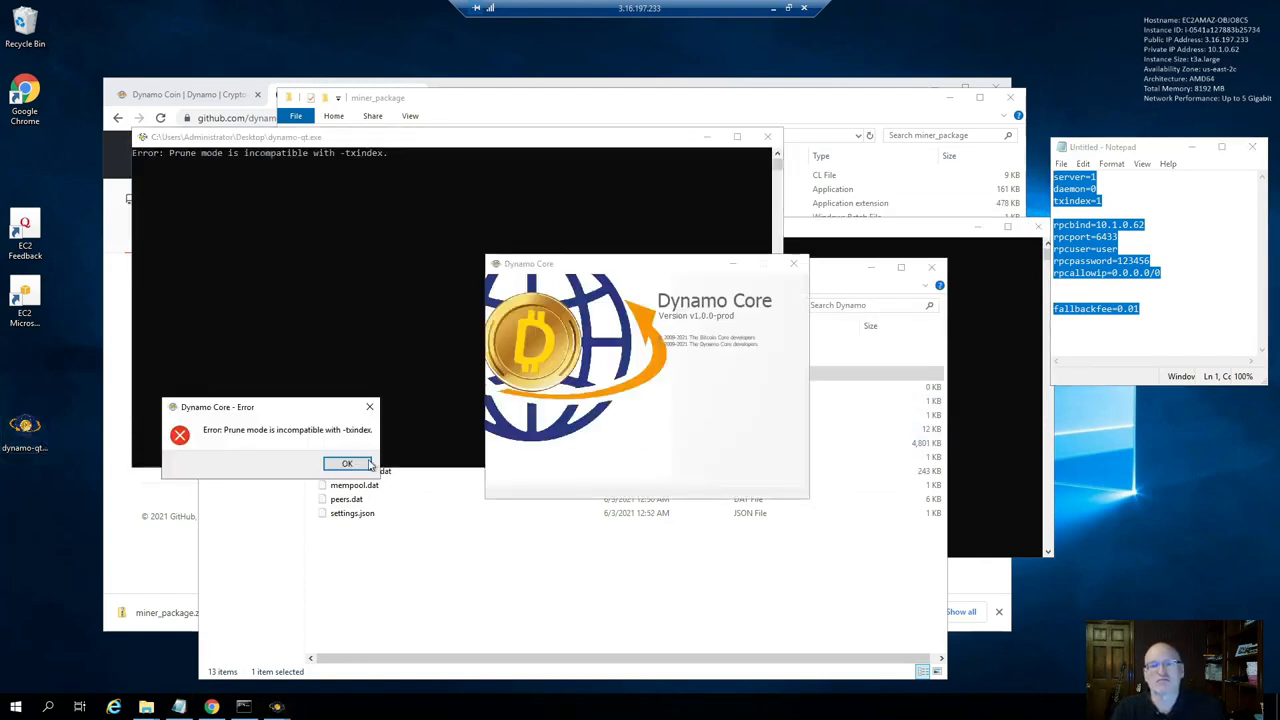
left_click(348, 464)
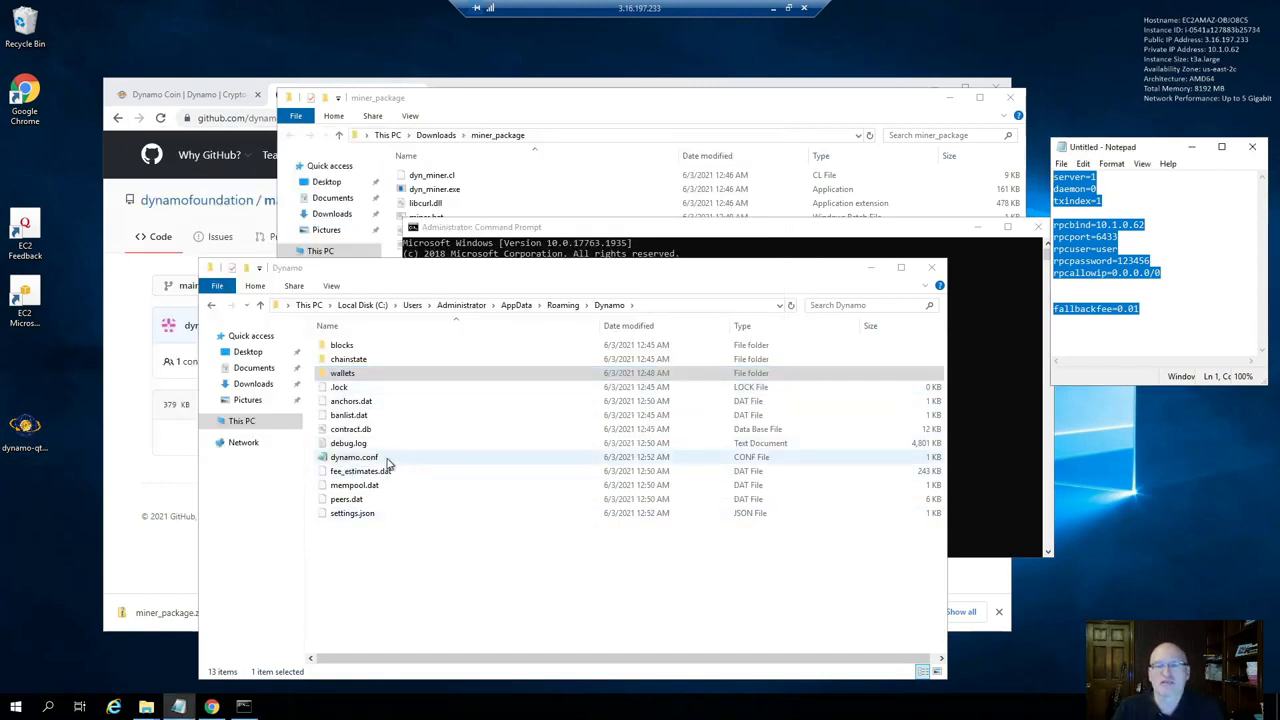
Edit dynamo.conf so txindex reads 0 and save the change
right_click(354, 456)
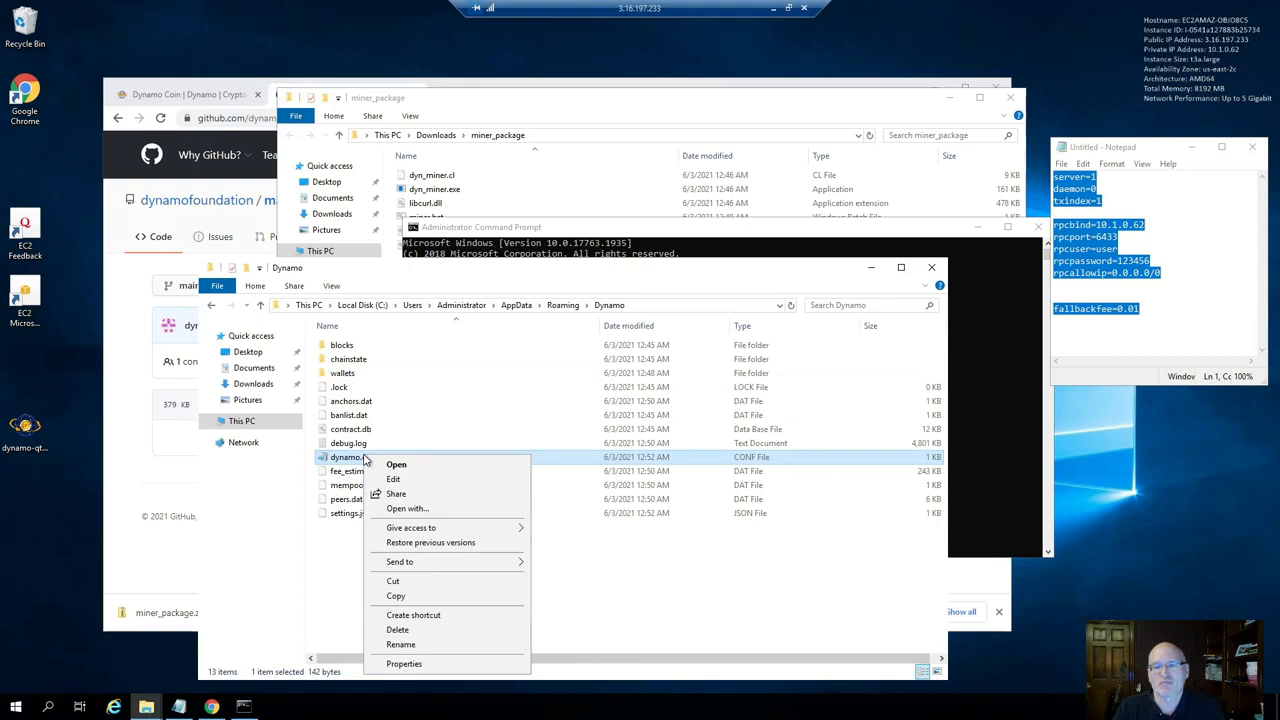
left_click(396, 464)
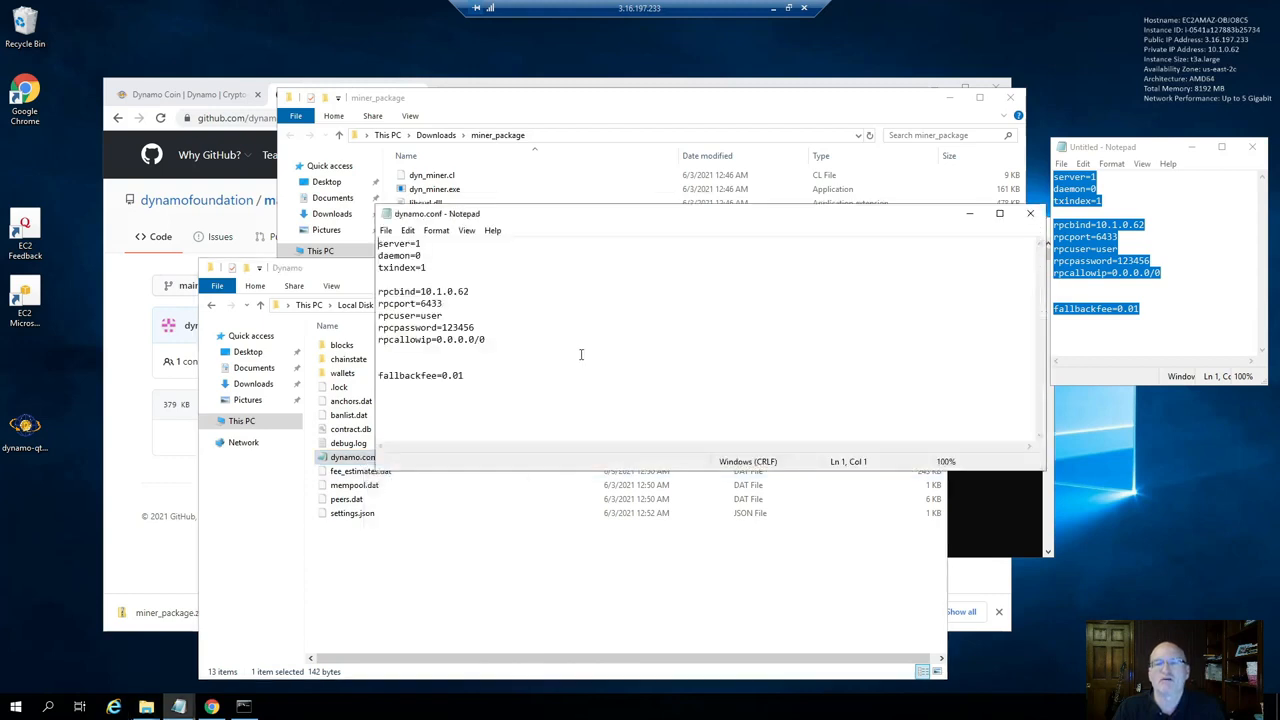
left_click(434, 268)
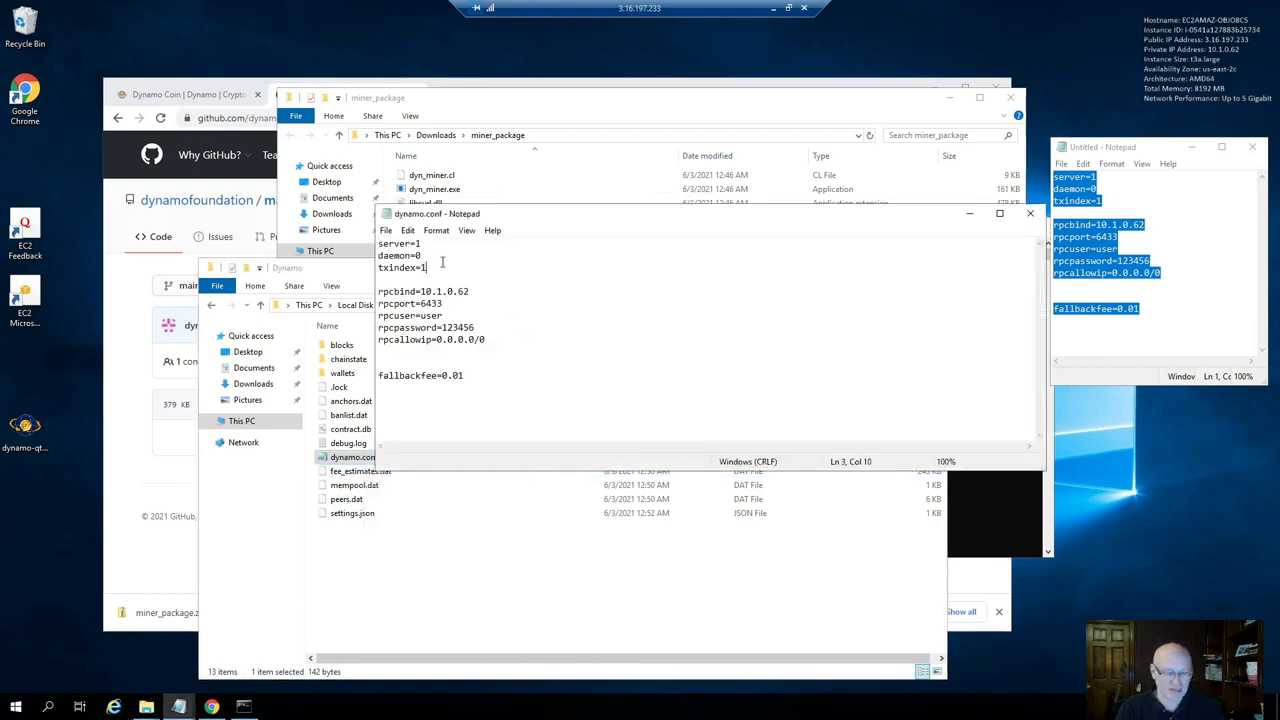
type("0")
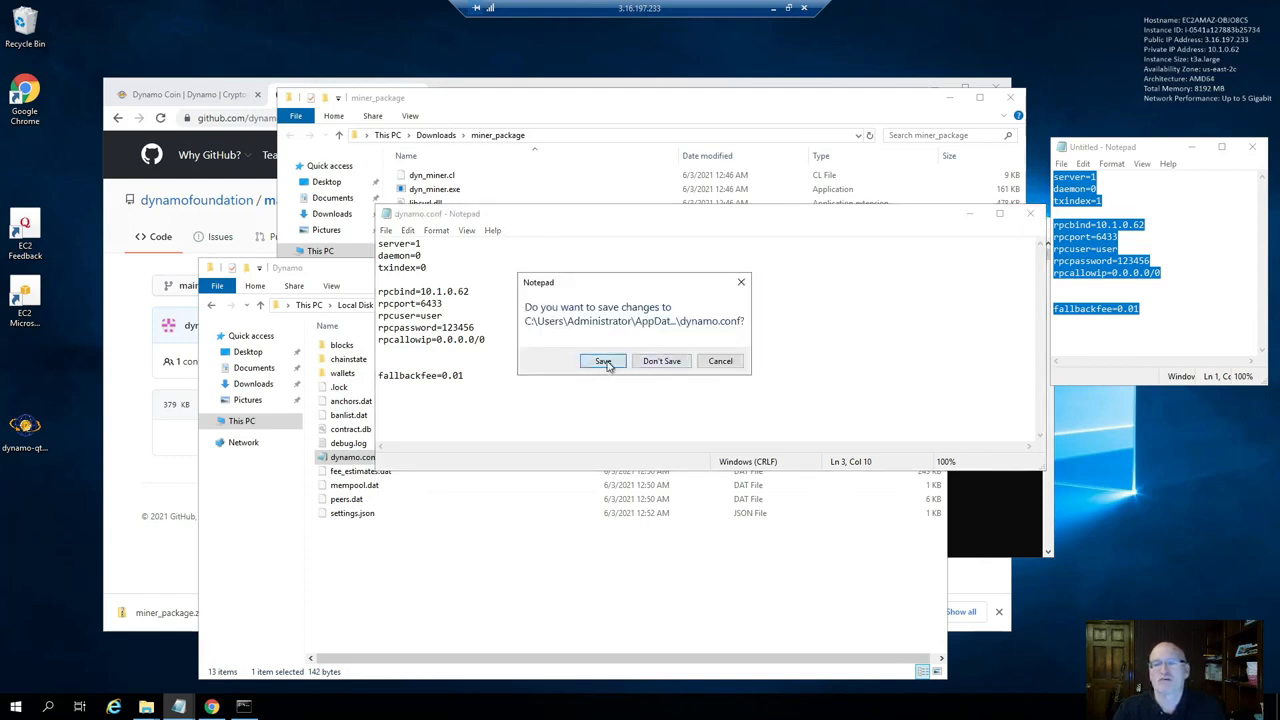
left_click(602, 360)
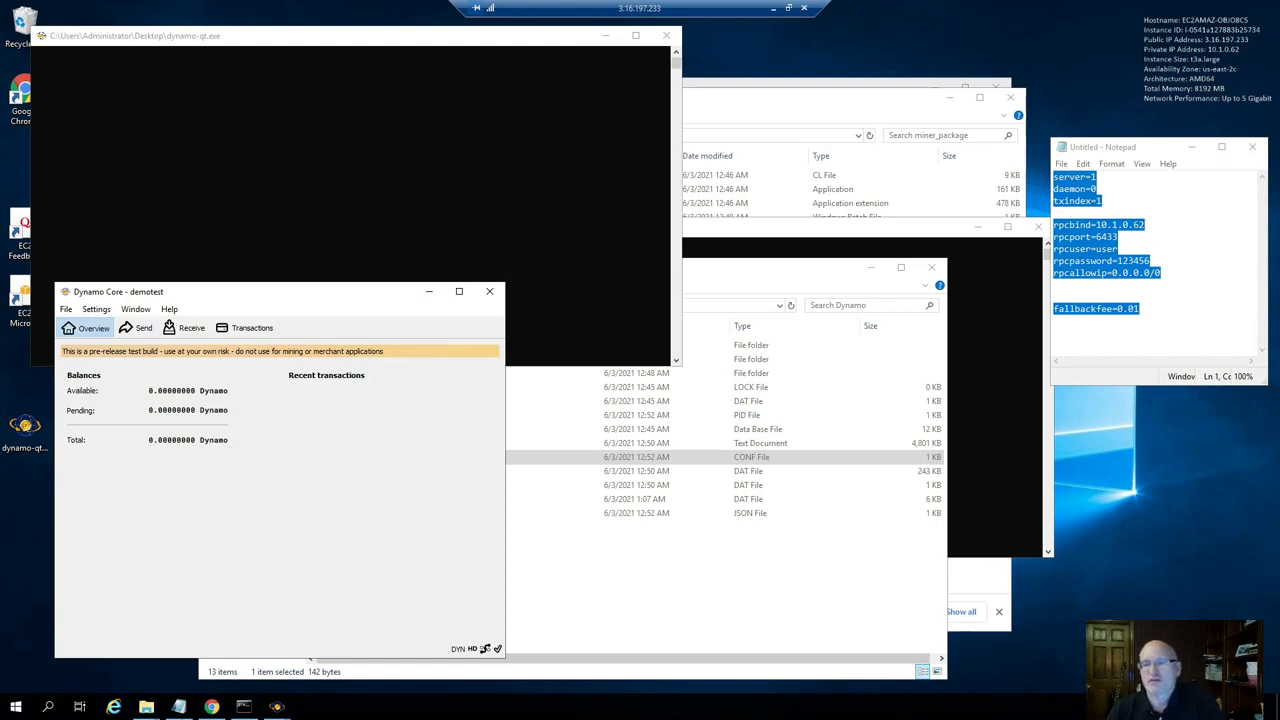
mouse_move(840, 318)
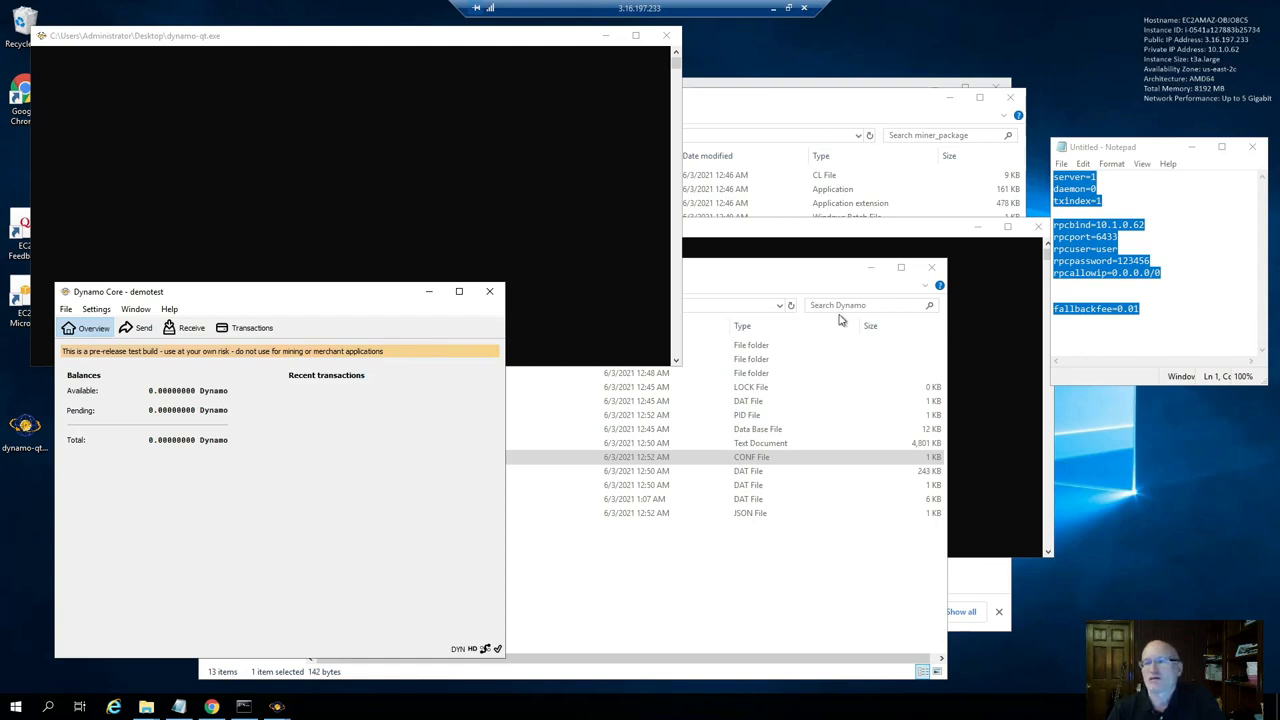
mouse_move(822, 232)
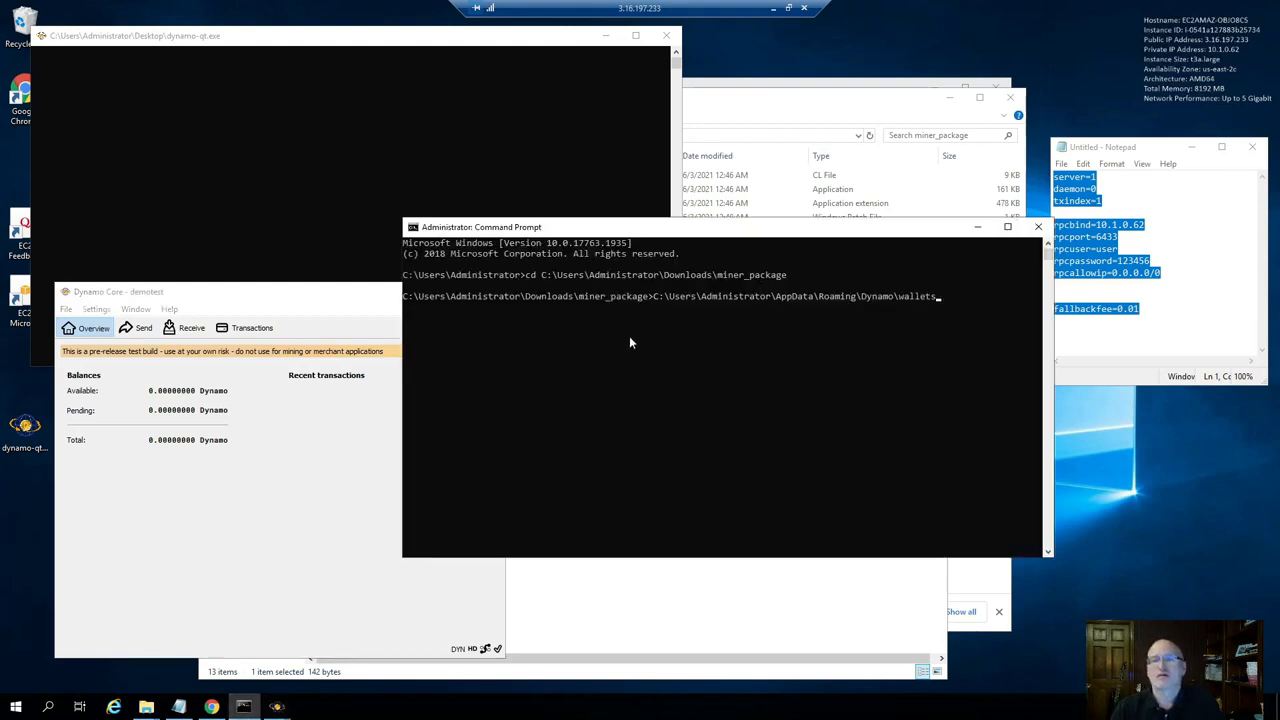
mouse_move(528, 280)
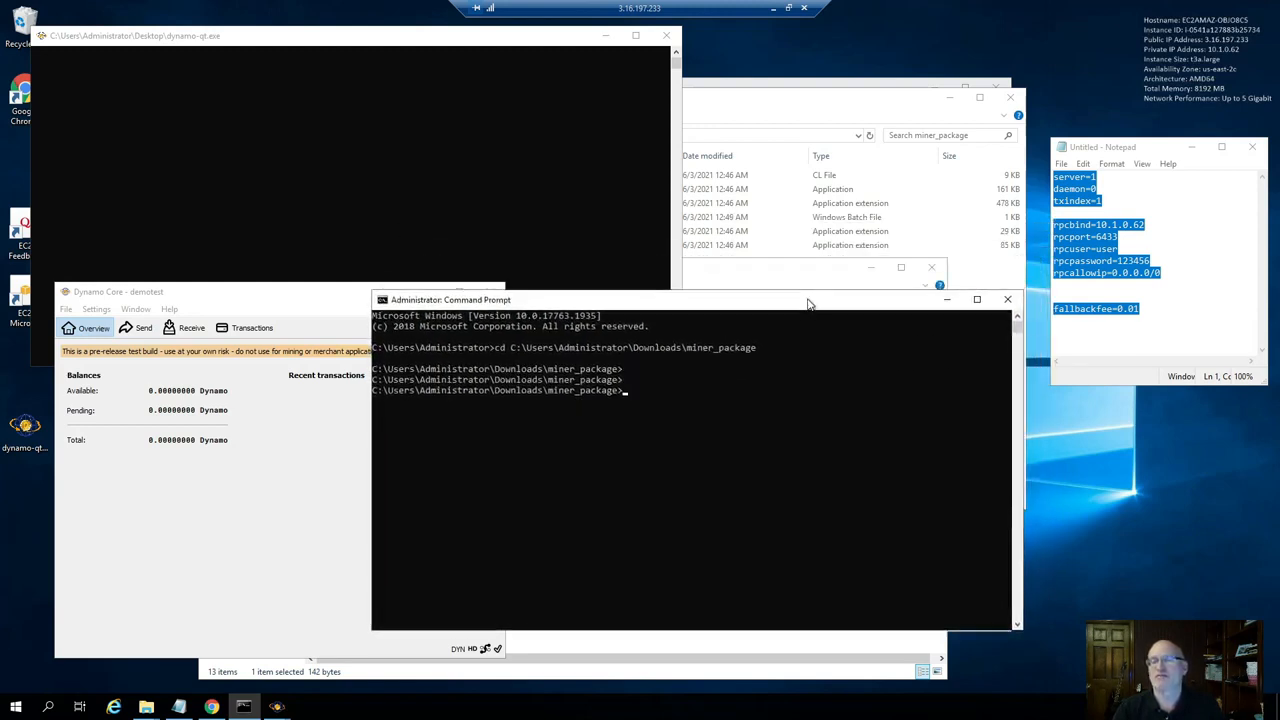
mouse_move(812, 380)
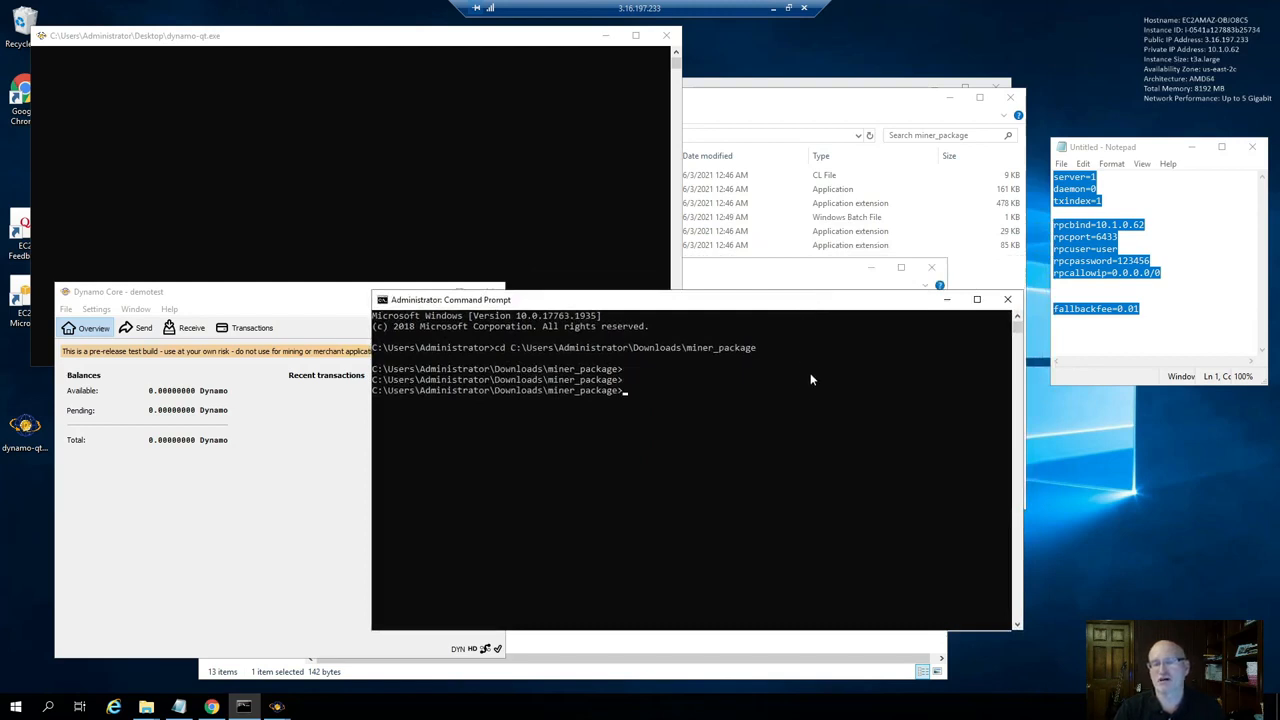
Run the mine batch file from the miner_package prompt to start dyn_miner
type("miner")
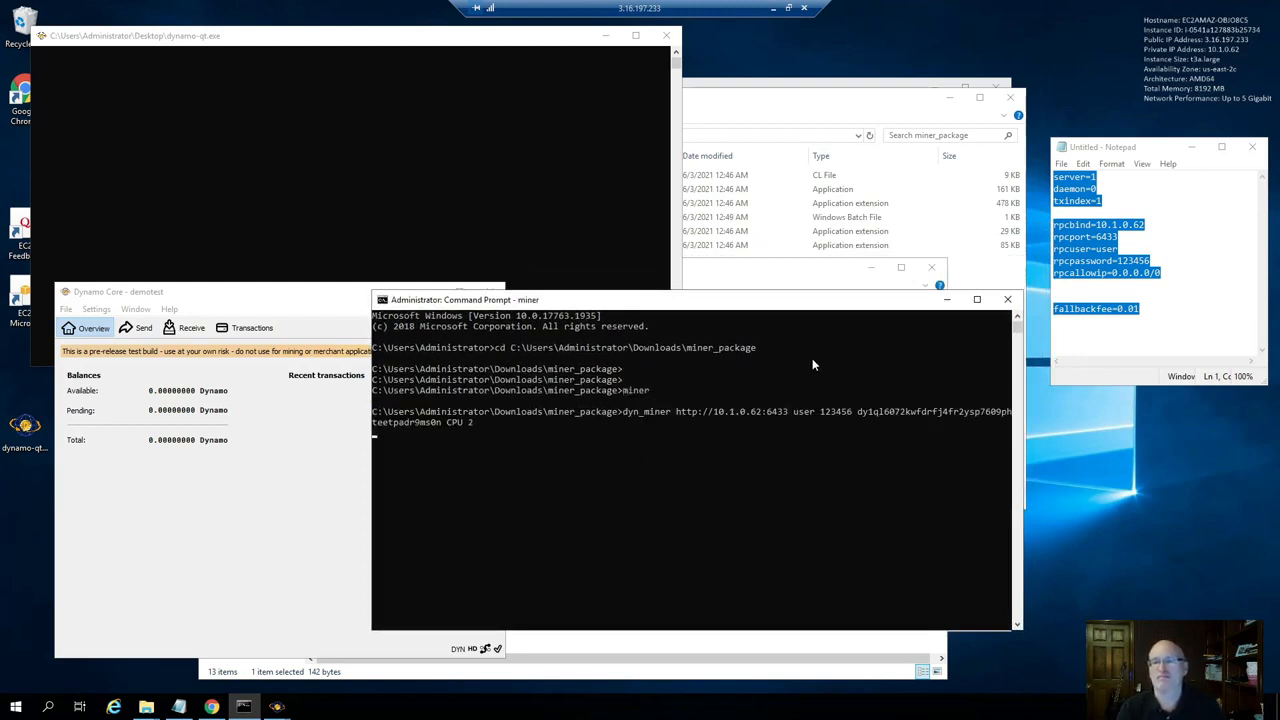
key("enter")
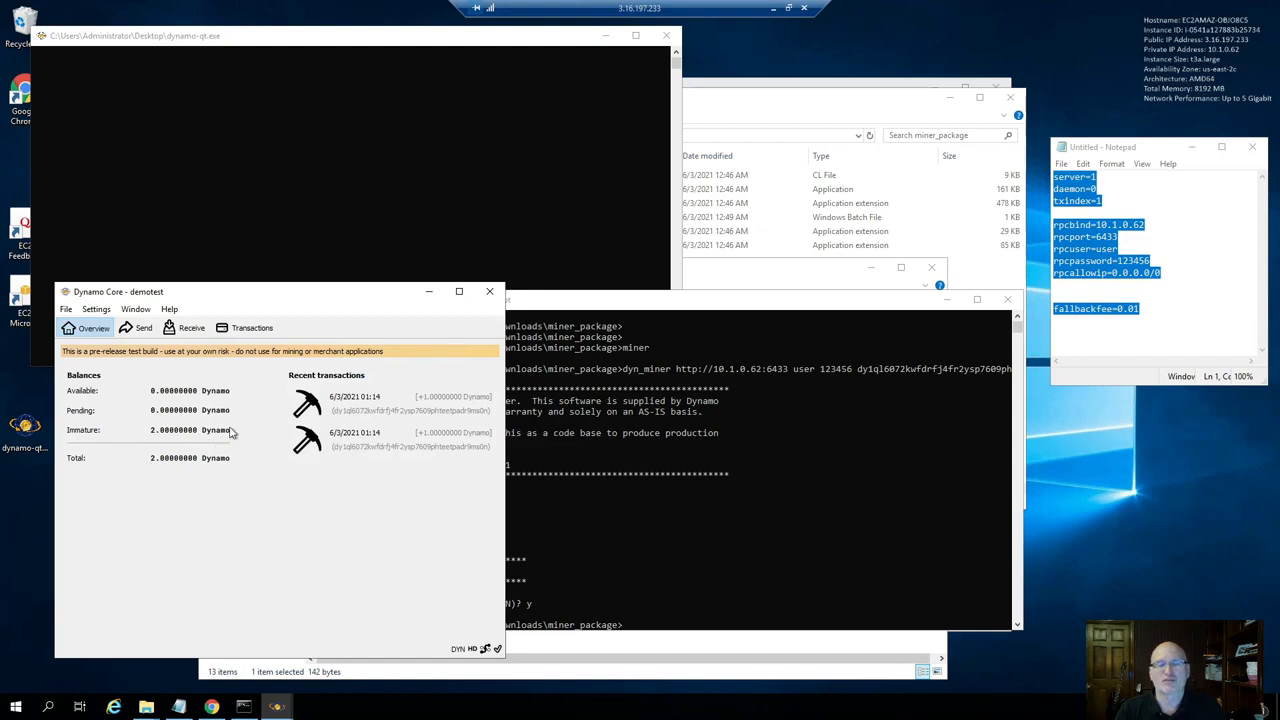
mouse_move(220, 458)
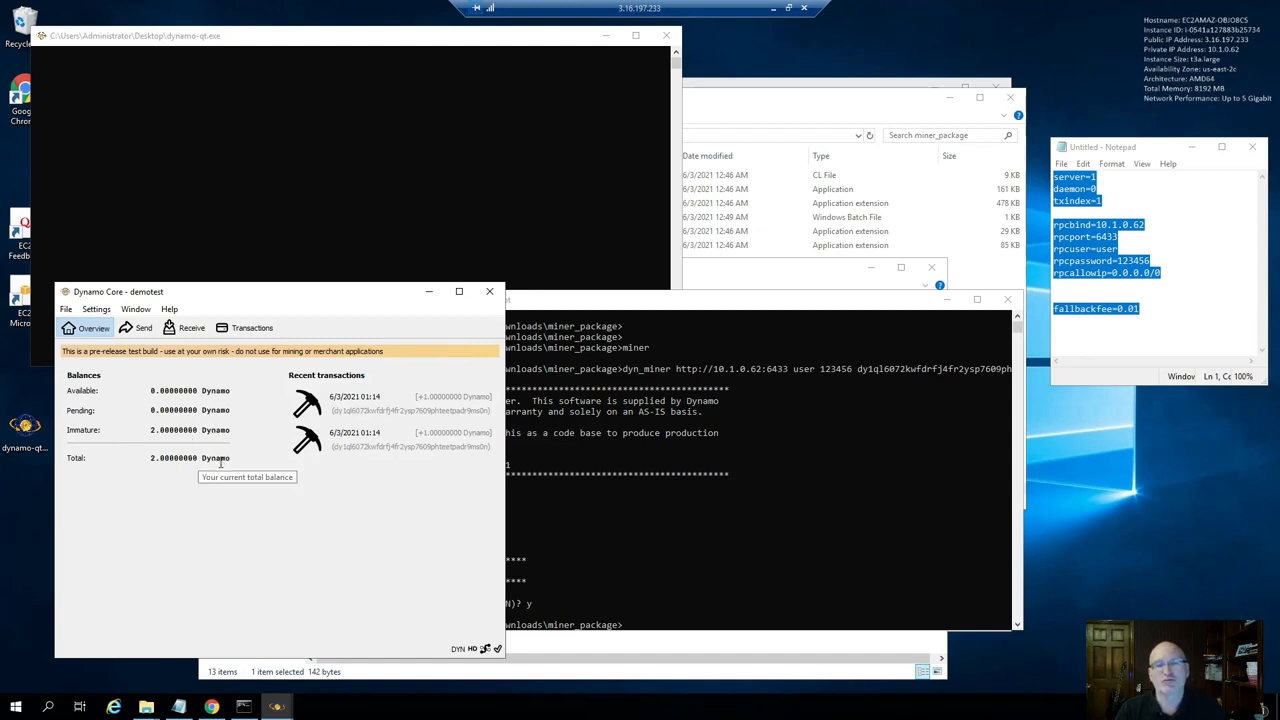
Switch to the Transactions view listing the two Mined entries of 1 Dynamo each
left_click(252, 328)
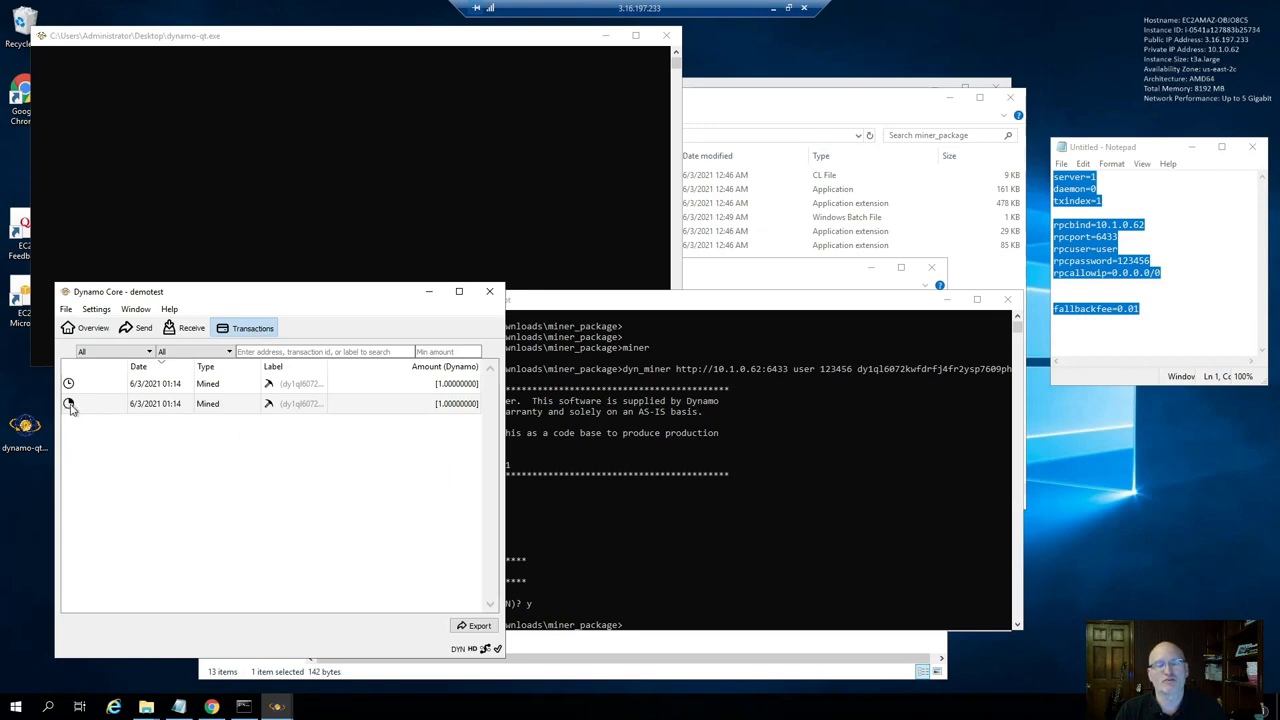
mouse_move(70, 404)
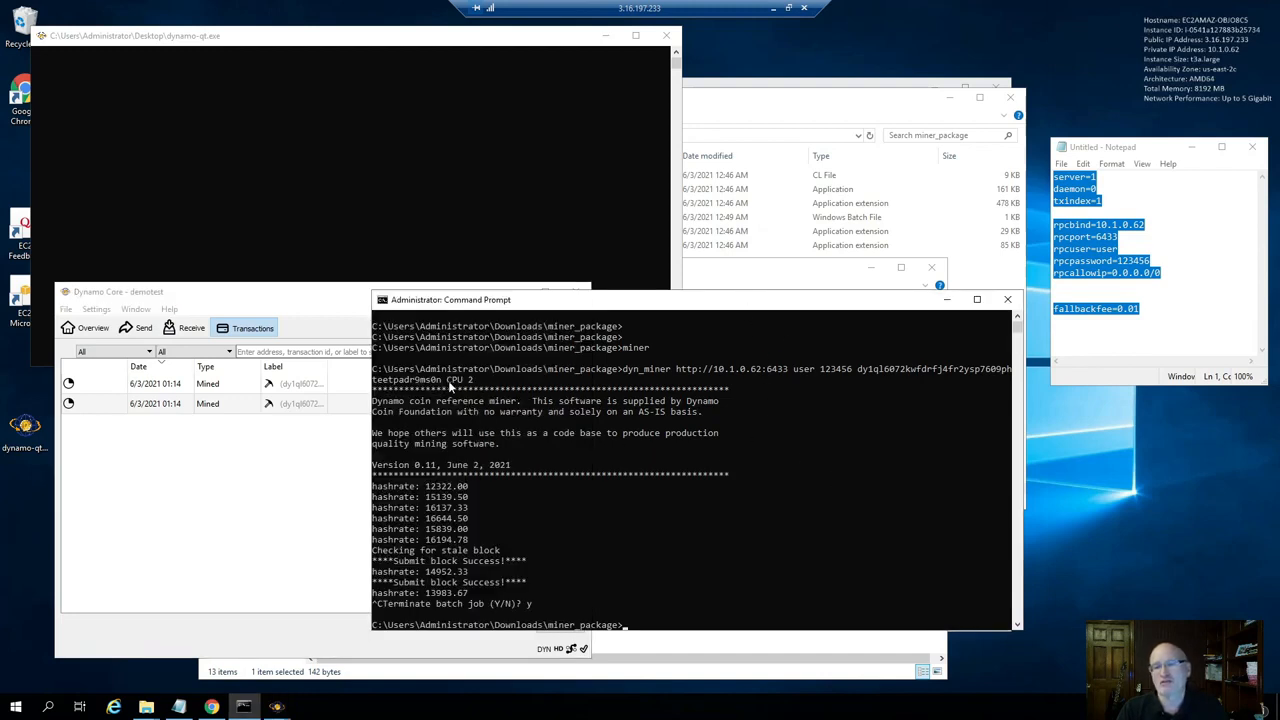
mouse_move(512, 430)
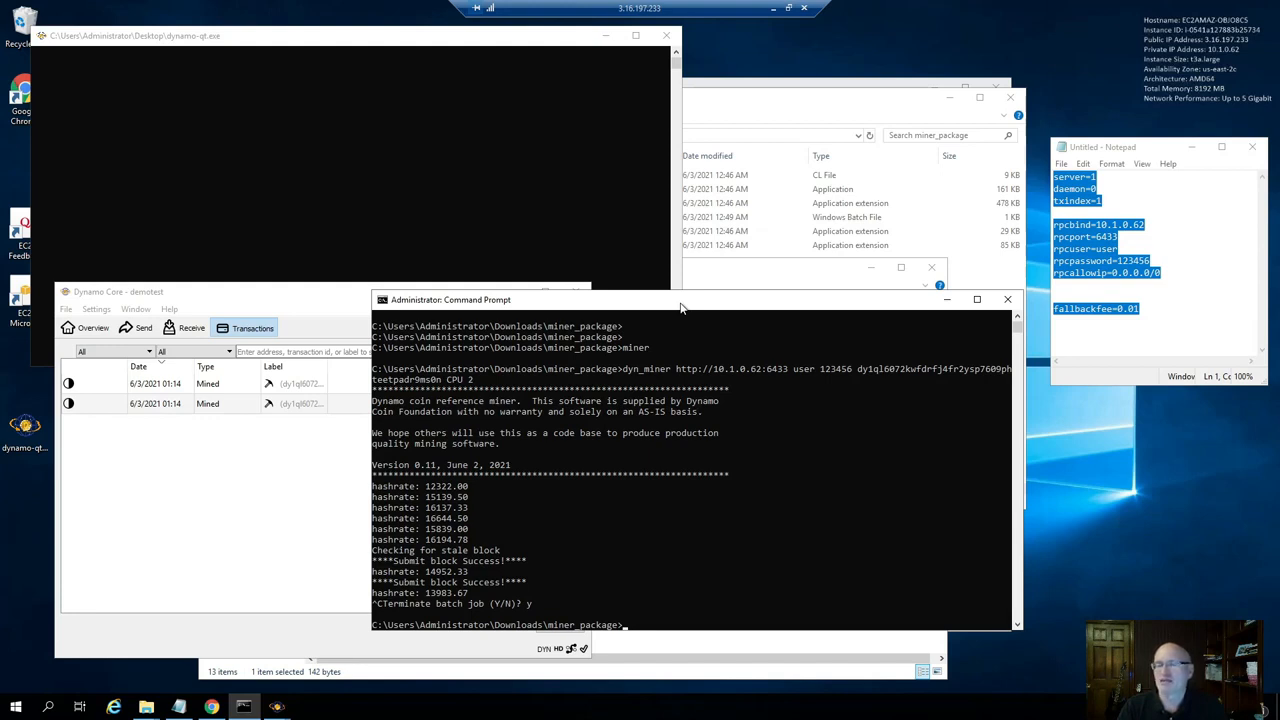
mouse_move(788, 374)
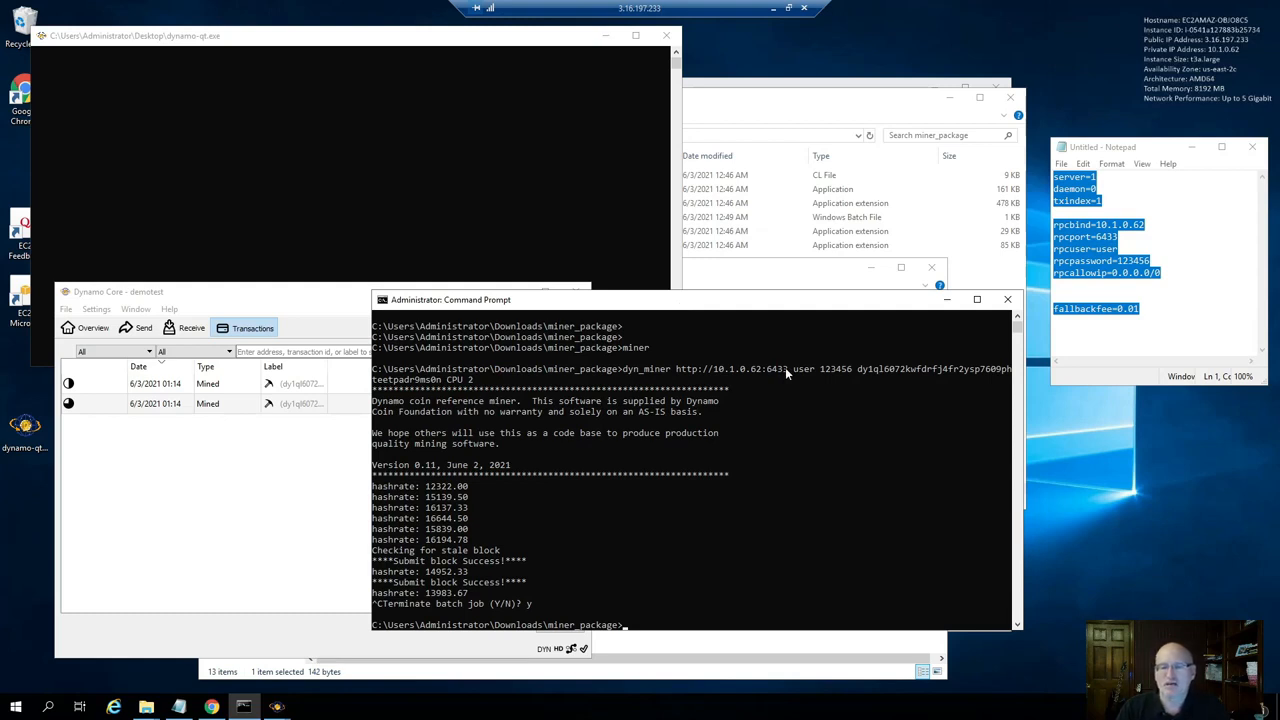
mouse_move(750, 450)
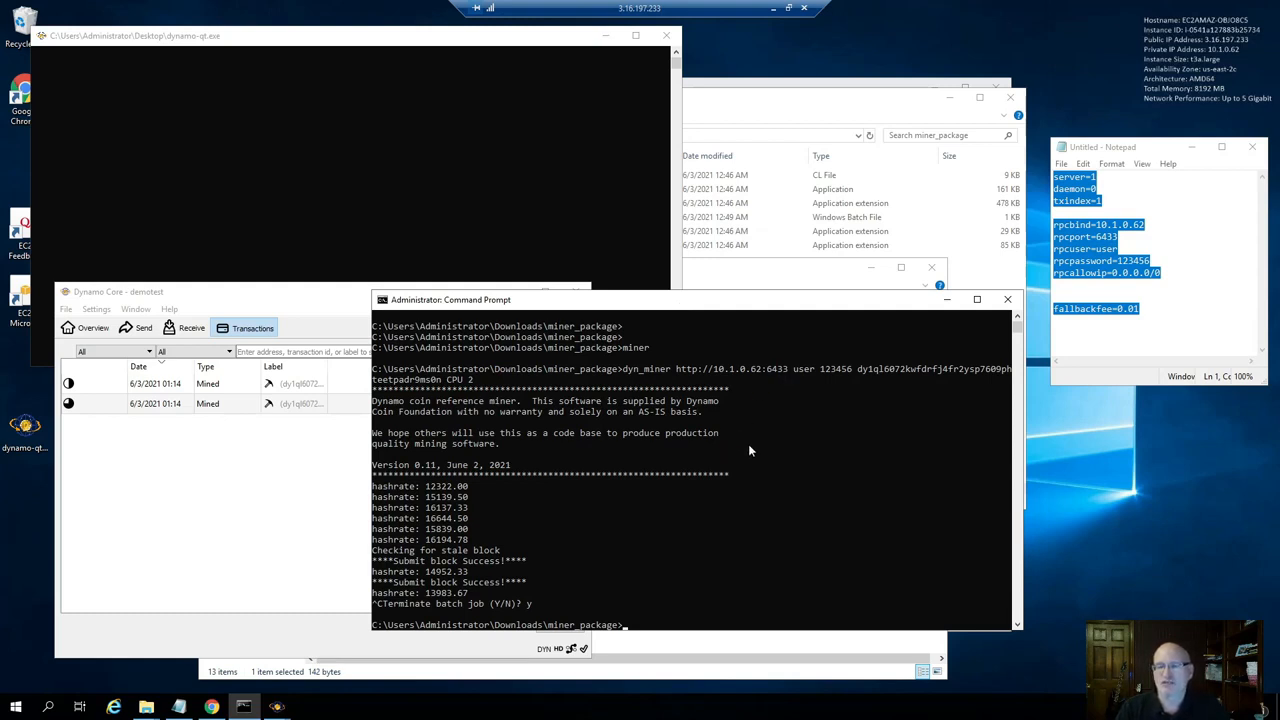